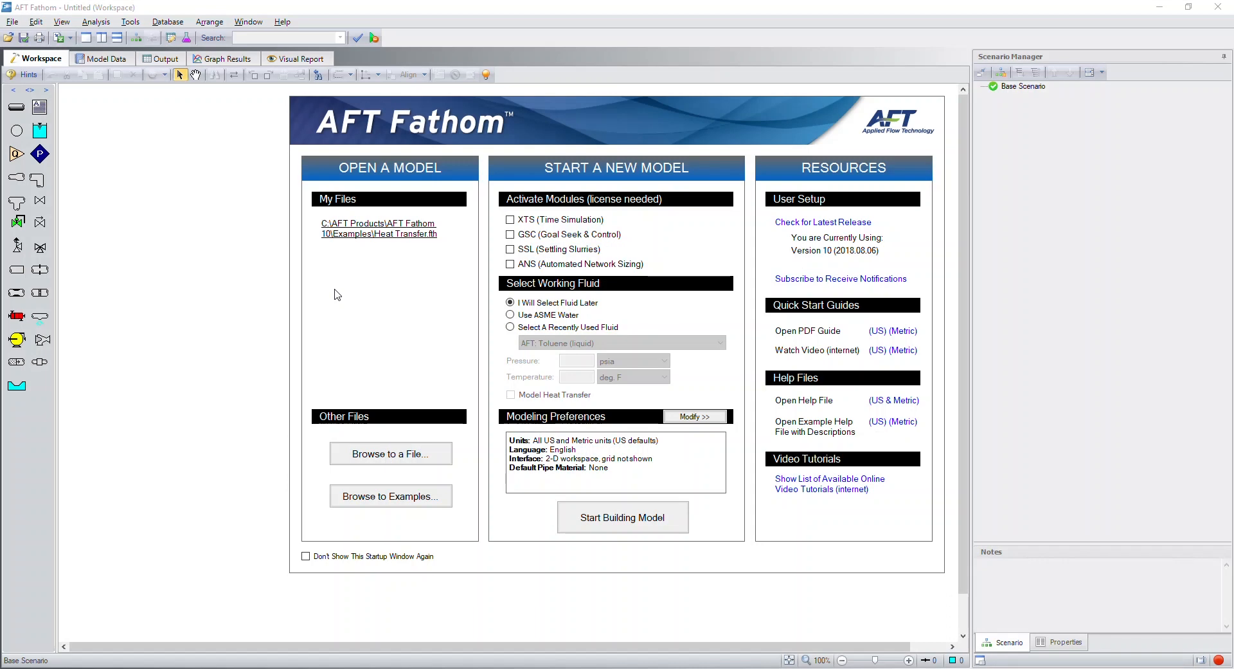
pyautogui.moveTo(330, 309)
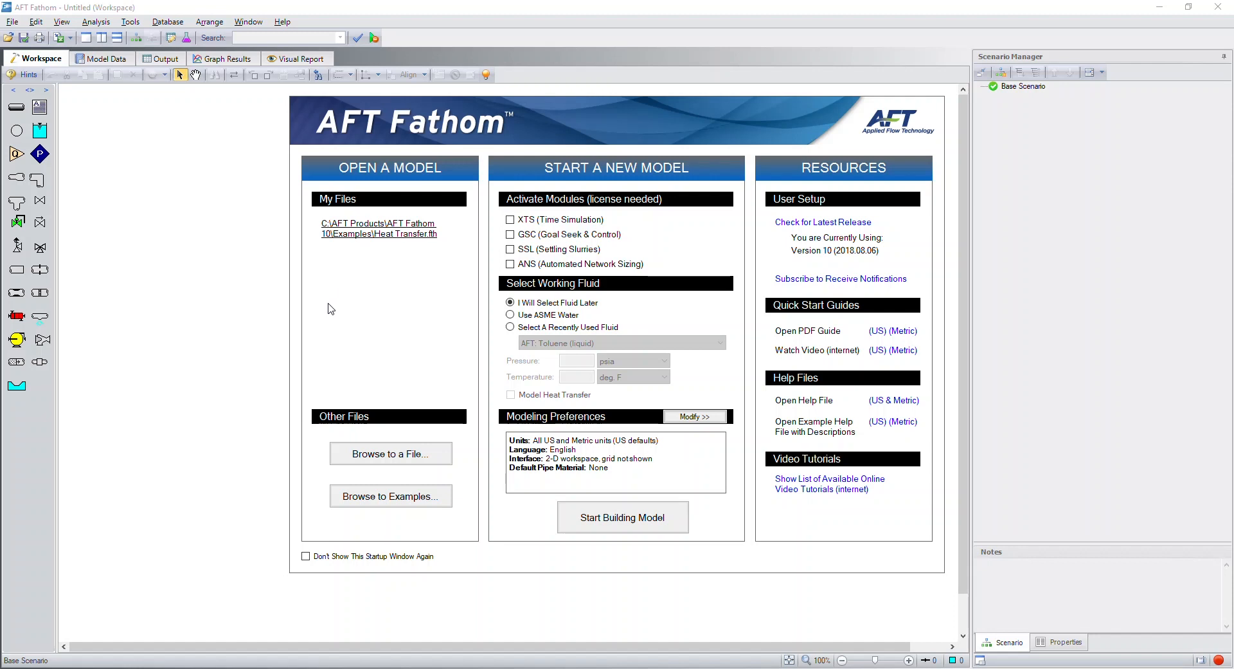
pyautogui.moveTo(372, 303)
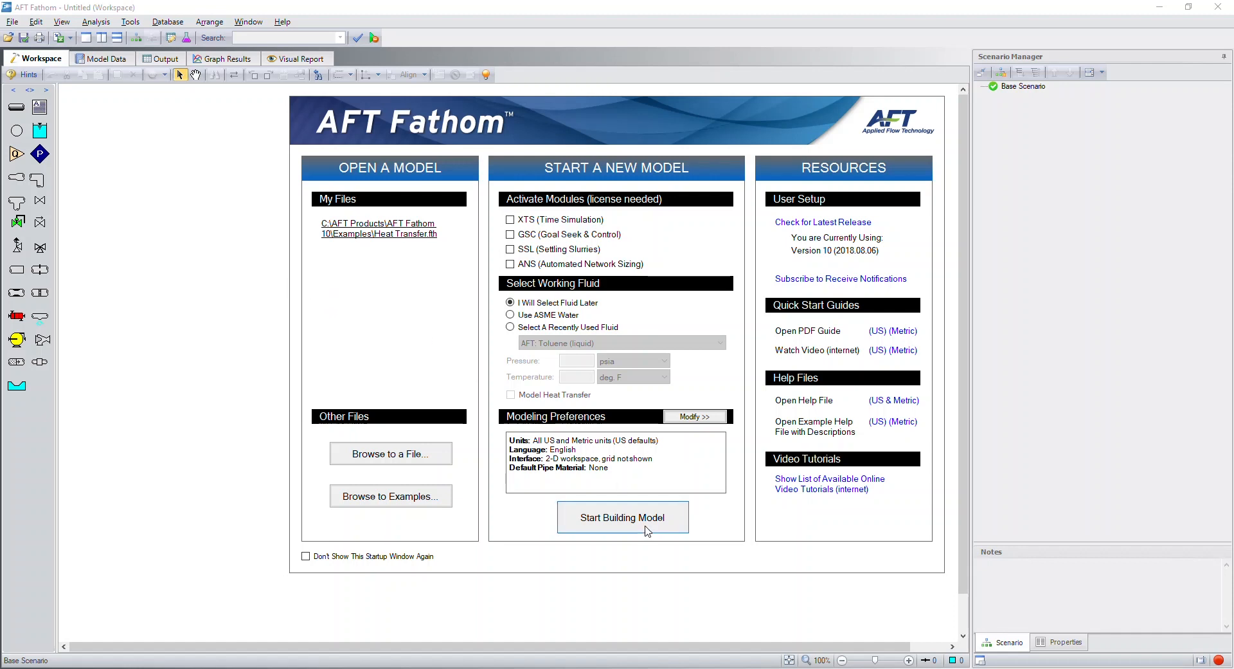
# Start building a new empty model and dismiss the Tip of the Day.
pyautogui.click(622, 517)
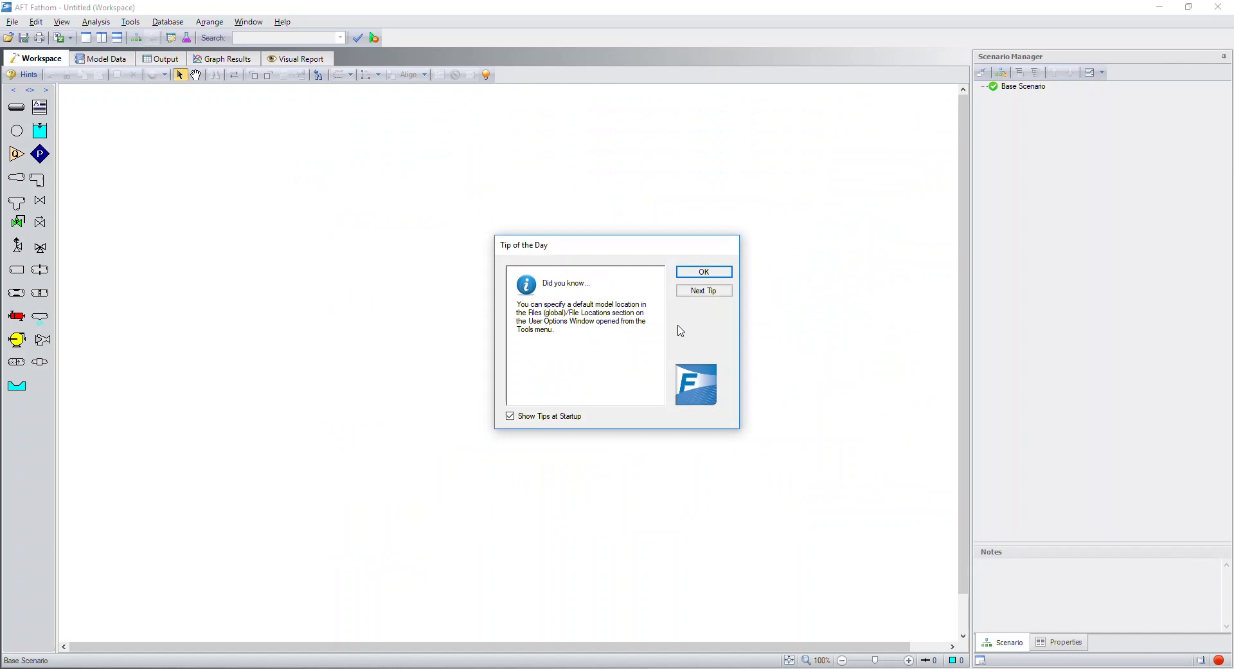
pyautogui.click(705, 271)
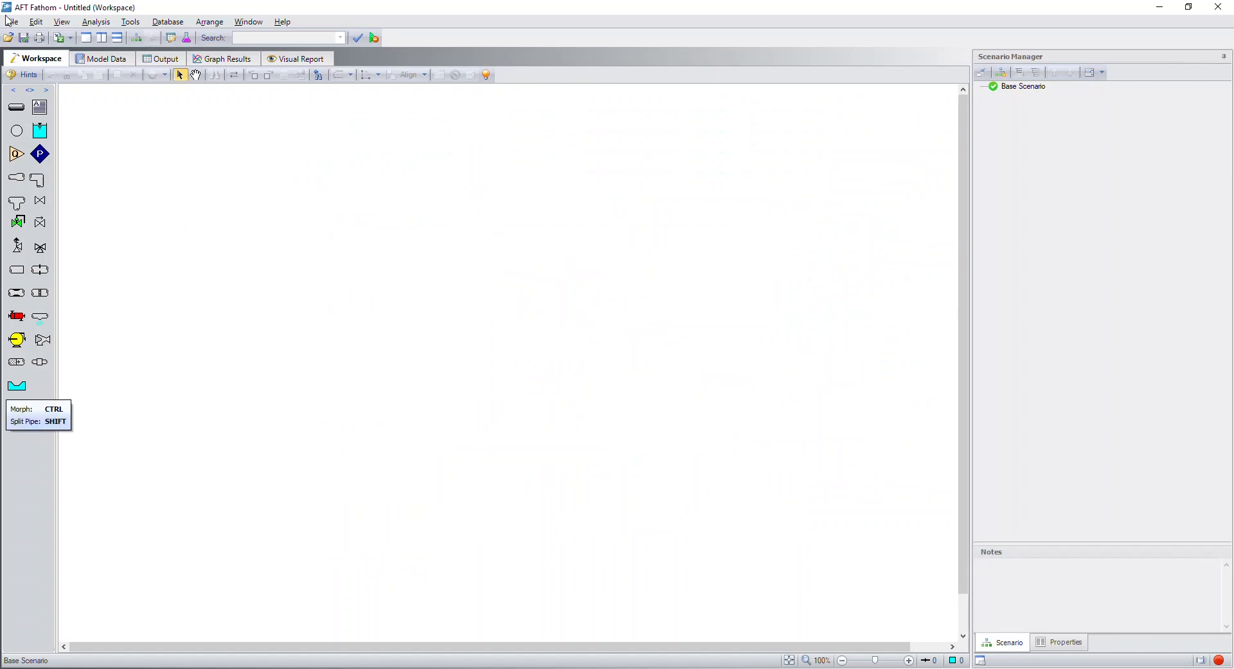
# Show the File menu's Import Piping Layout From formats (PCF, CAESAR II, GIS shapefile, EPANET).
pyautogui.click(10, 25)
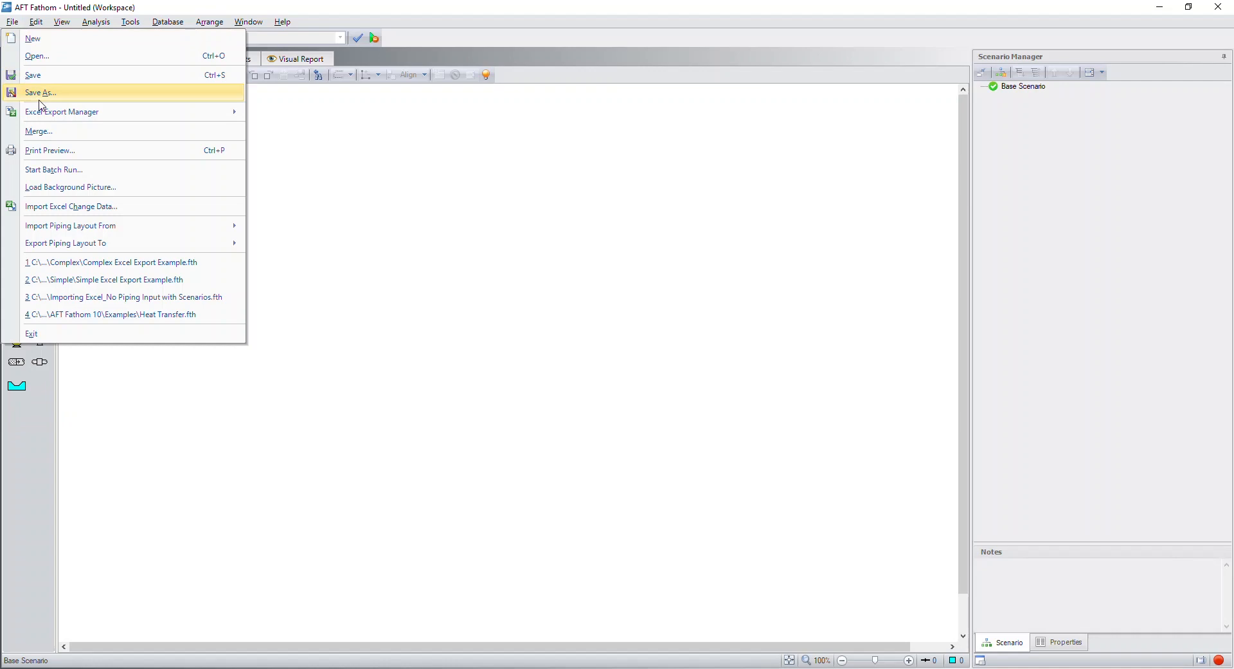
pyautogui.moveTo(133, 226)
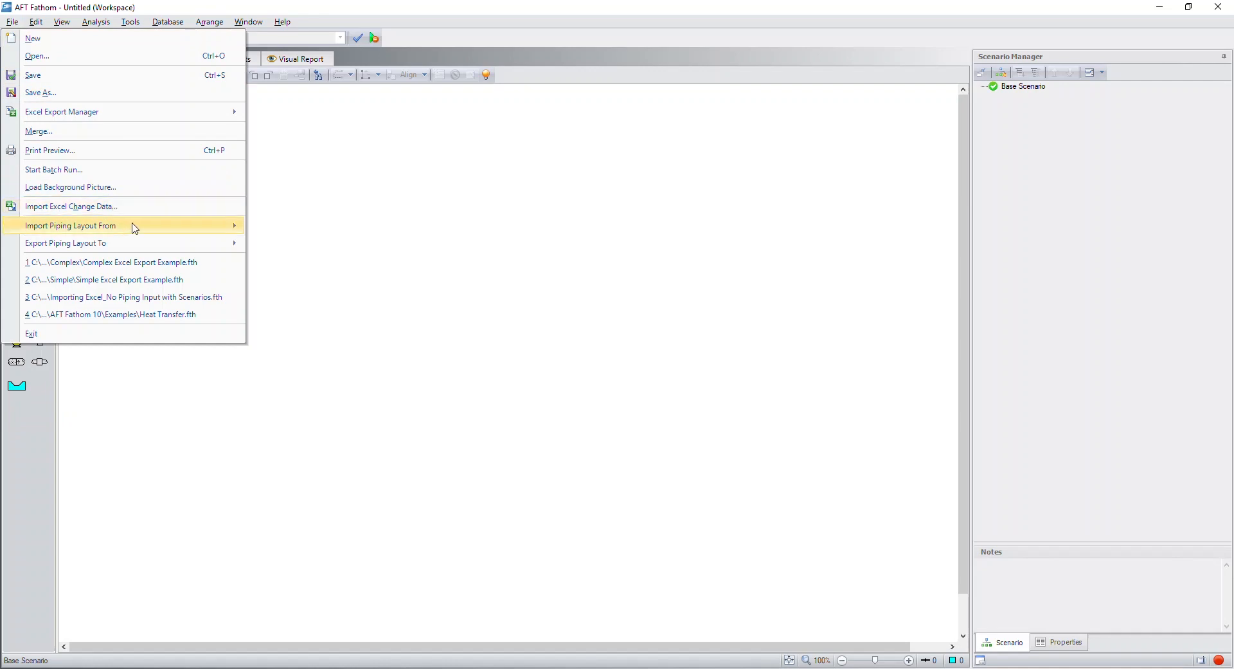
pyautogui.moveTo(134, 226)
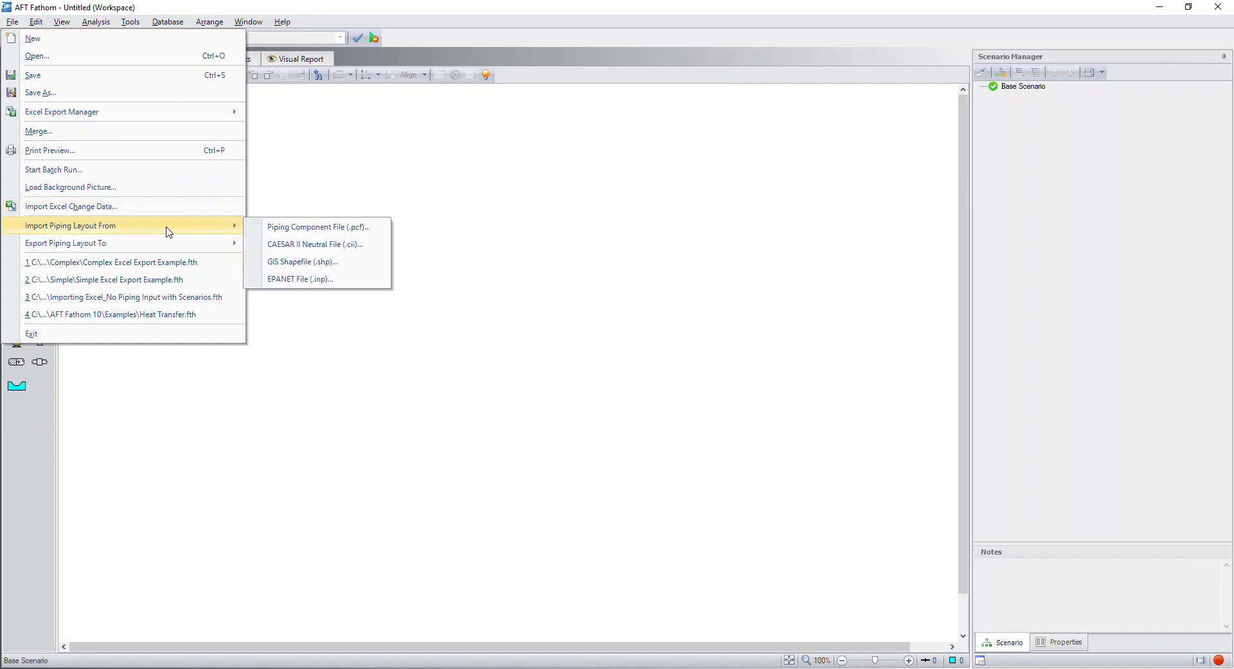
pyautogui.moveTo(291, 226)
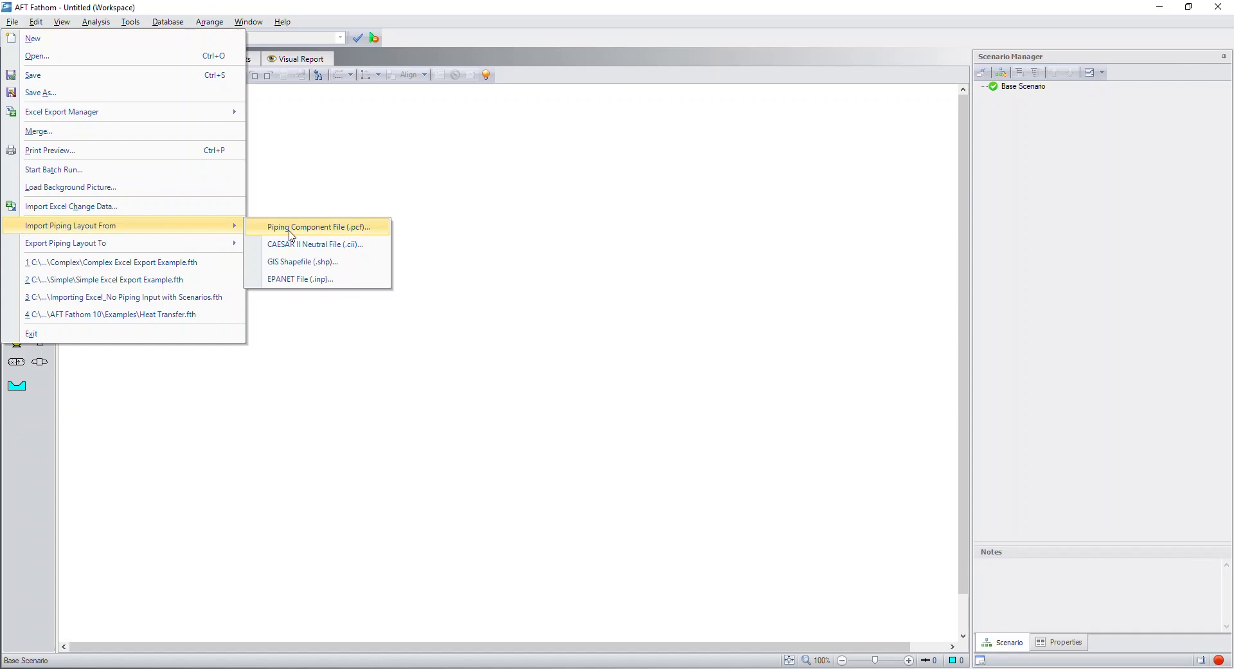
pyautogui.moveTo(314, 232)
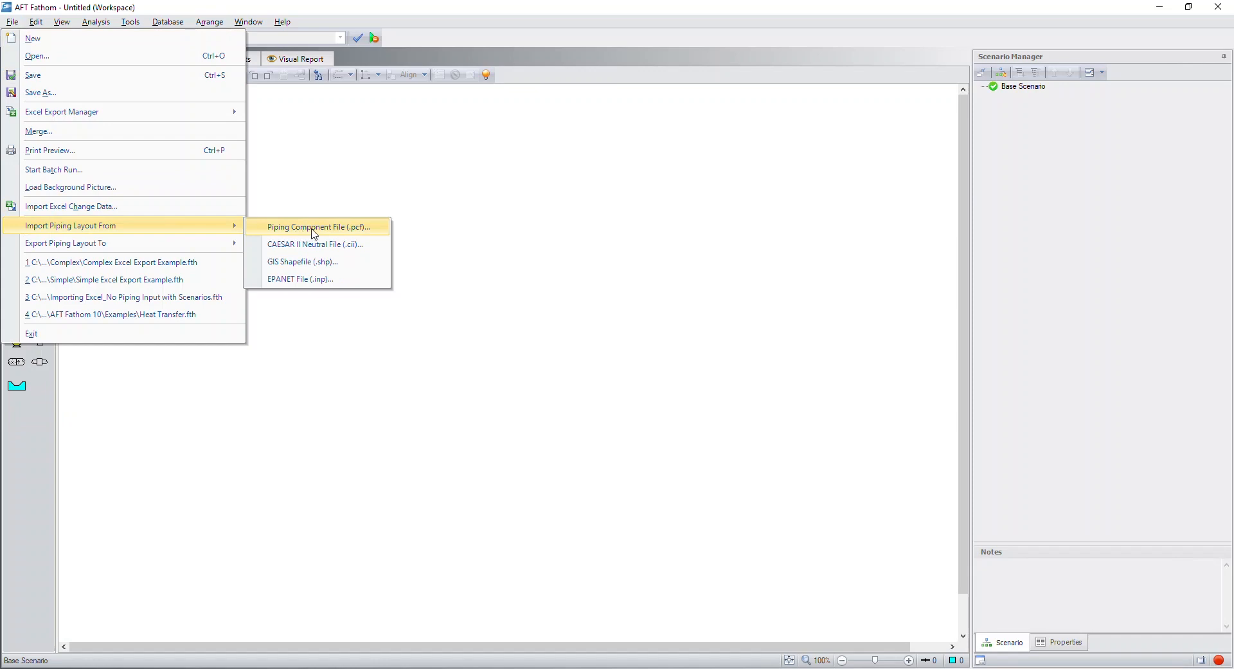
pyautogui.moveTo(319, 248)
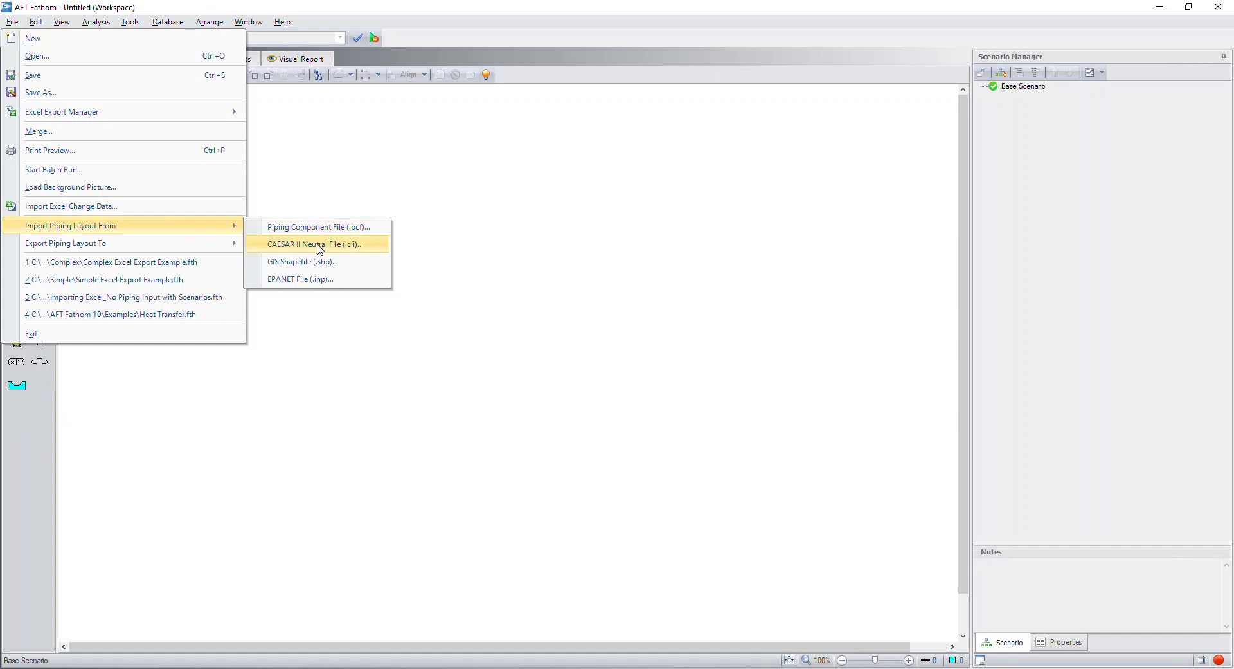
pyautogui.moveTo(319, 279)
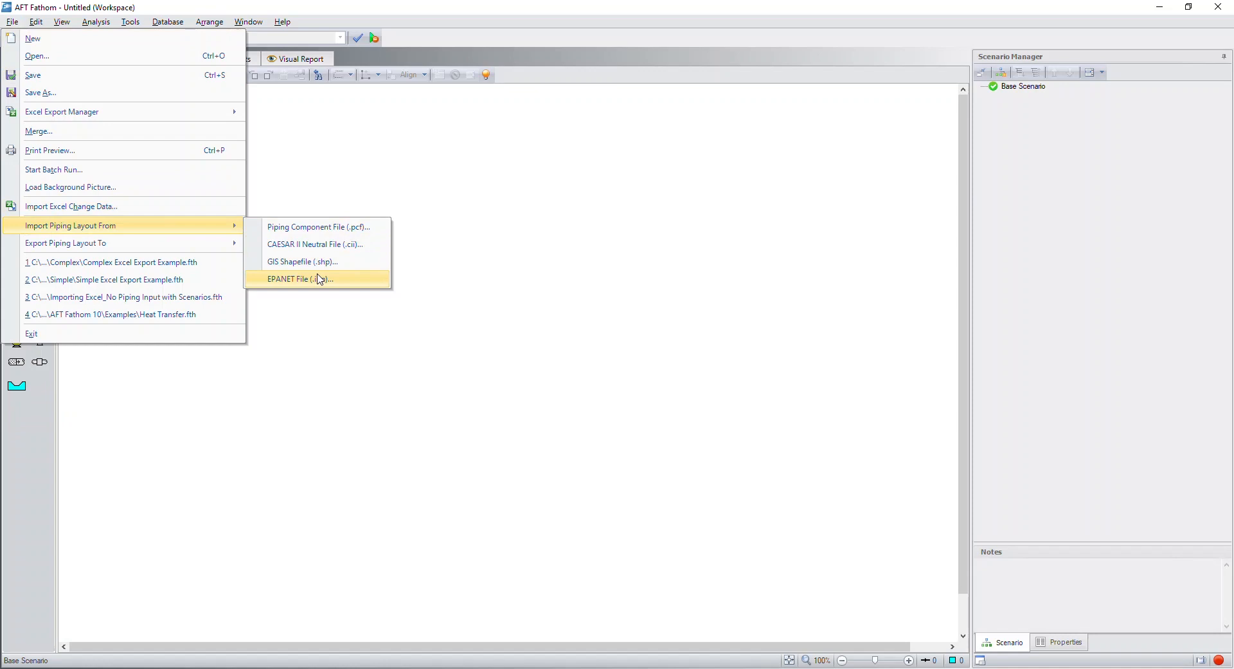
# Launch the Piping Component File (.pcf) import wizard with an empty object list.
pyautogui.click(318, 279)
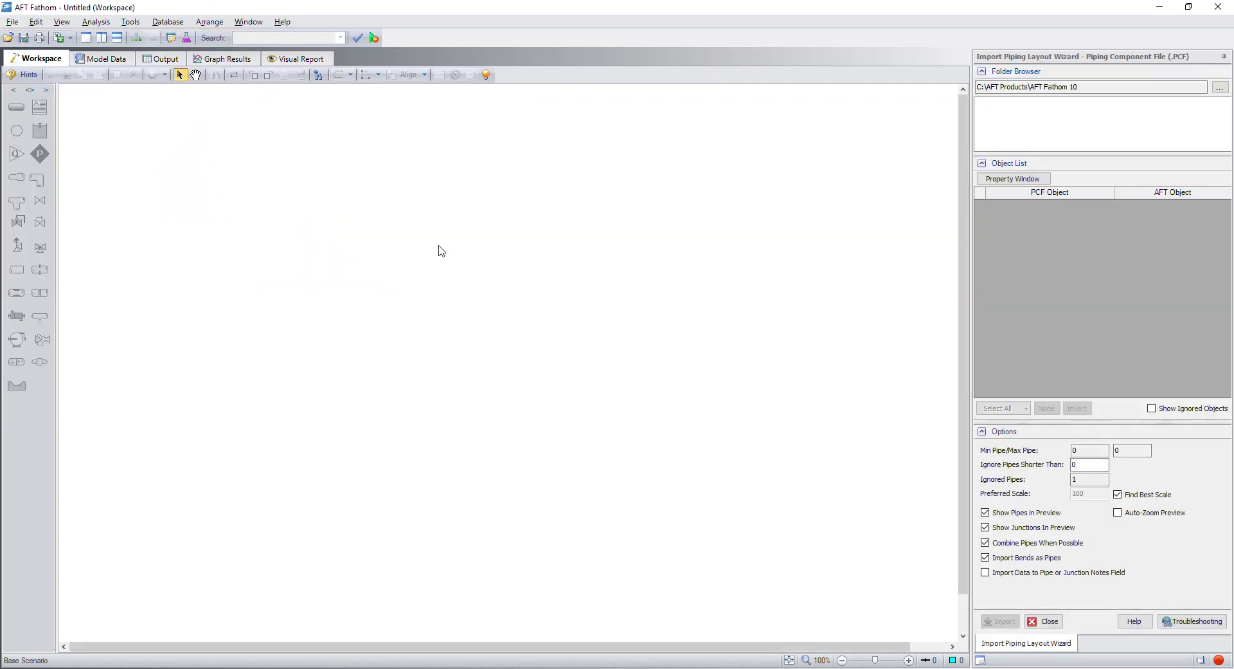
pyautogui.moveTo(1065, 264)
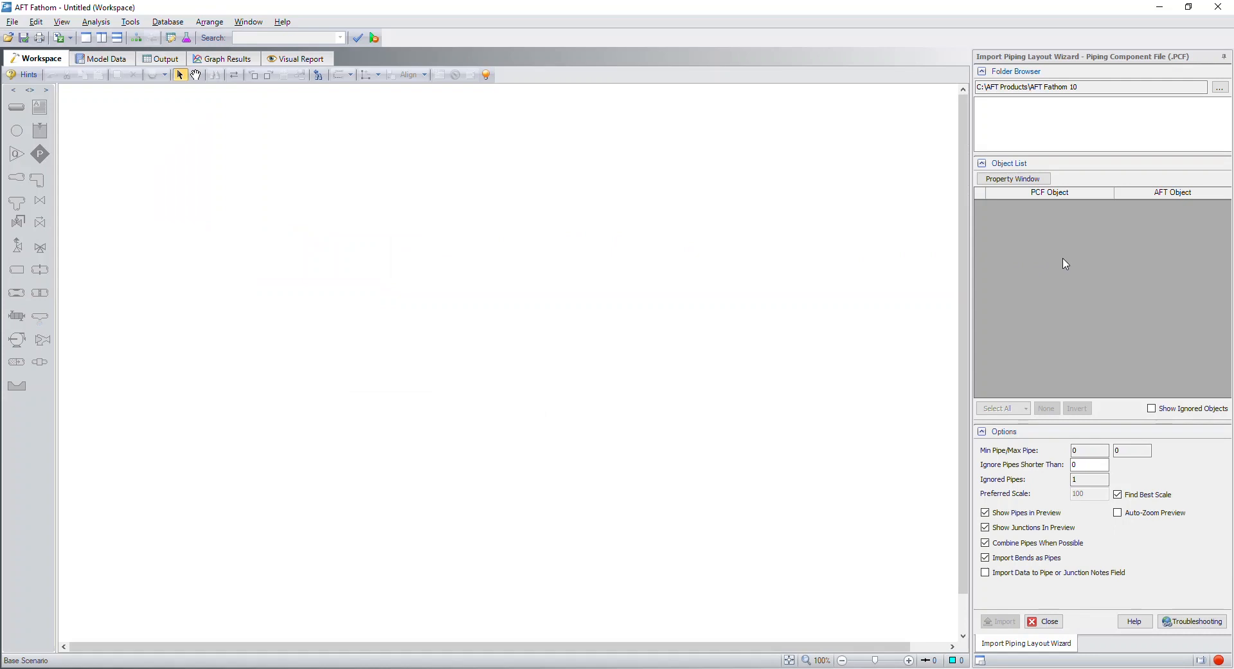
pyautogui.moveTo(1116, 265)
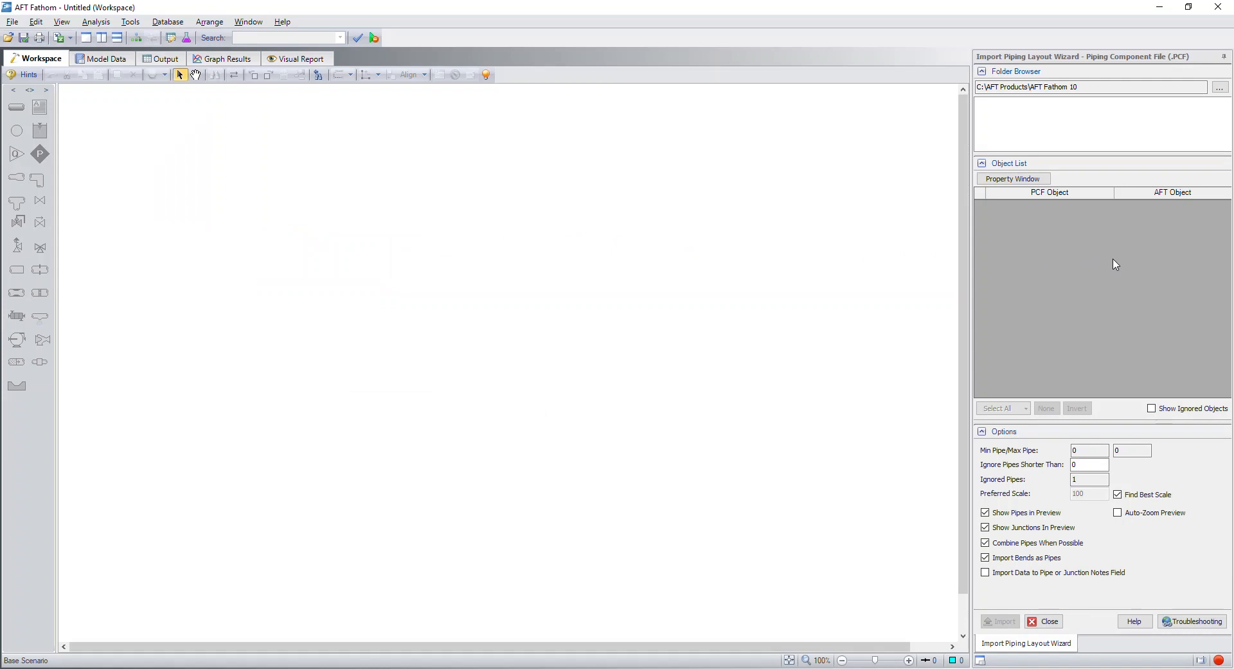
pyautogui.moveTo(1142, 217)
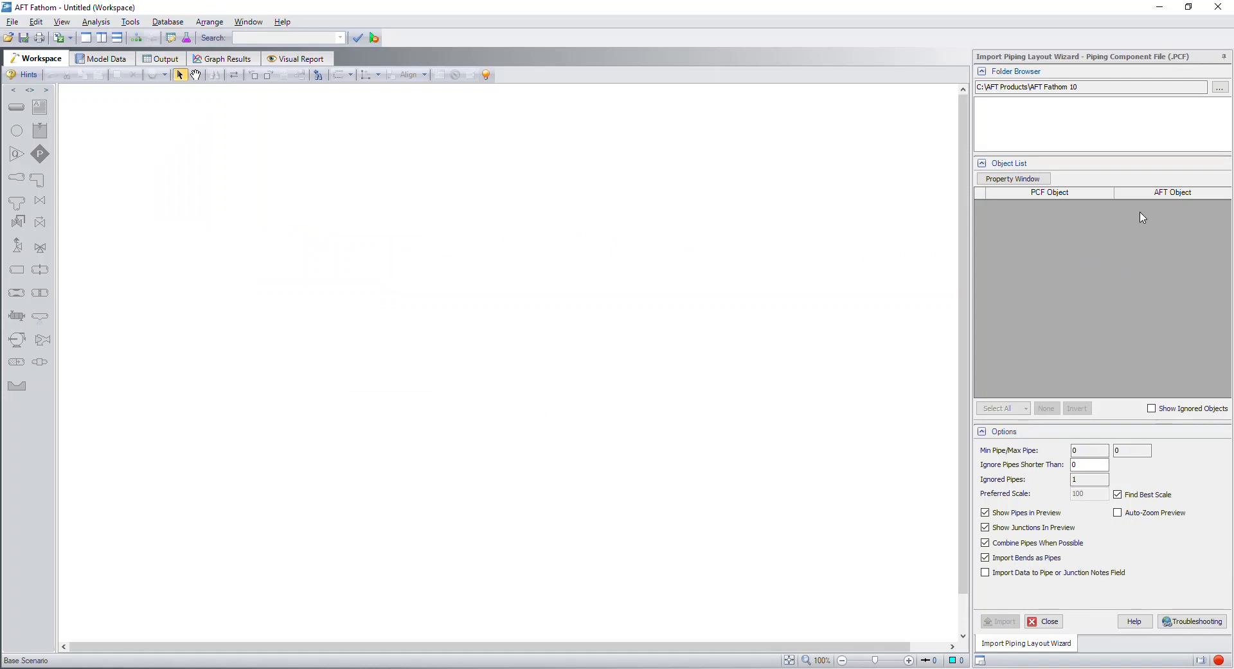
pyautogui.click(1222, 88)
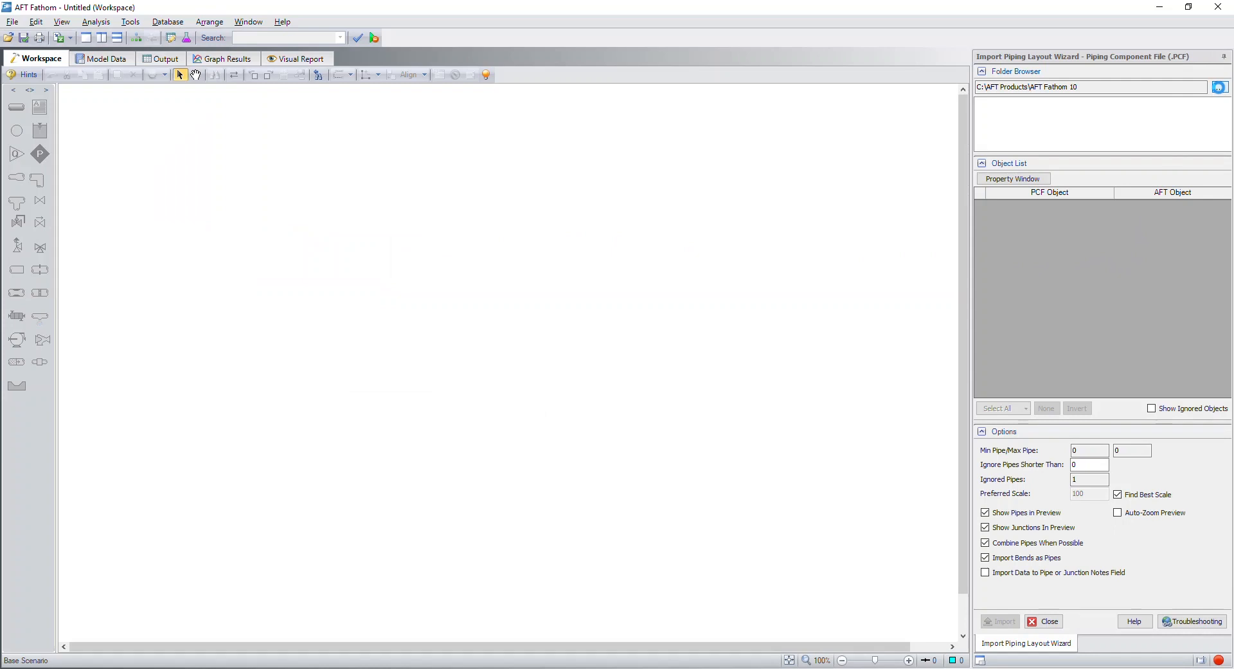
# Point the wizard to the Desktop's Model Importing folder, listing PCF Import #1 and #2.
pyautogui.click(1219, 87)
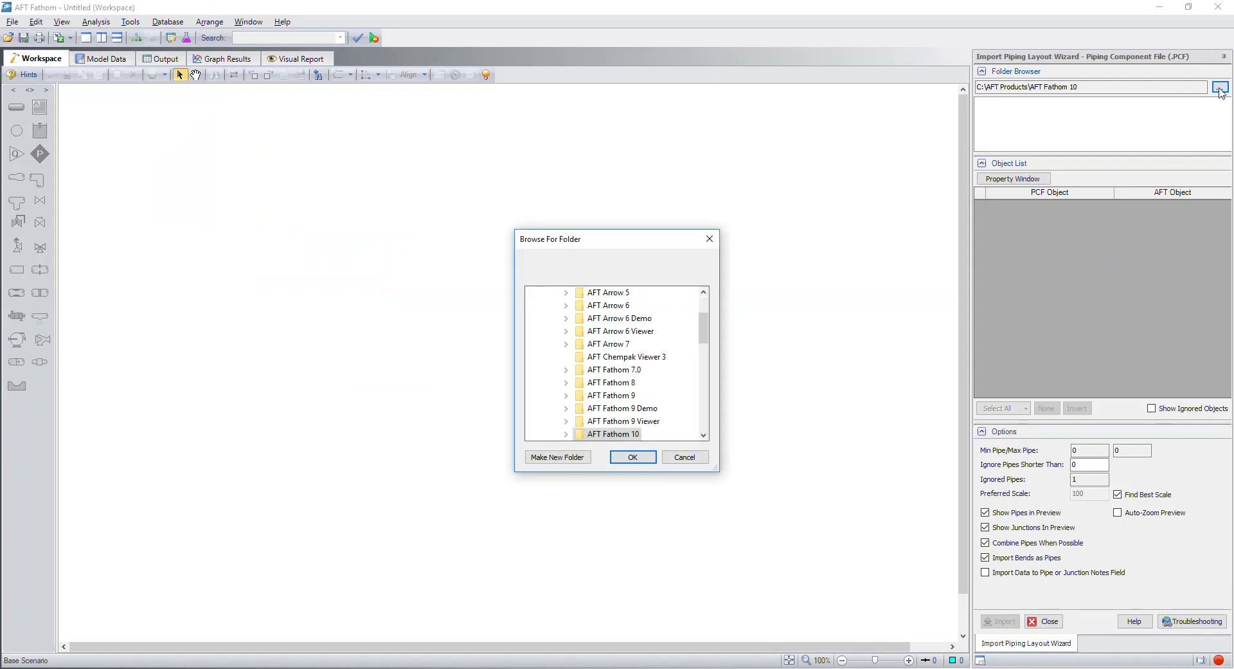
pyautogui.moveTo(758, 309)
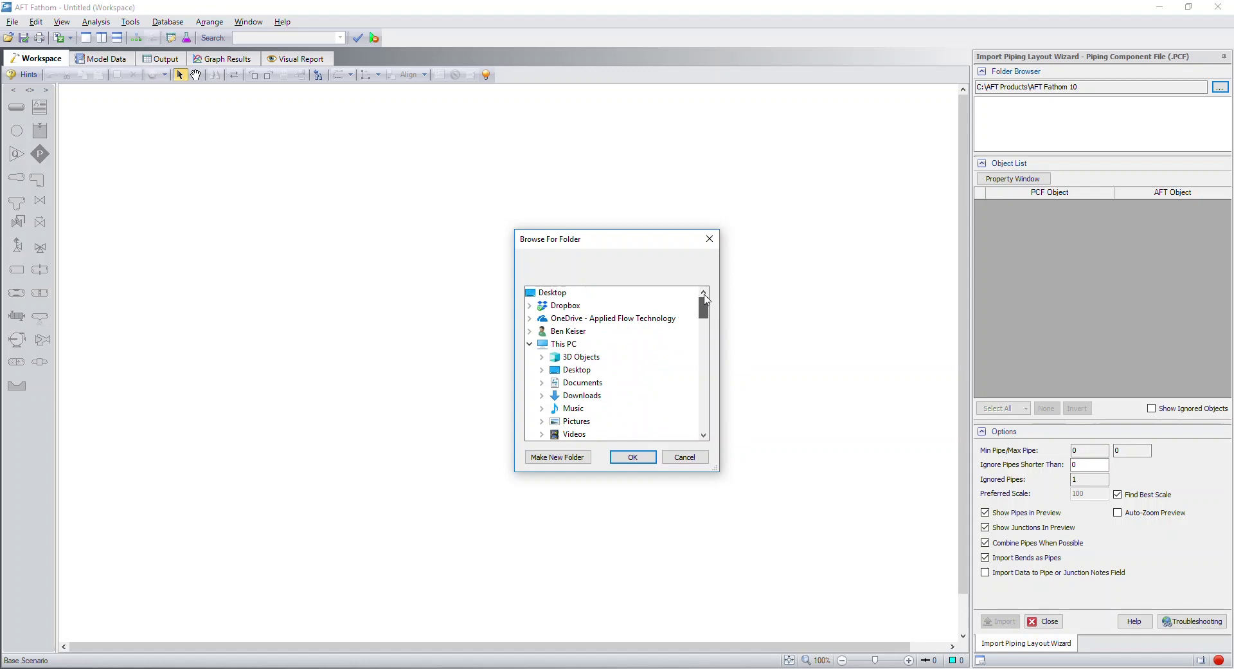
pyautogui.moveTo(629, 348)
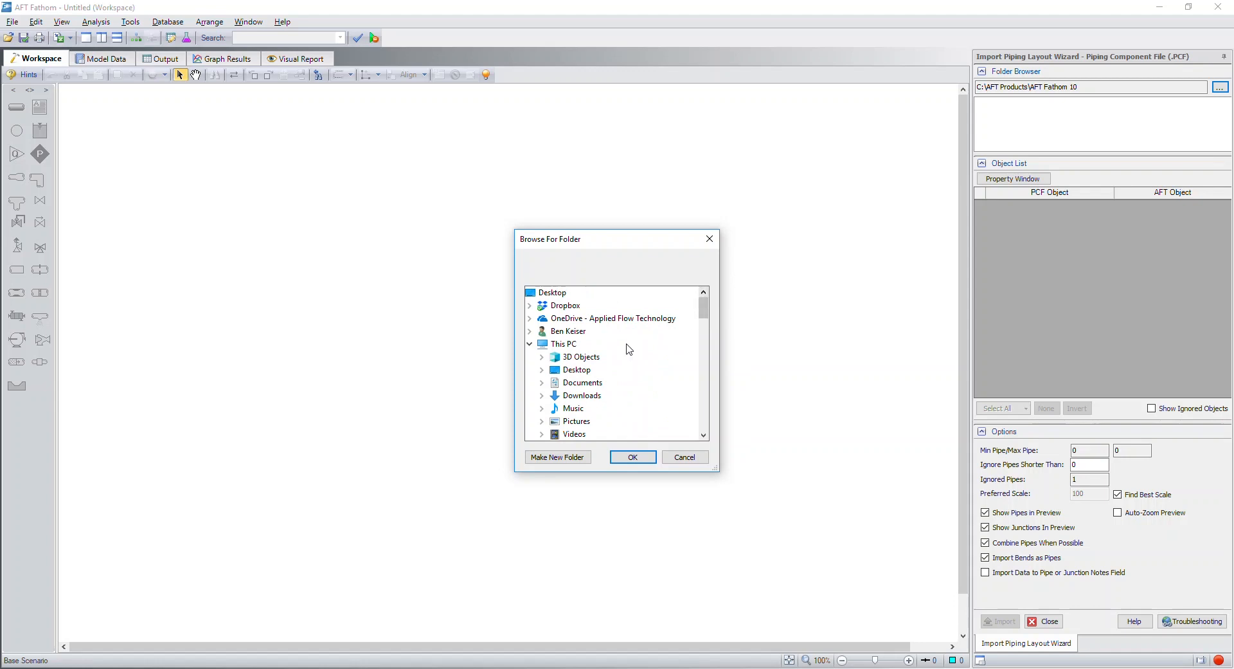
pyautogui.click(542, 369)
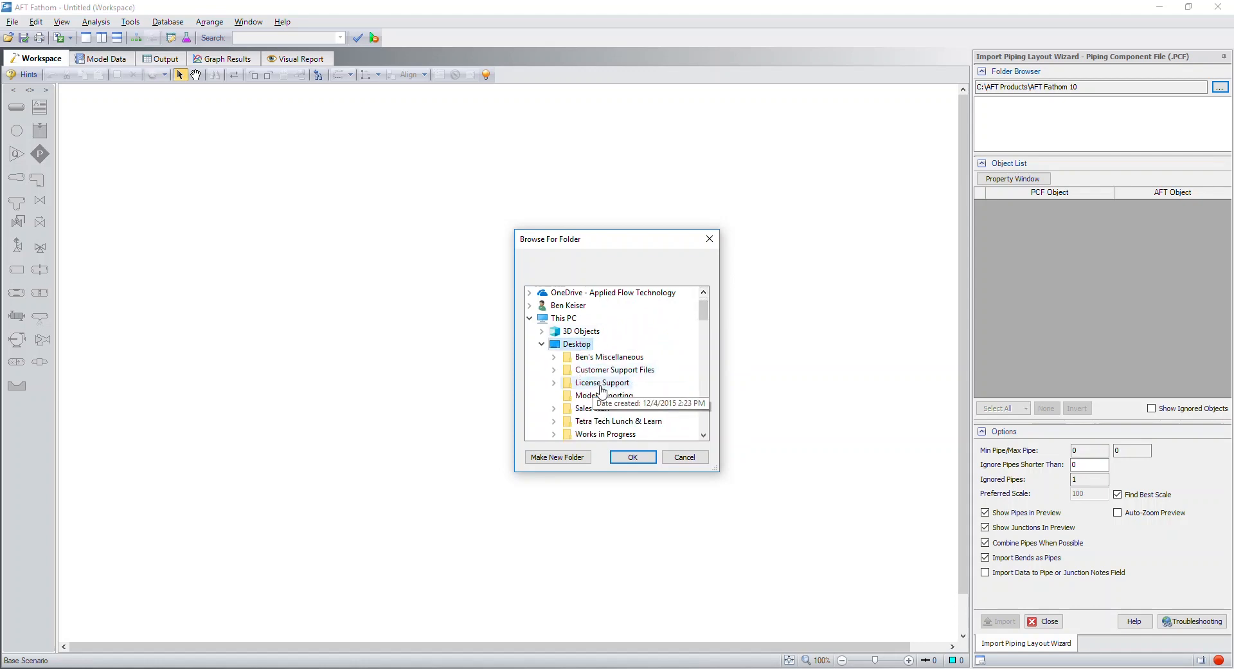
pyautogui.moveTo(604, 402)
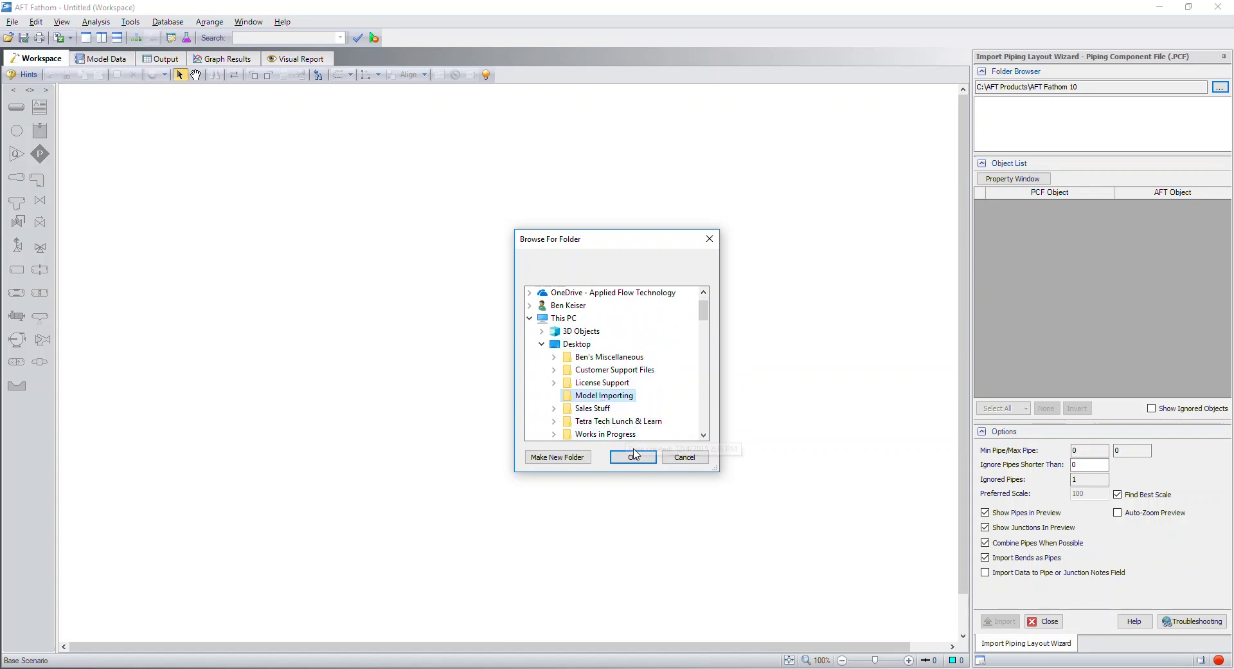
pyautogui.click(633, 457)
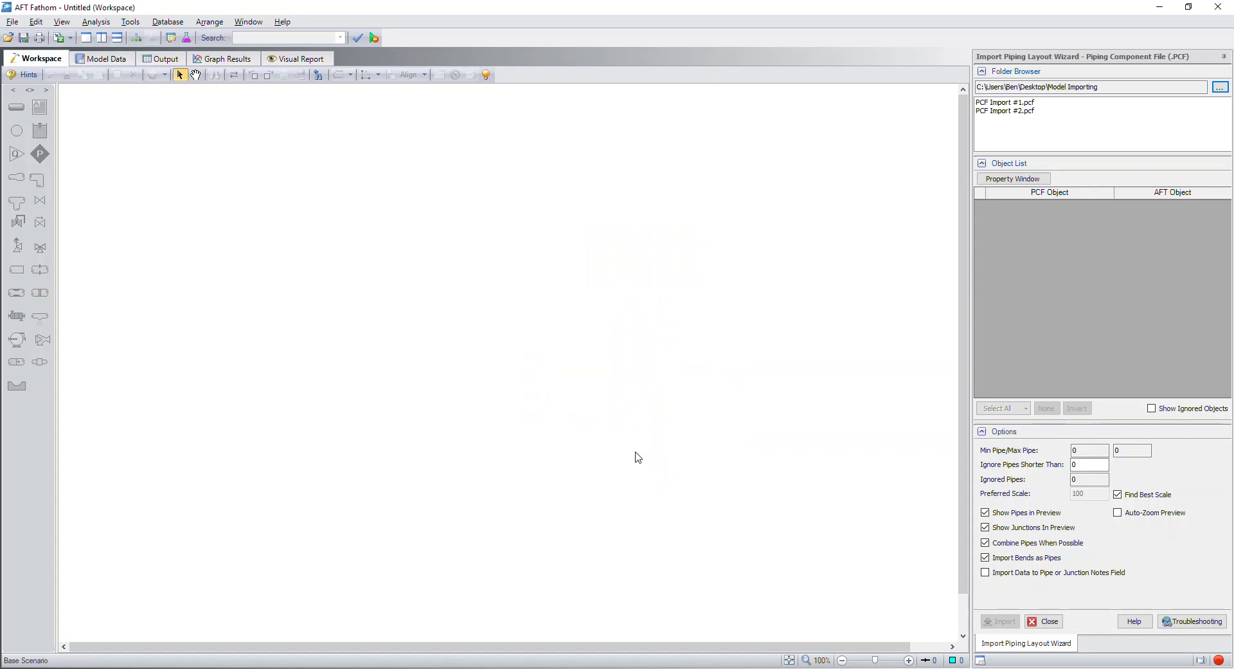
pyautogui.moveTo(916, 407)
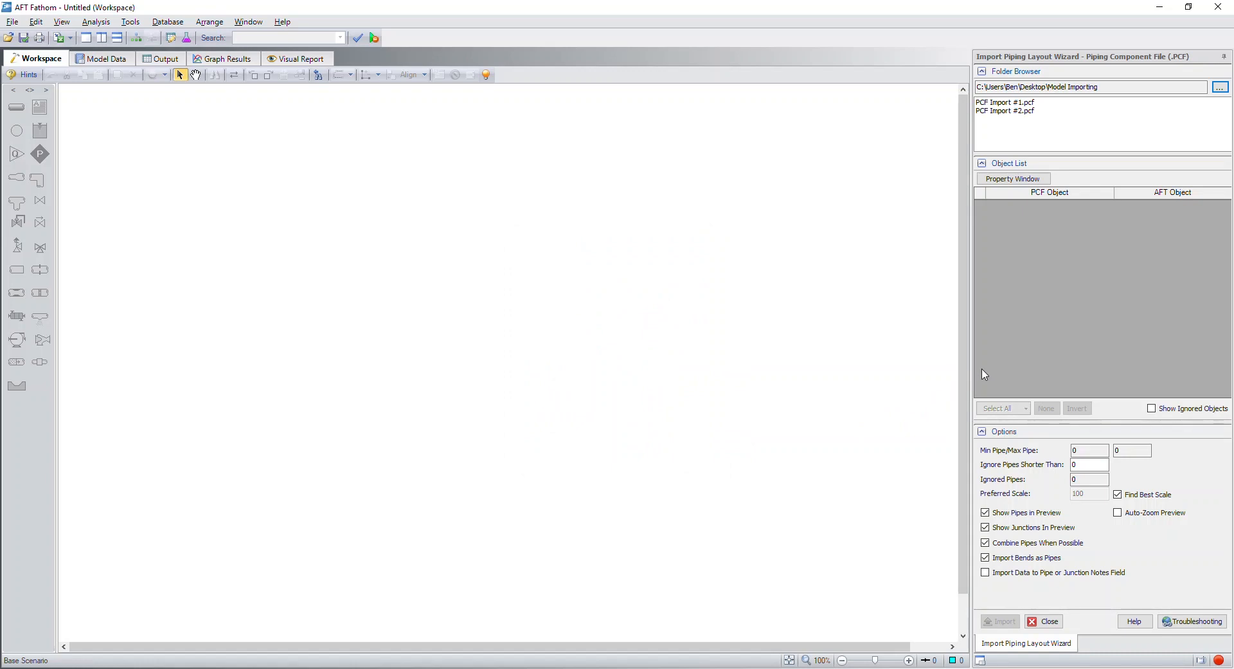
pyautogui.moveTo(972, 341)
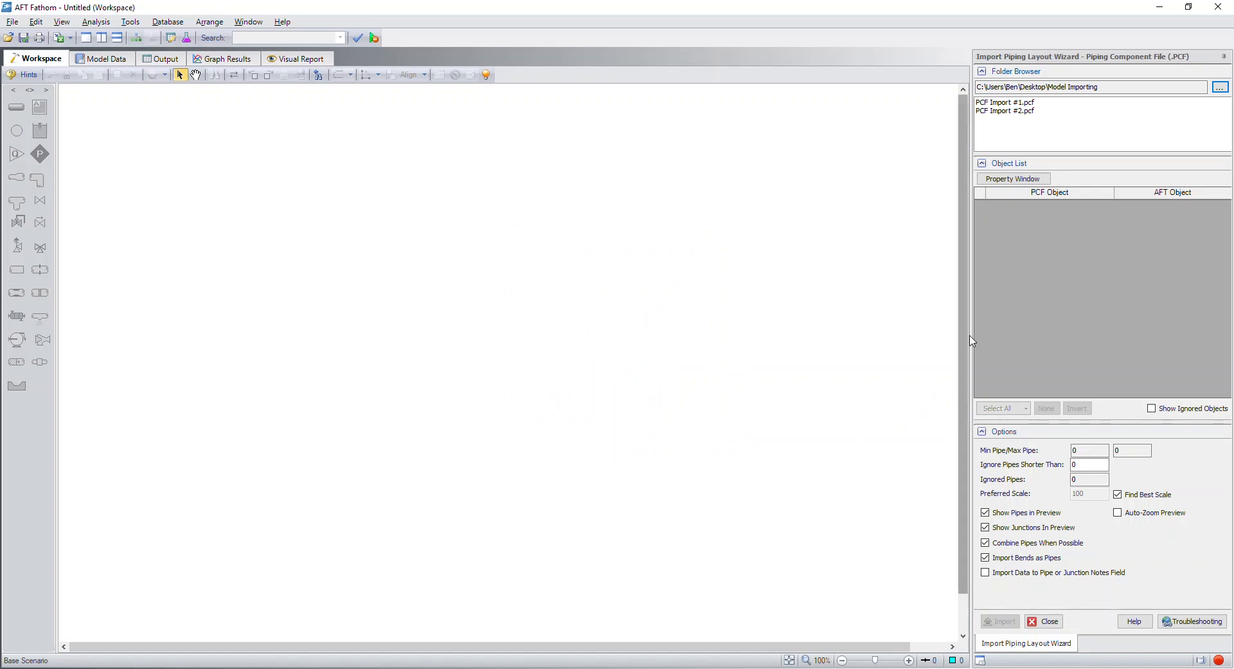
# Preview PCF Import #1.pcf, then switch the preview to PCF Import #2.pcf's tees, valves and pipes.
pyautogui.click(1010, 103)
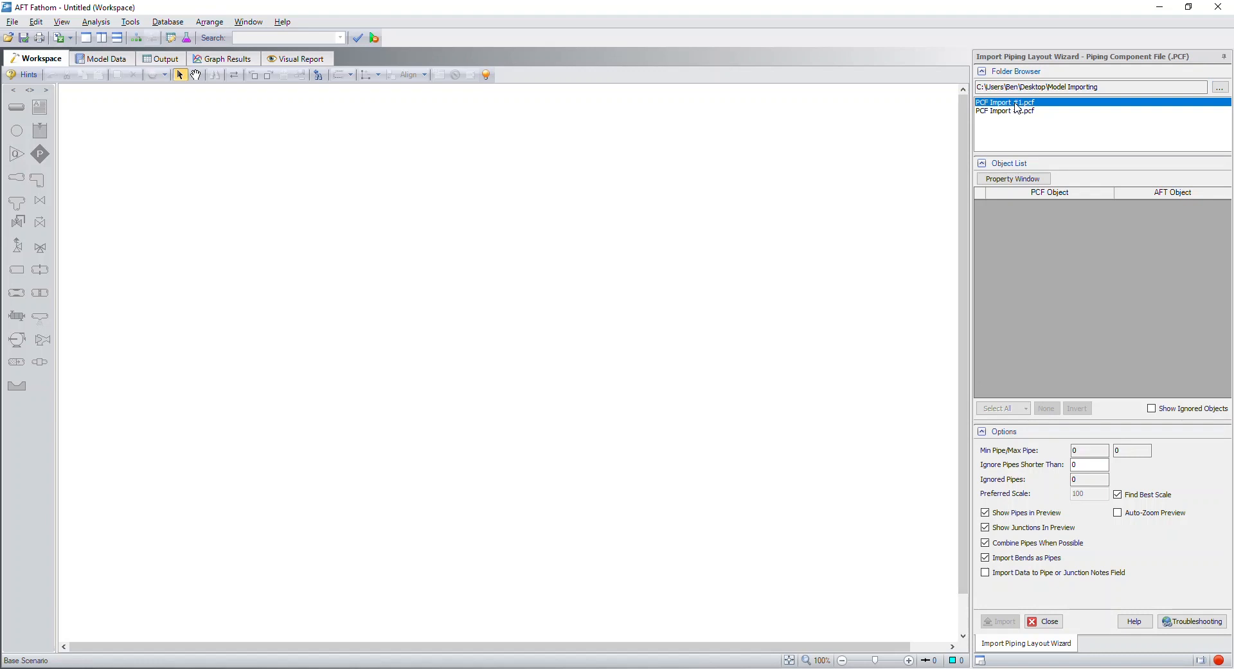
pyautogui.click(1011, 102)
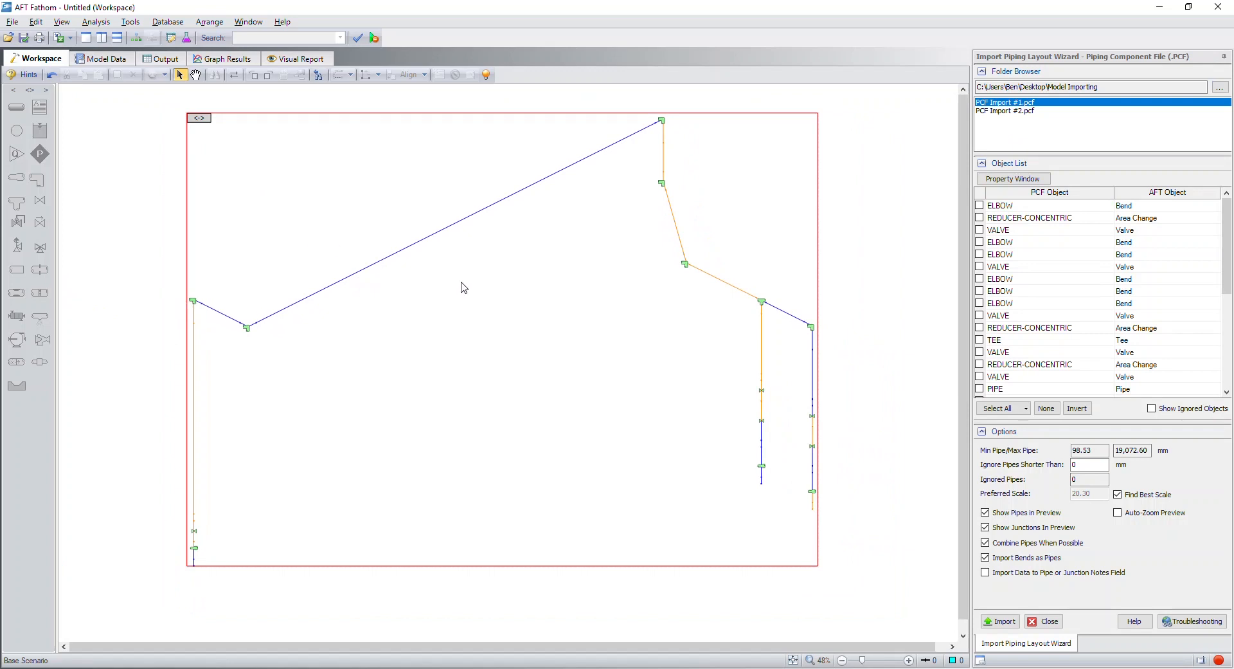
pyautogui.moveTo(671, 283)
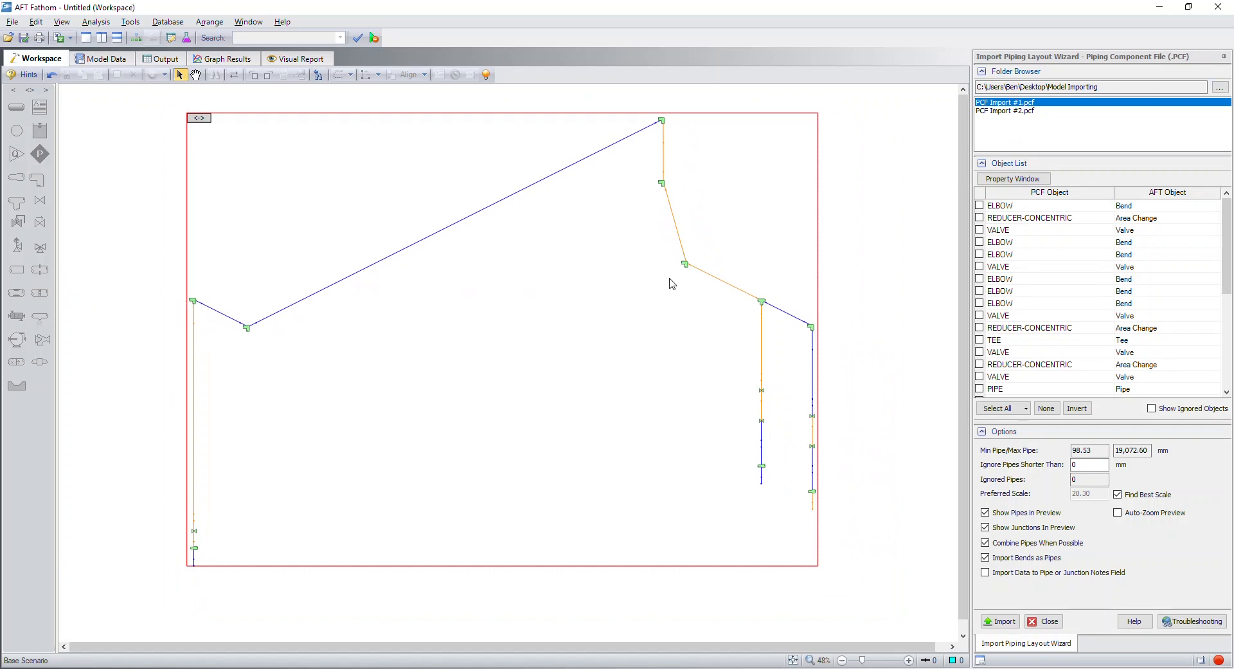
pyautogui.moveTo(997, 198)
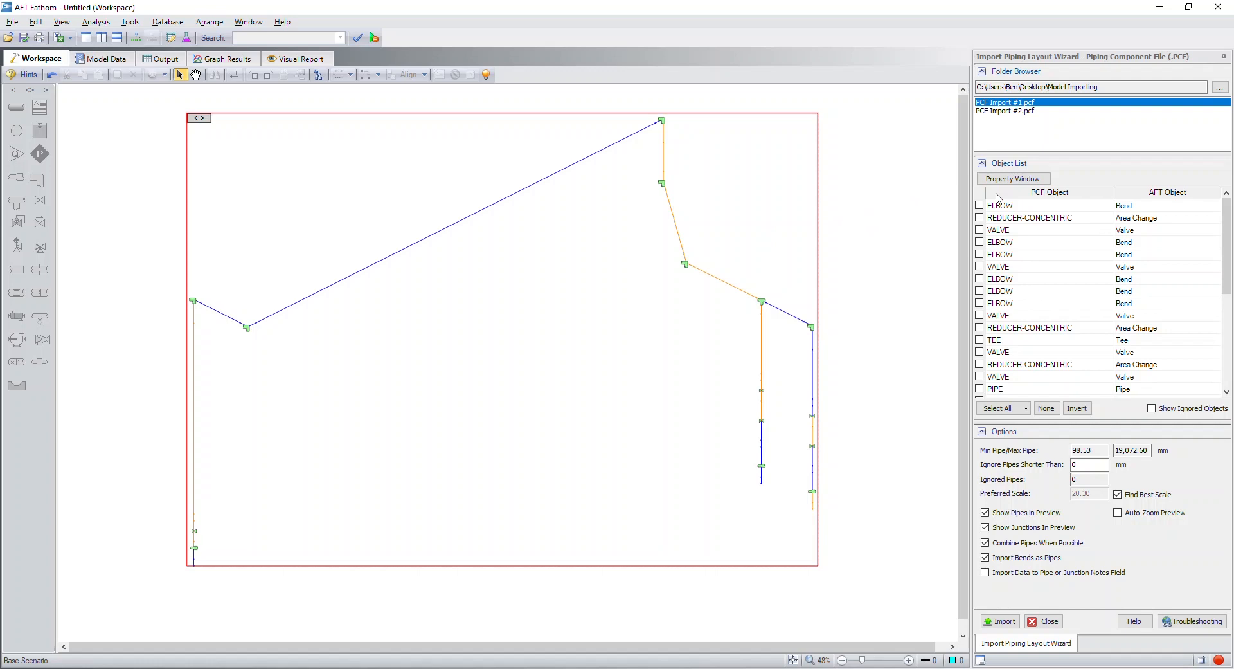
pyautogui.moveTo(1011, 166)
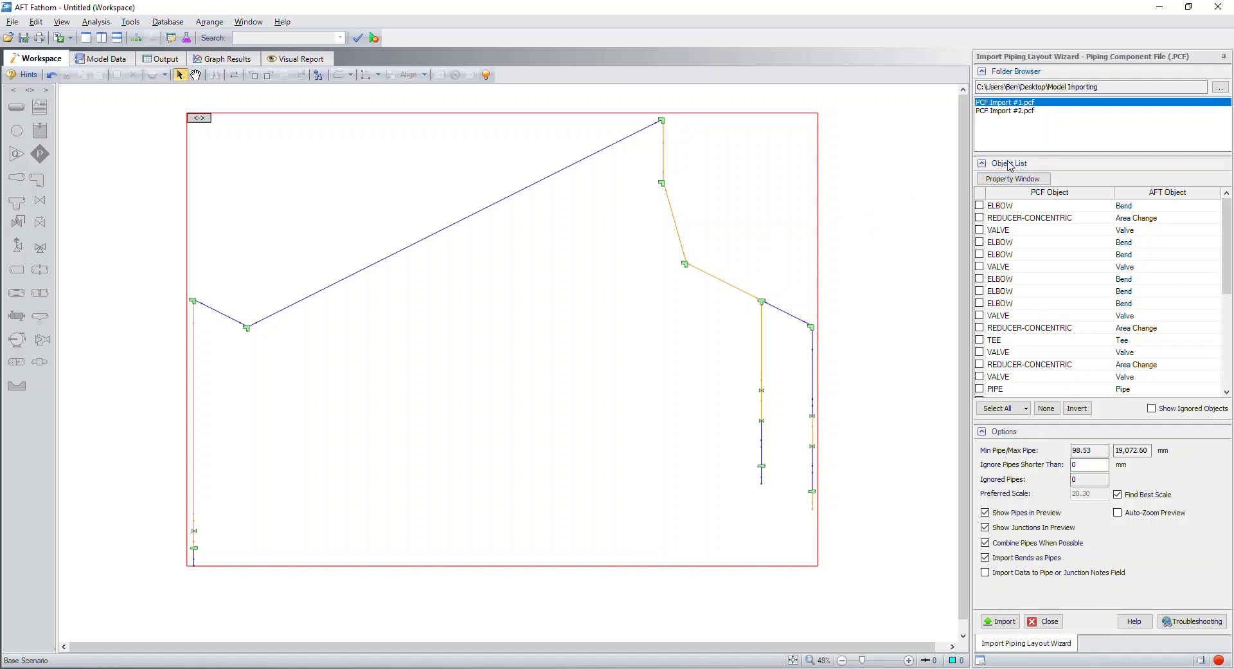
pyautogui.click(1007, 111)
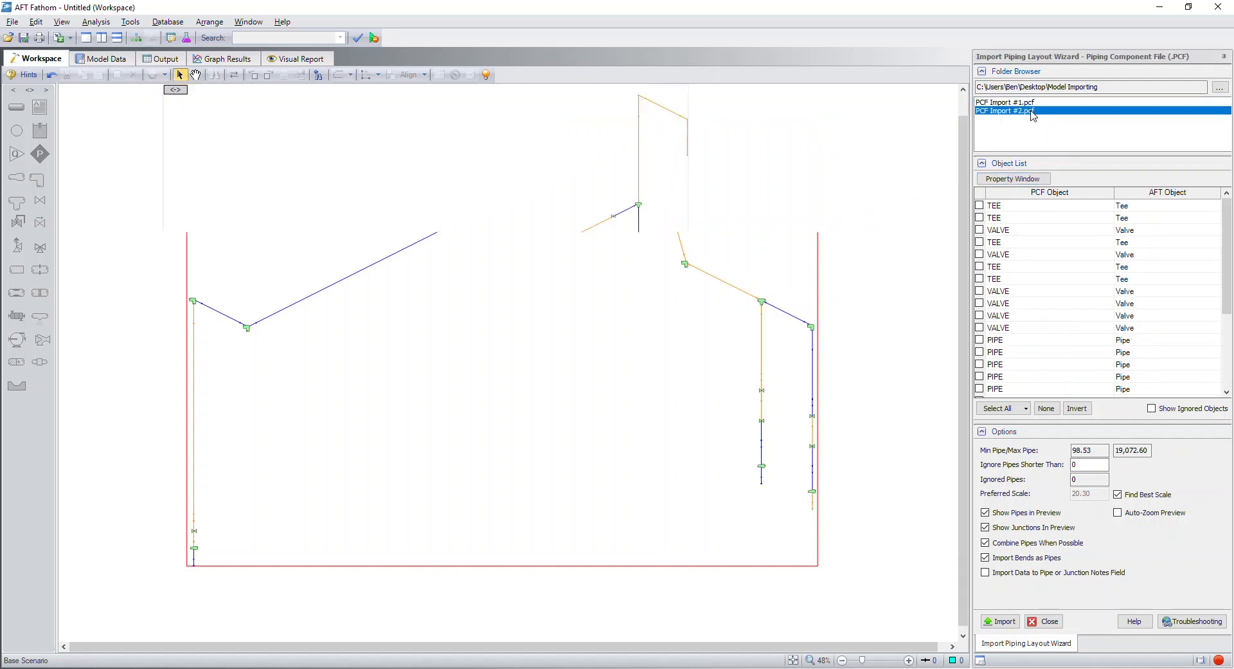
pyautogui.click(1011, 110)
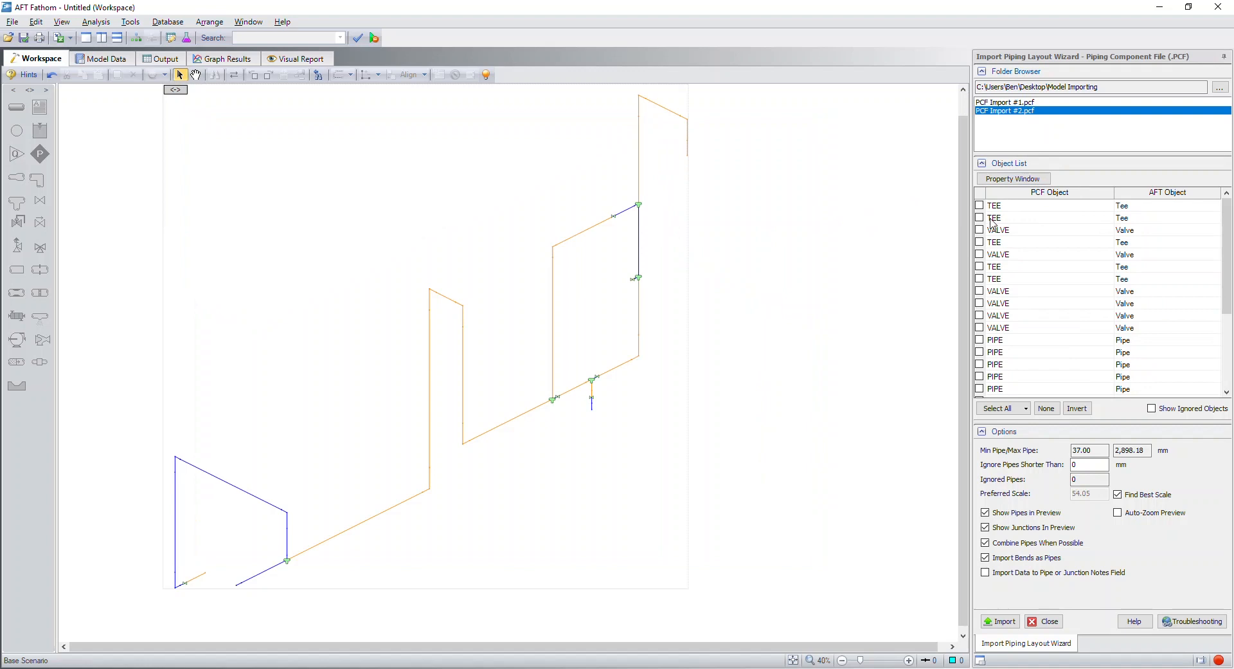
pyautogui.moveTo(1028, 262)
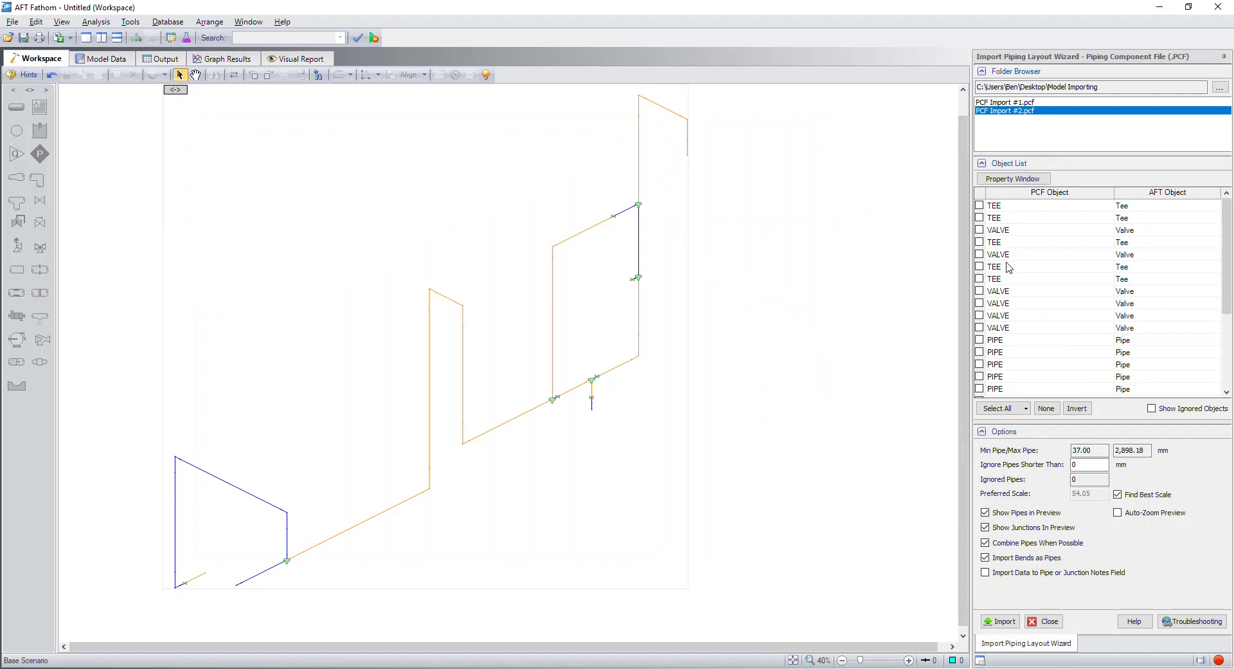
pyautogui.moveTo(293, 184)
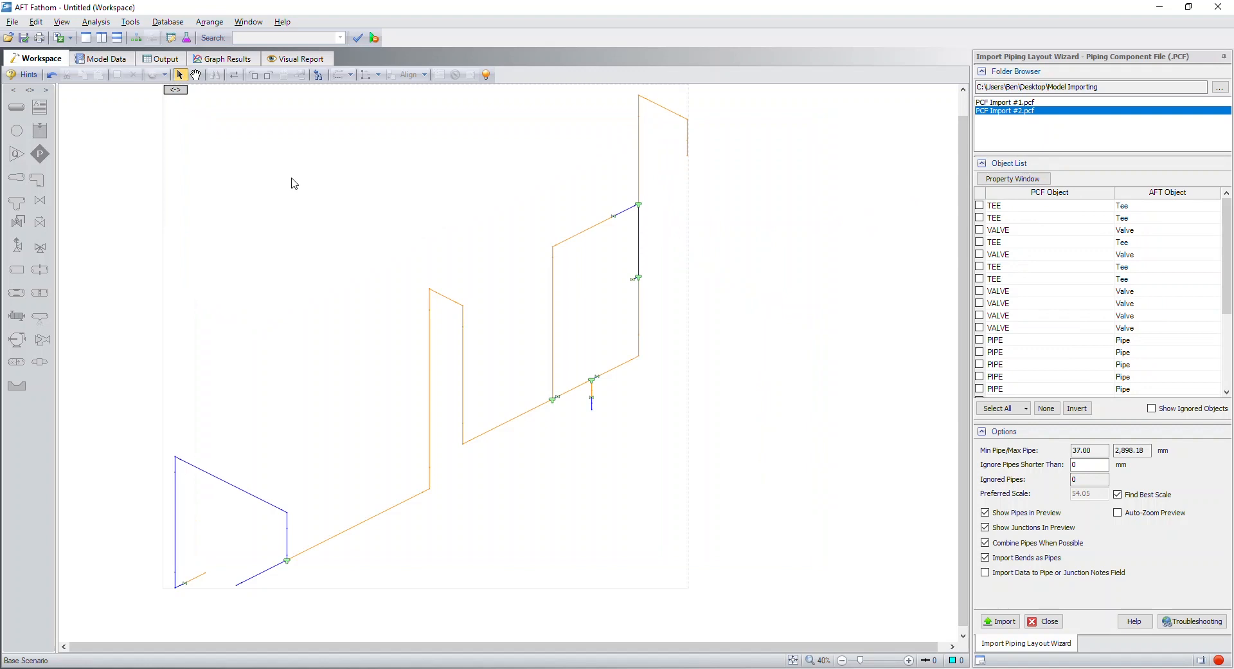
pyautogui.moveTo(861, 293)
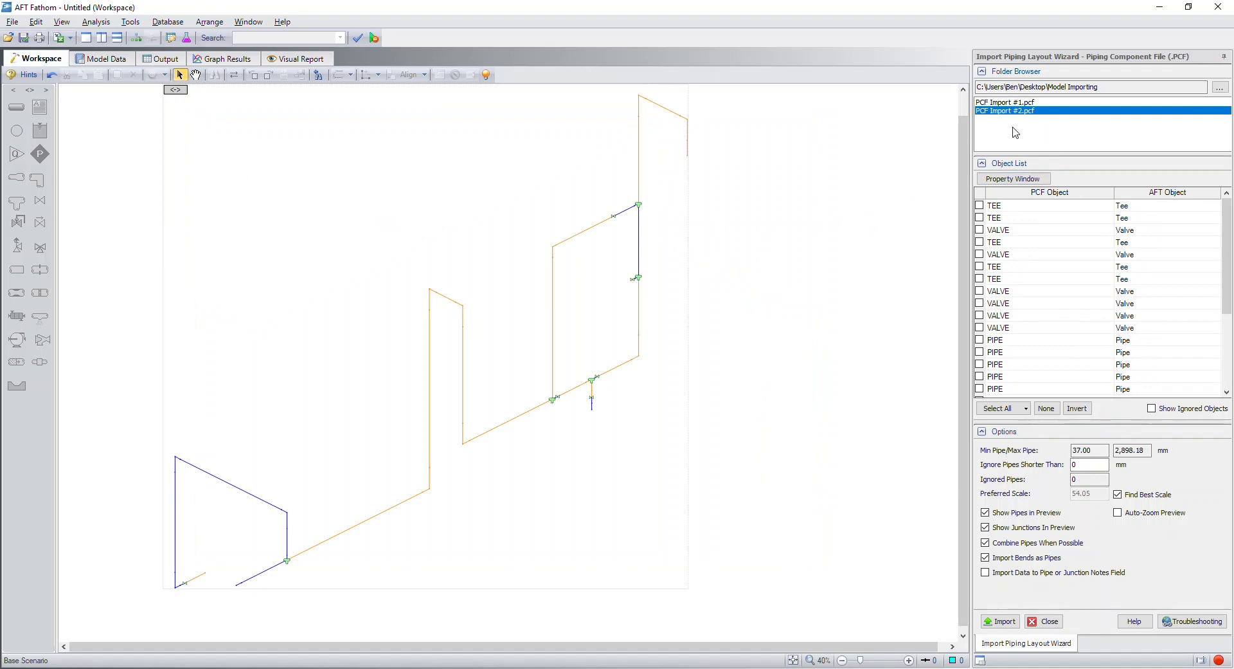
# Return to PCF Import #1.pcf and review its elbows, reducers, valves, tee and pipes in the Object List.
pyautogui.click(1005, 102)
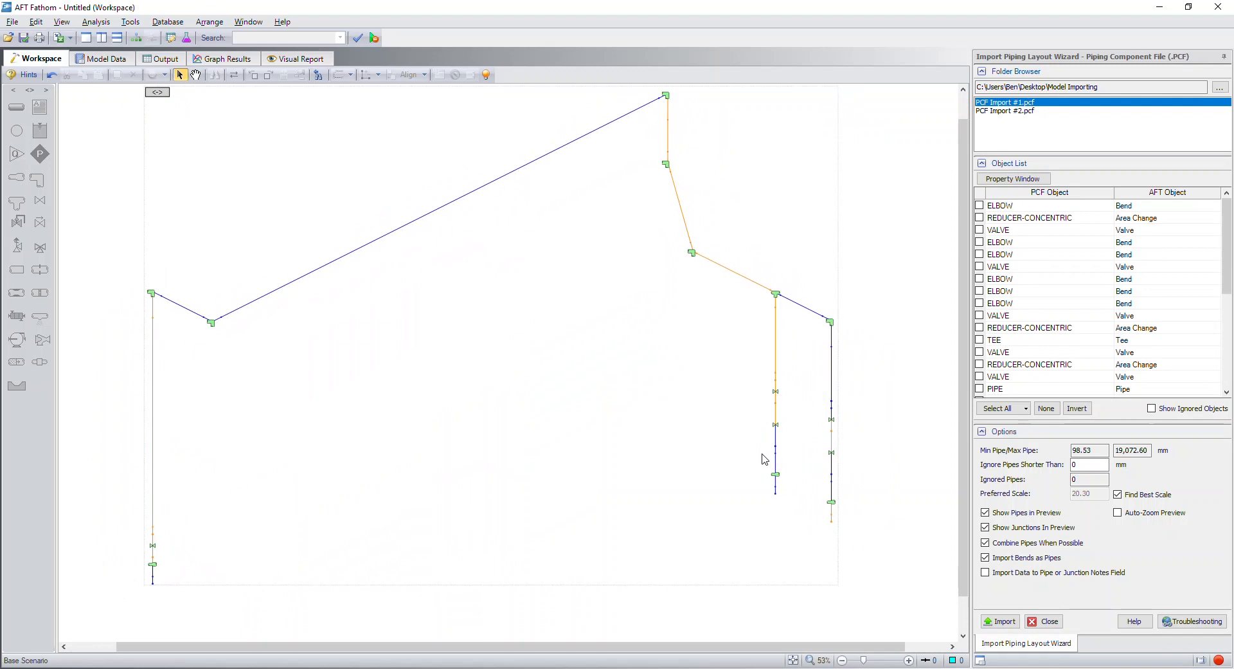
pyautogui.moveTo(778, 328)
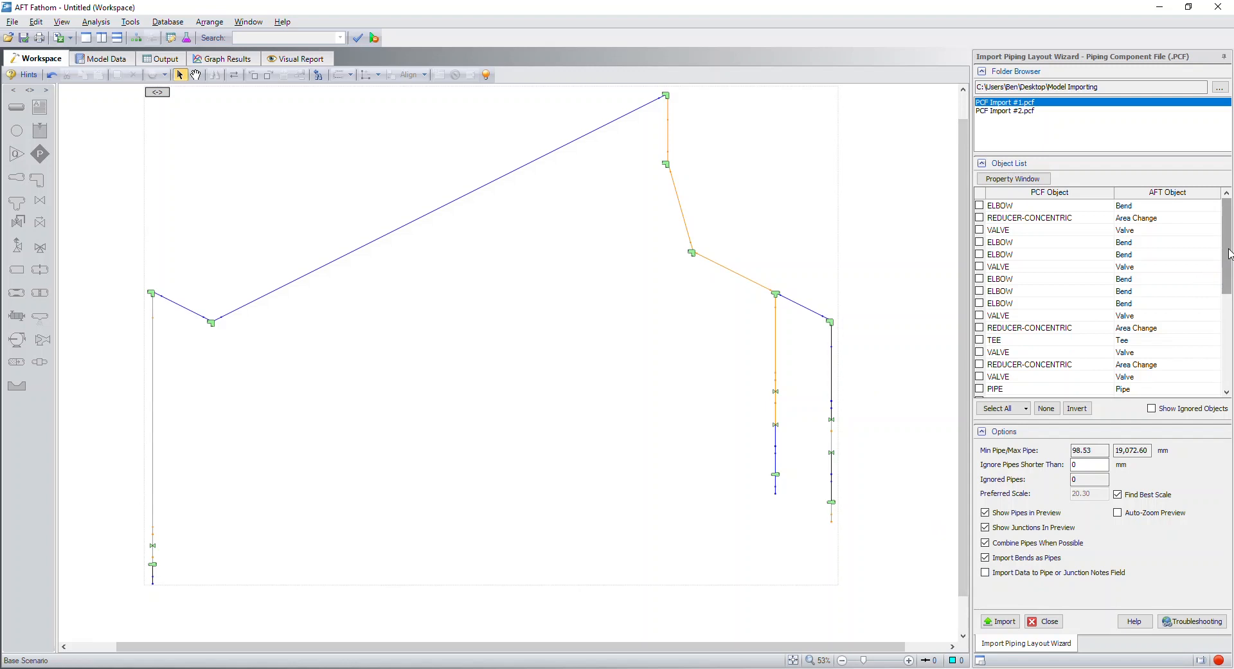
pyautogui.scroll(-3)
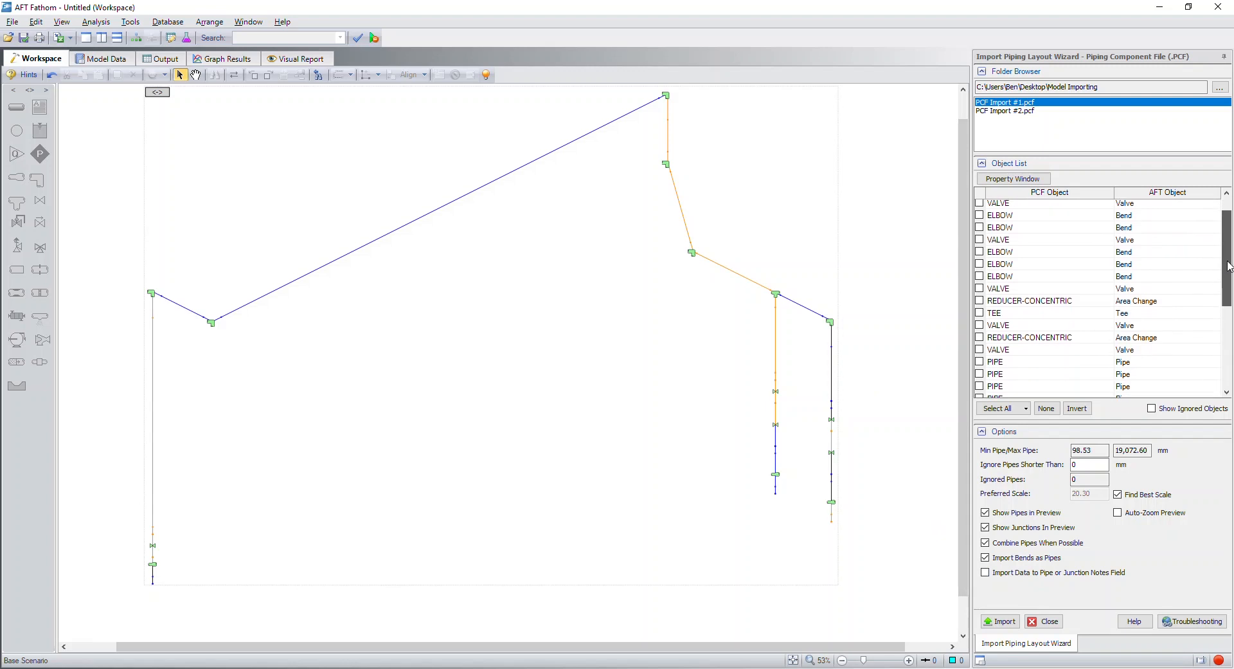
pyautogui.scroll(-3)
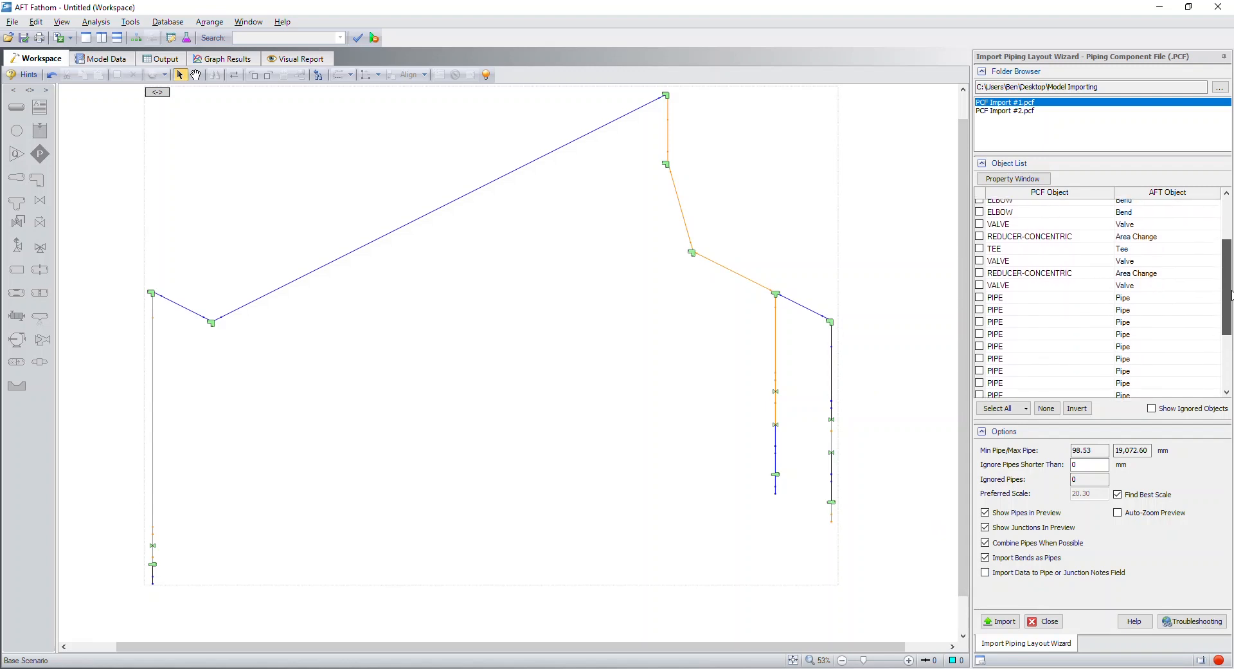
pyautogui.scroll(-3)
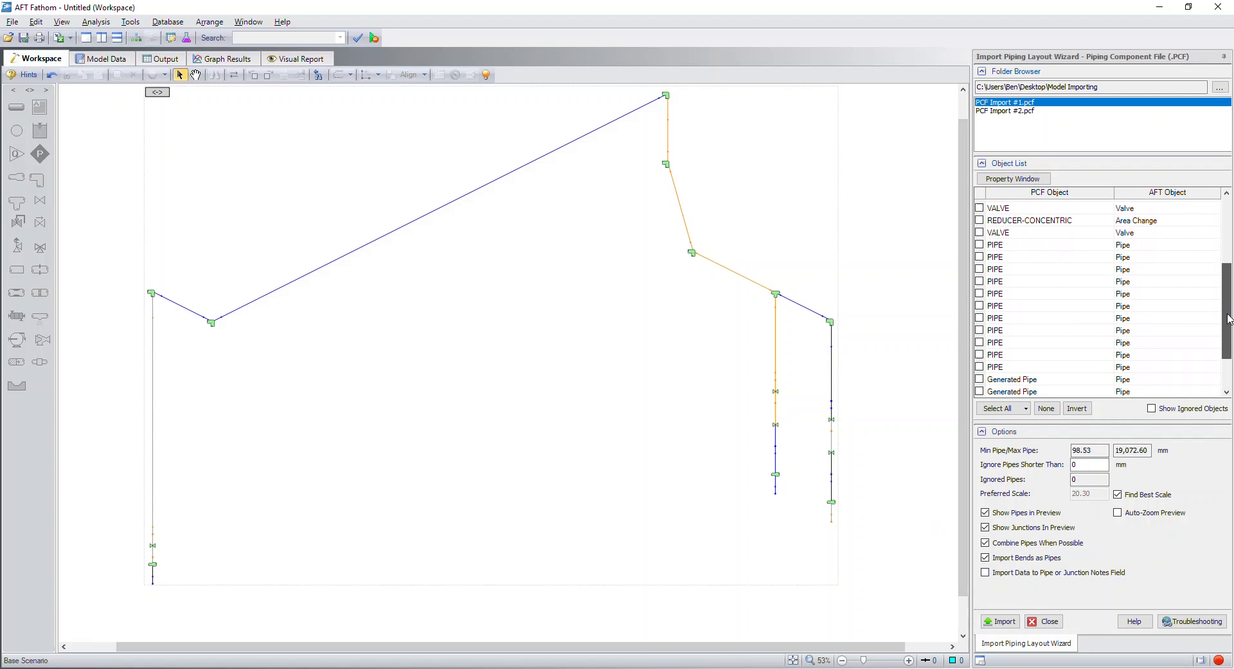
pyautogui.scroll(-3)
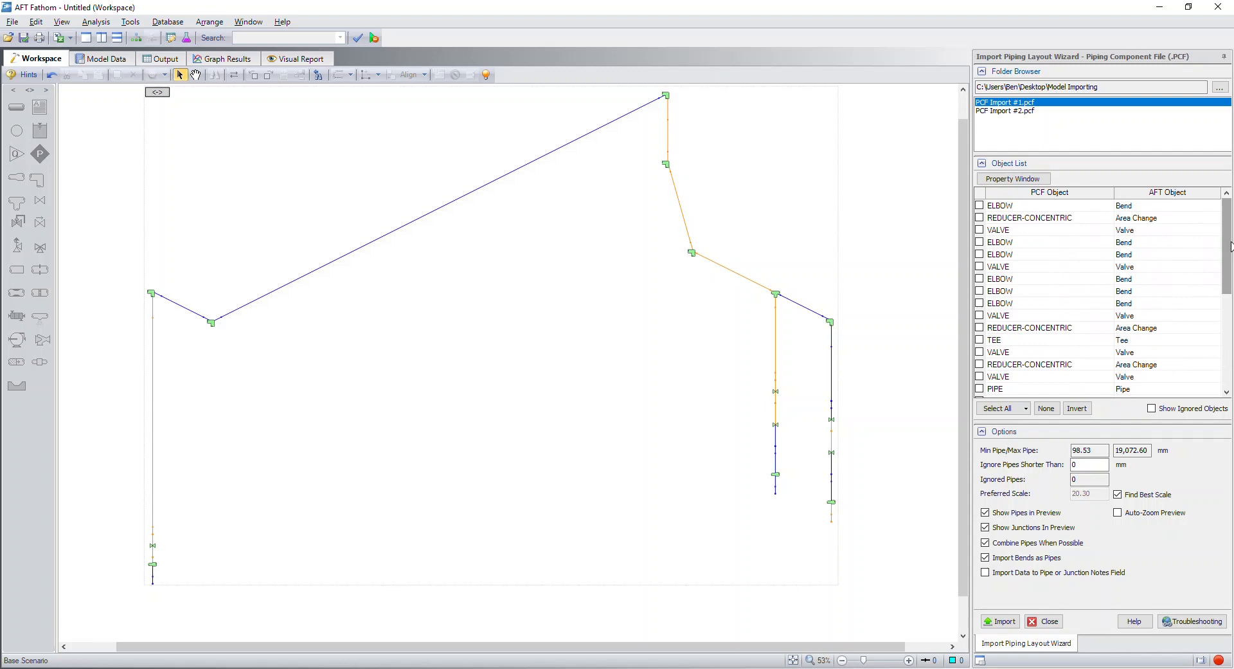
pyautogui.moveTo(1050, 251)
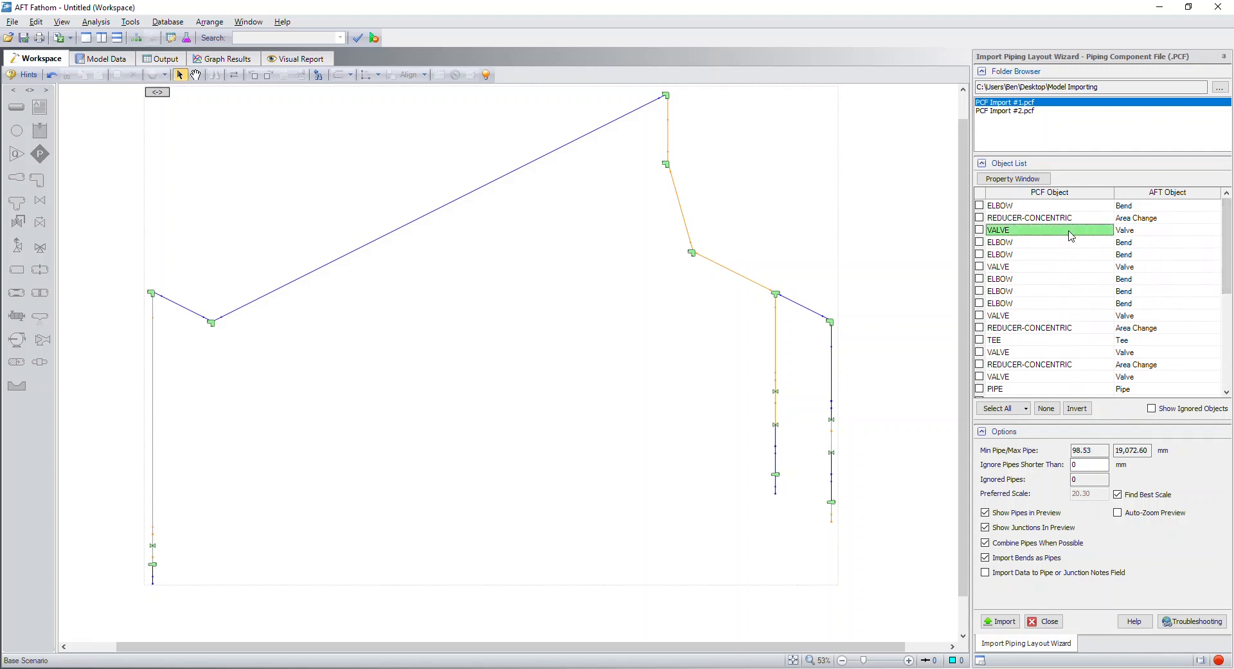
# Remap the first VALVE object from Valve to Control Valve.
pyautogui.click(1168, 229)
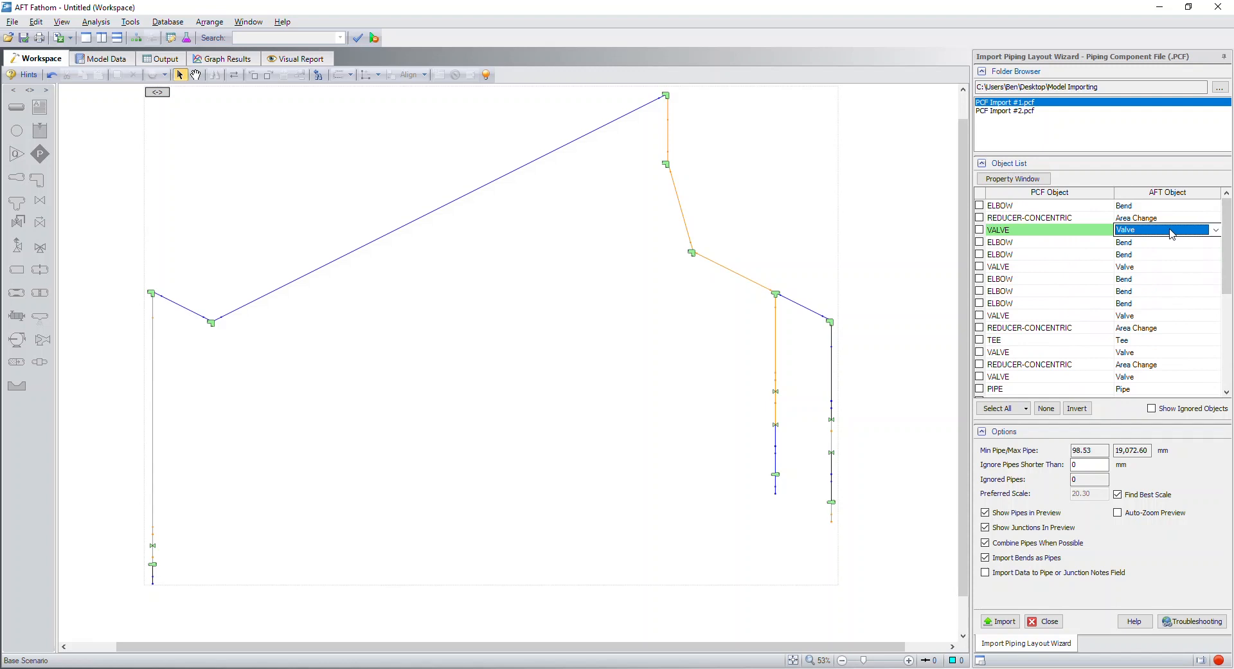
pyautogui.click(1214, 229)
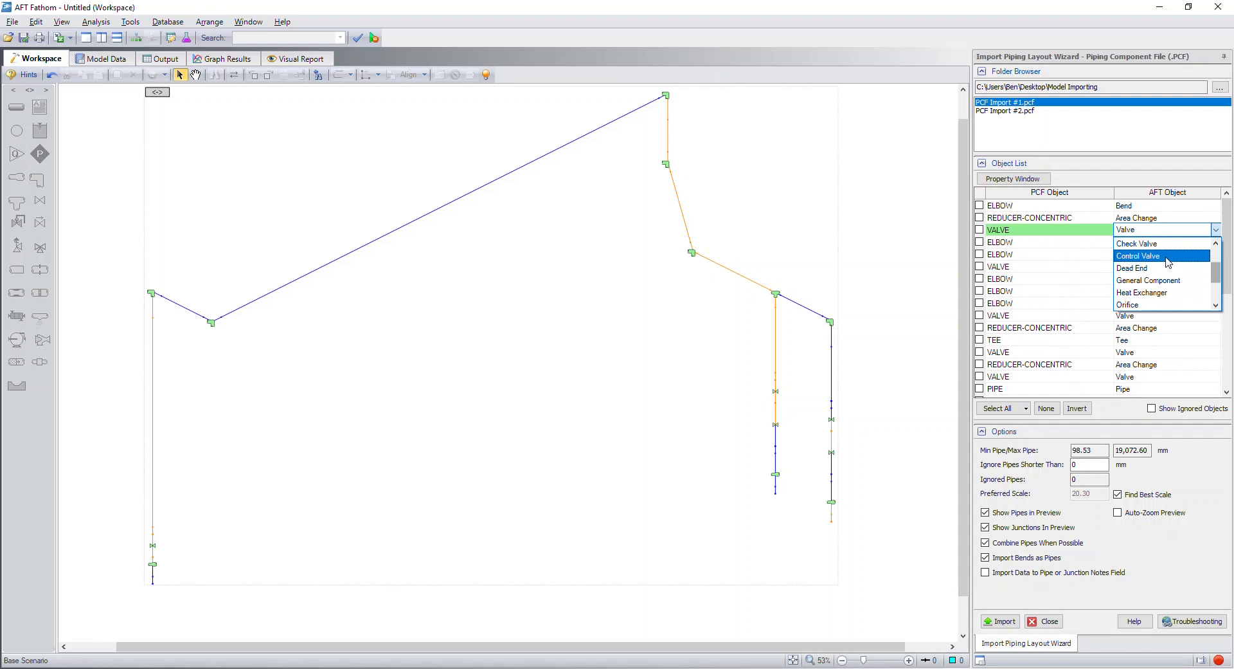
pyautogui.click(1138, 256)
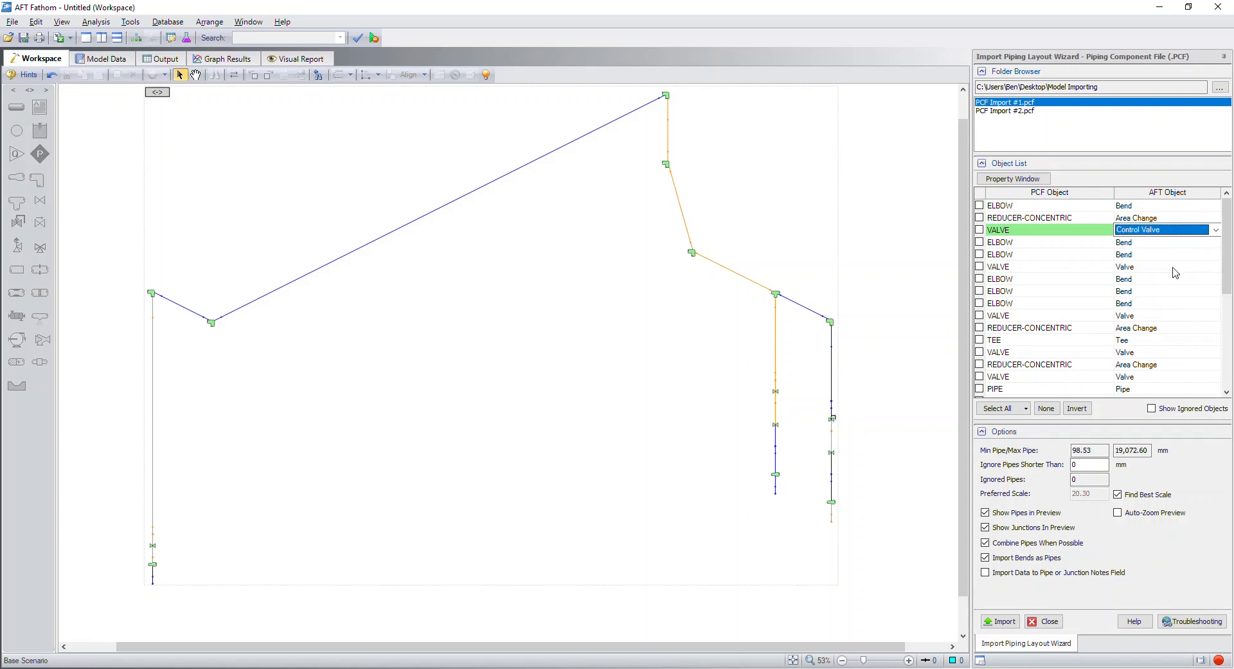
pyautogui.moveTo(1160, 283)
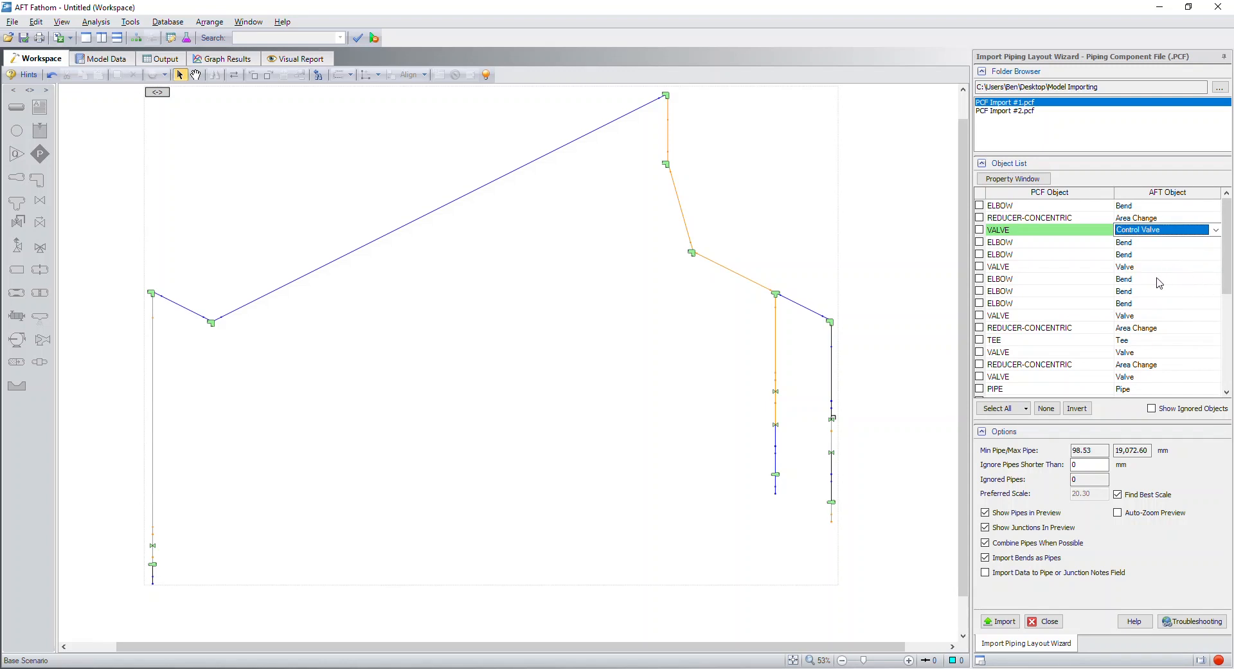
pyautogui.moveTo(1146, 242)
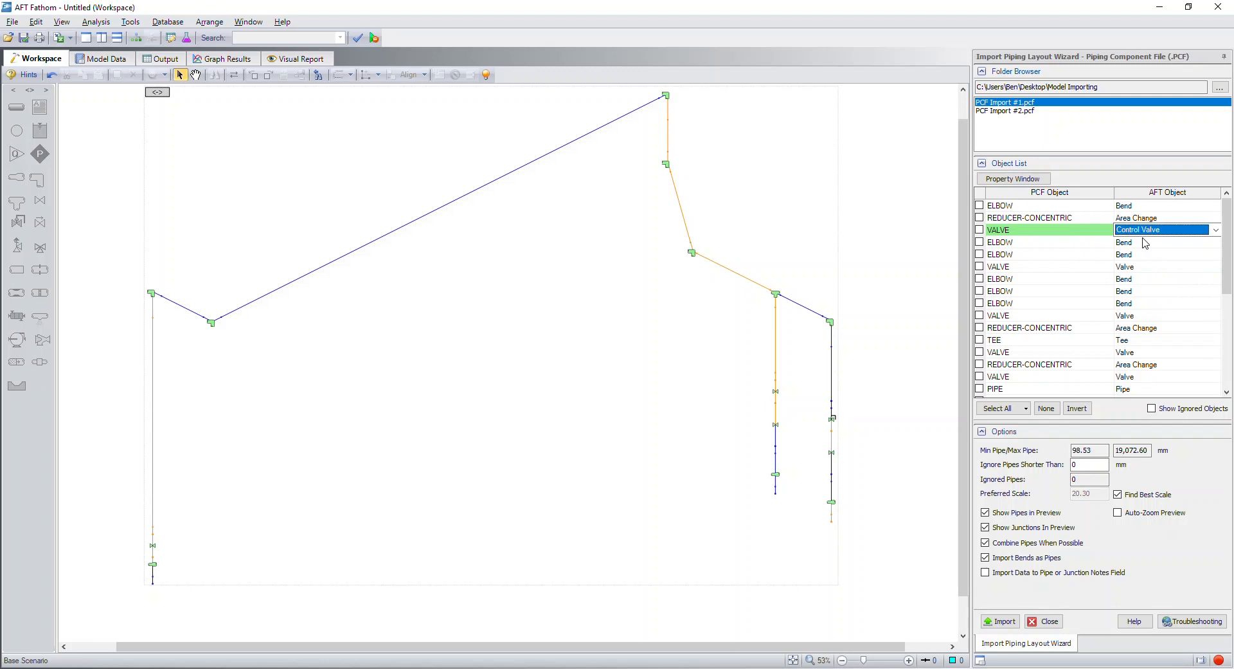
pyautogui.moveTo(1155, 239)
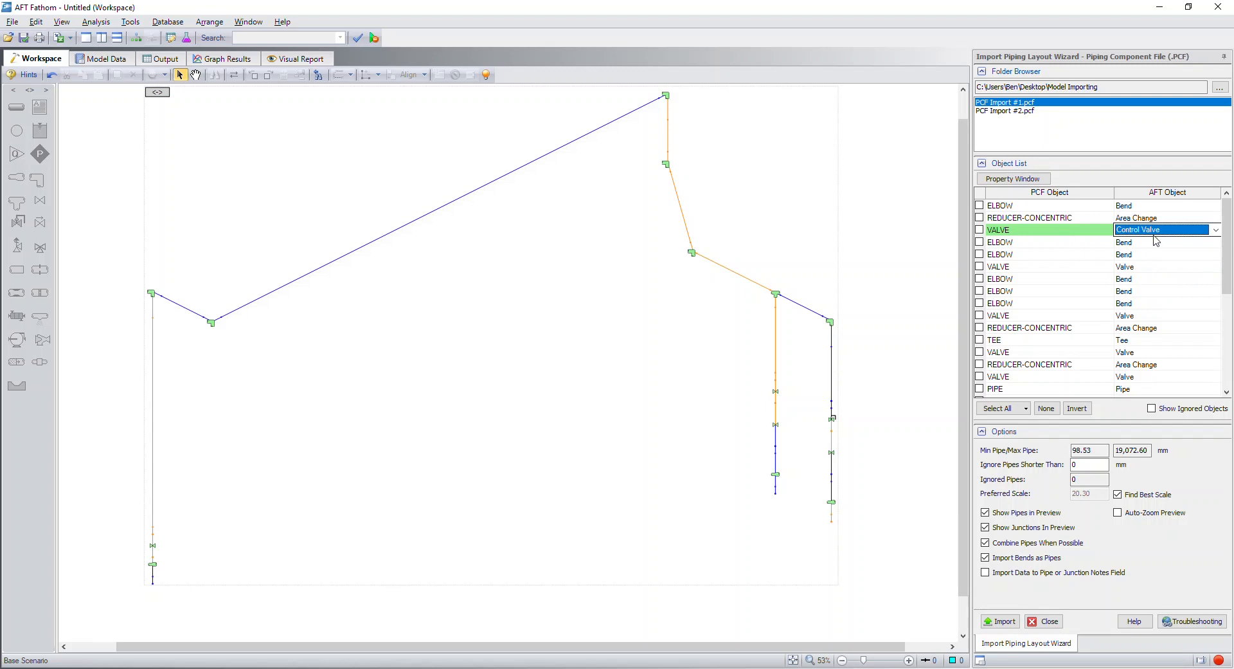
pyautogui.moveTo(1145, 269)
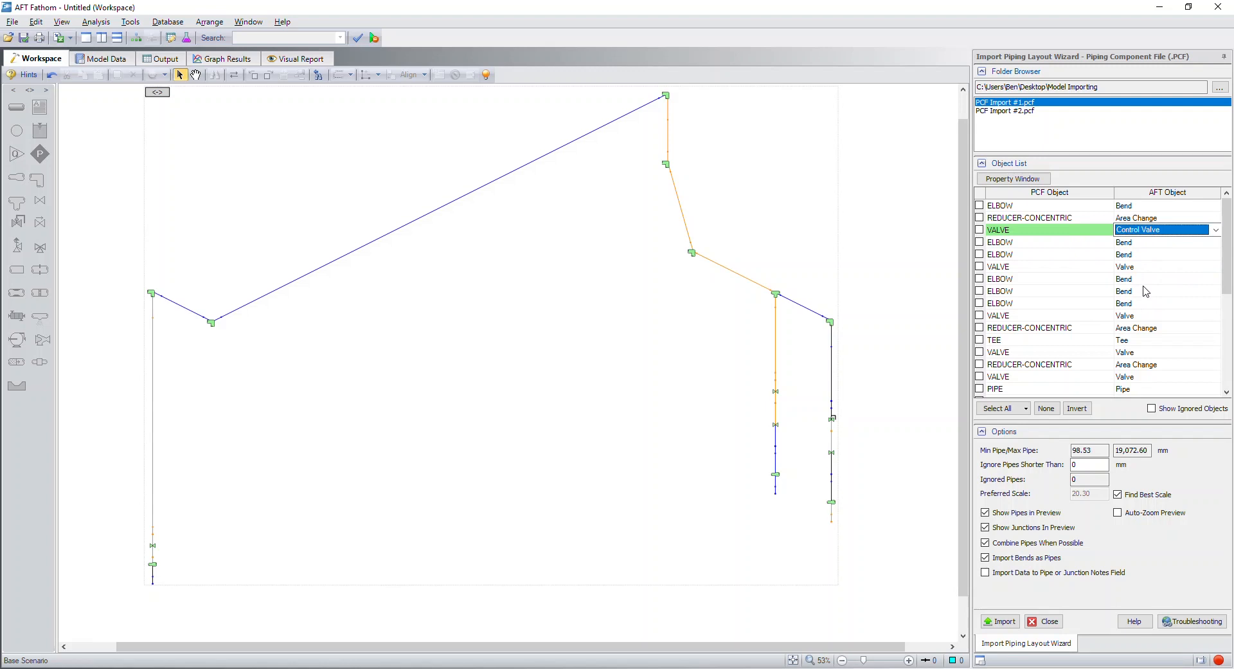
pyautogui.moveTo(1126, 343)
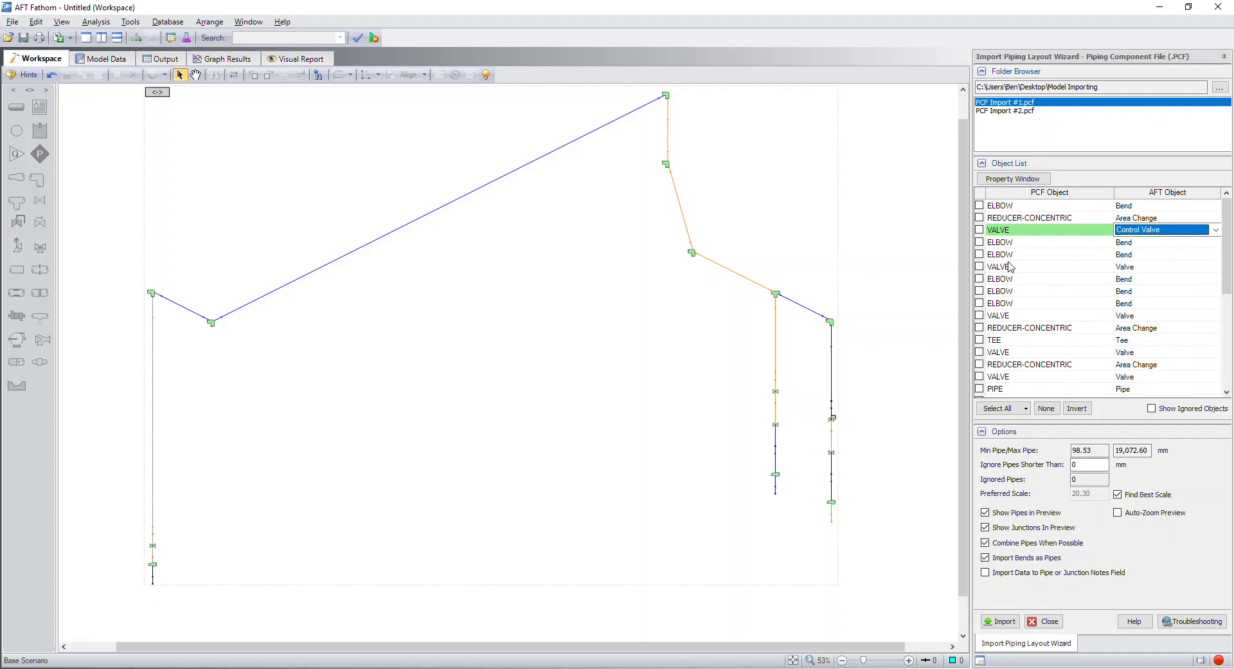
# Commit the Control Valve mapping by selecting the second valve row, shown in red.
pyautogui.click(998, 266)
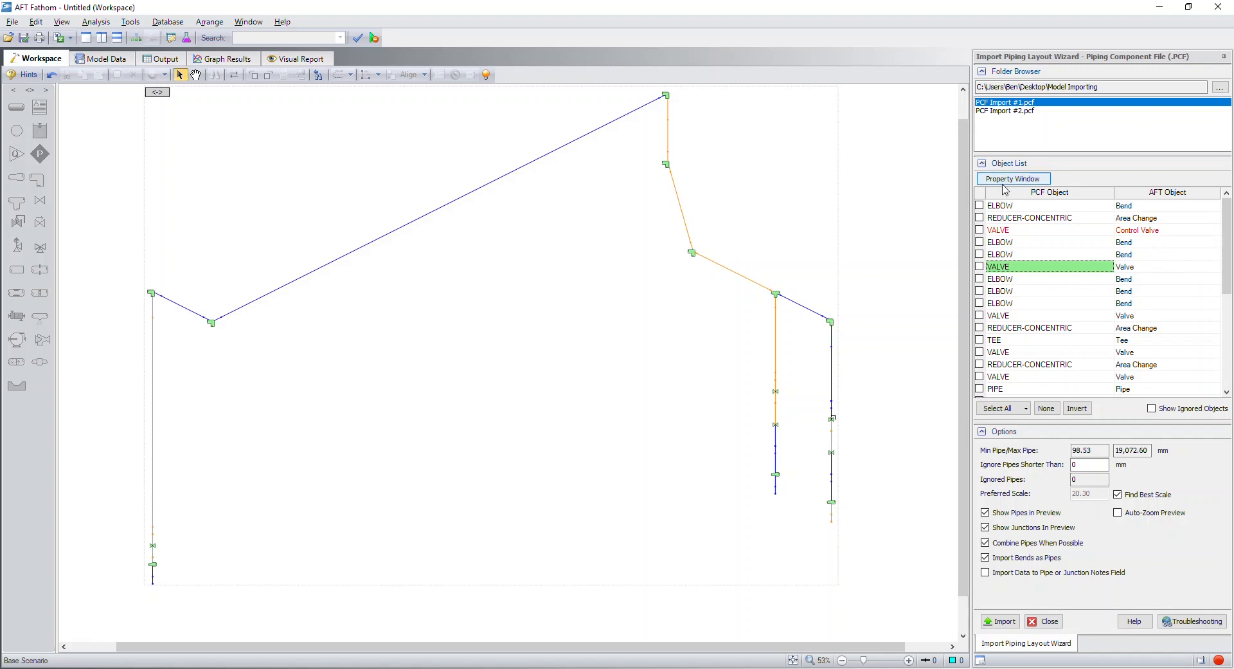
pyautogui.doubleClick(998, 266)
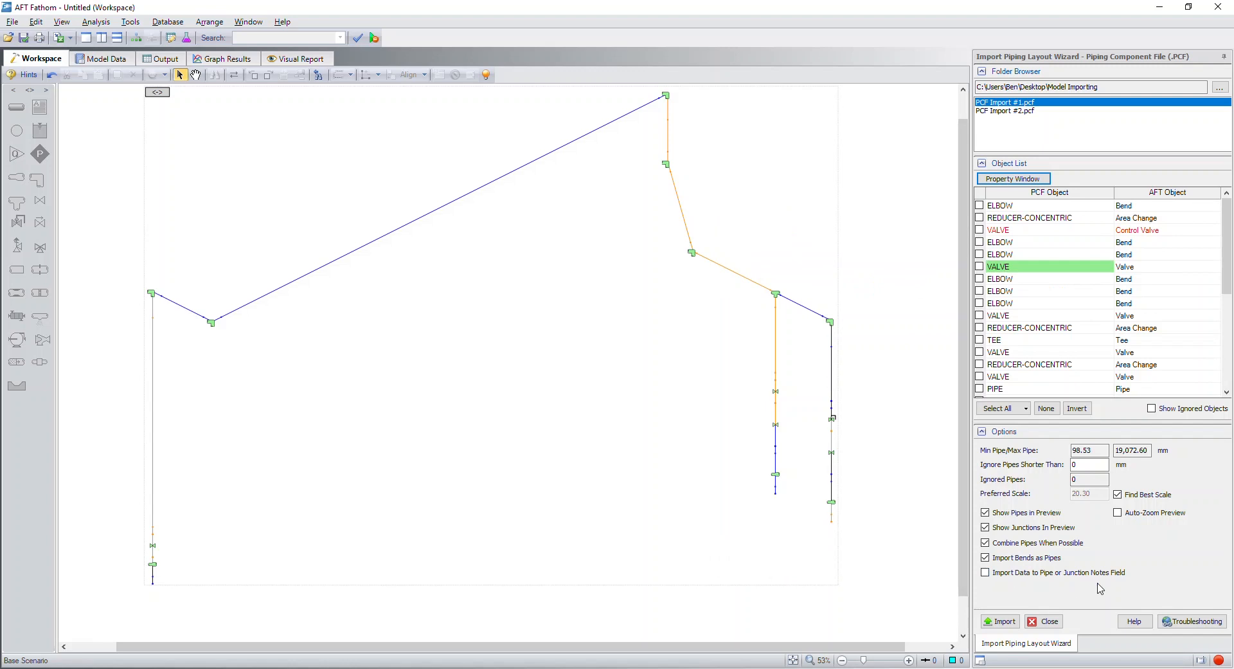
pyautogui.moveTo(1085, 583)
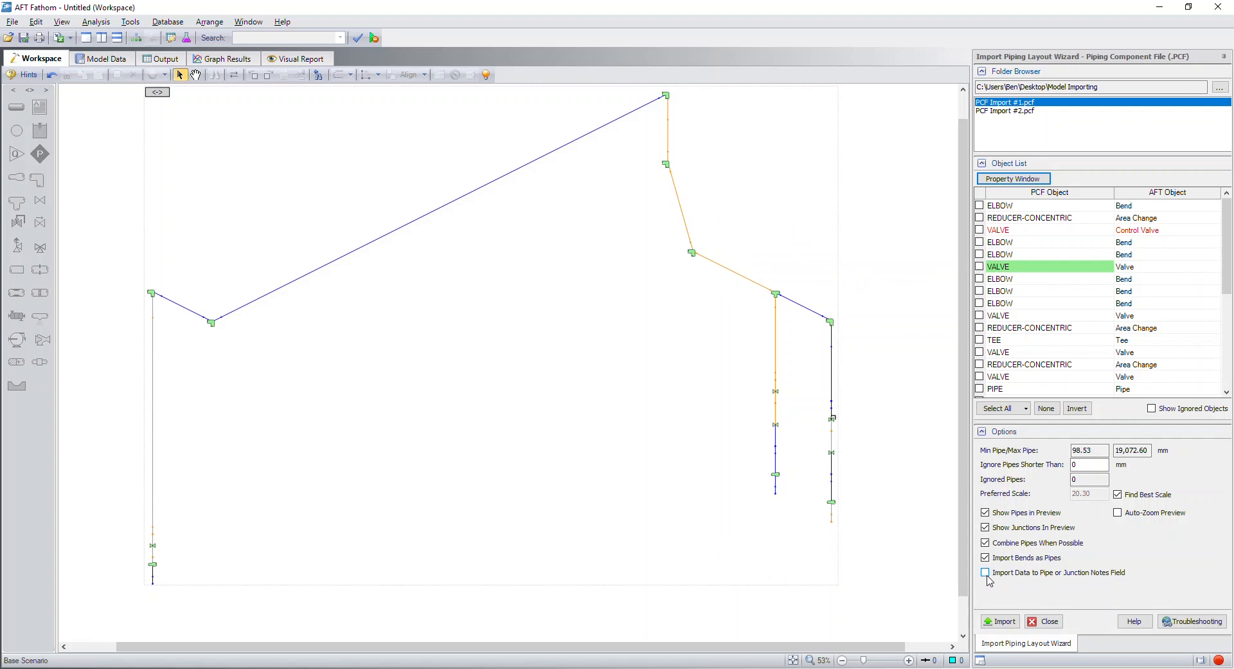
# Turn on 'Import Data to Pipe or Junction Notes Field' for the import.
pyautogui.click(985, 572)
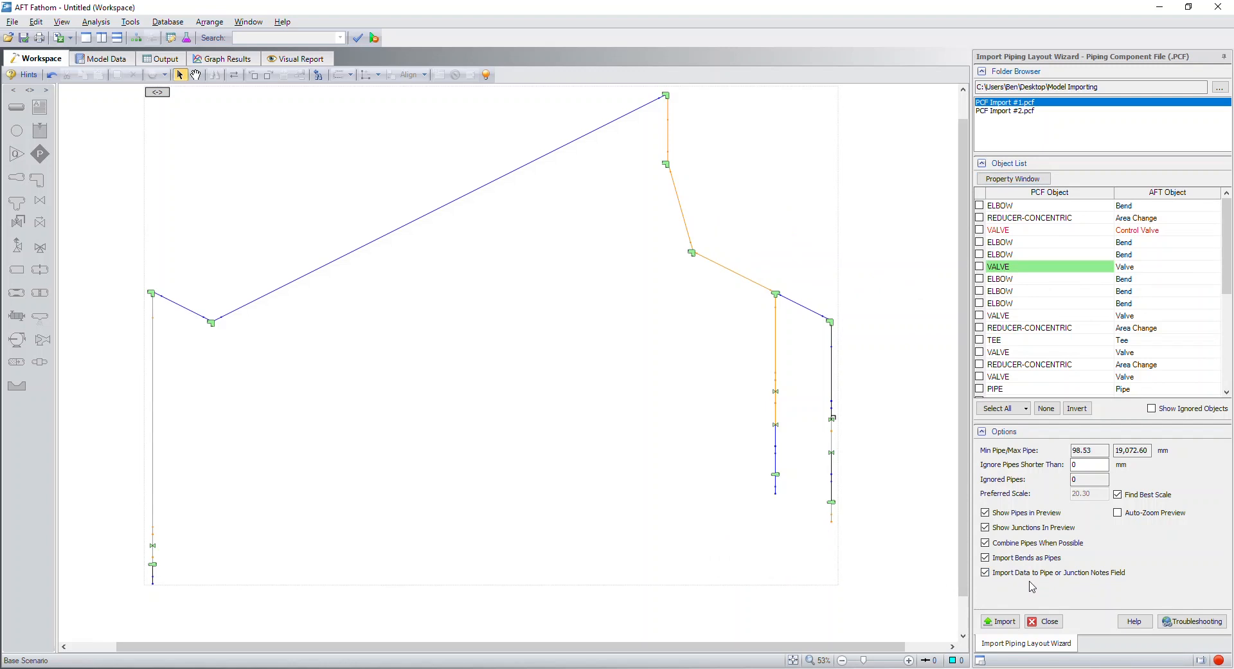
pyautogui.moveTo(1049, 587)
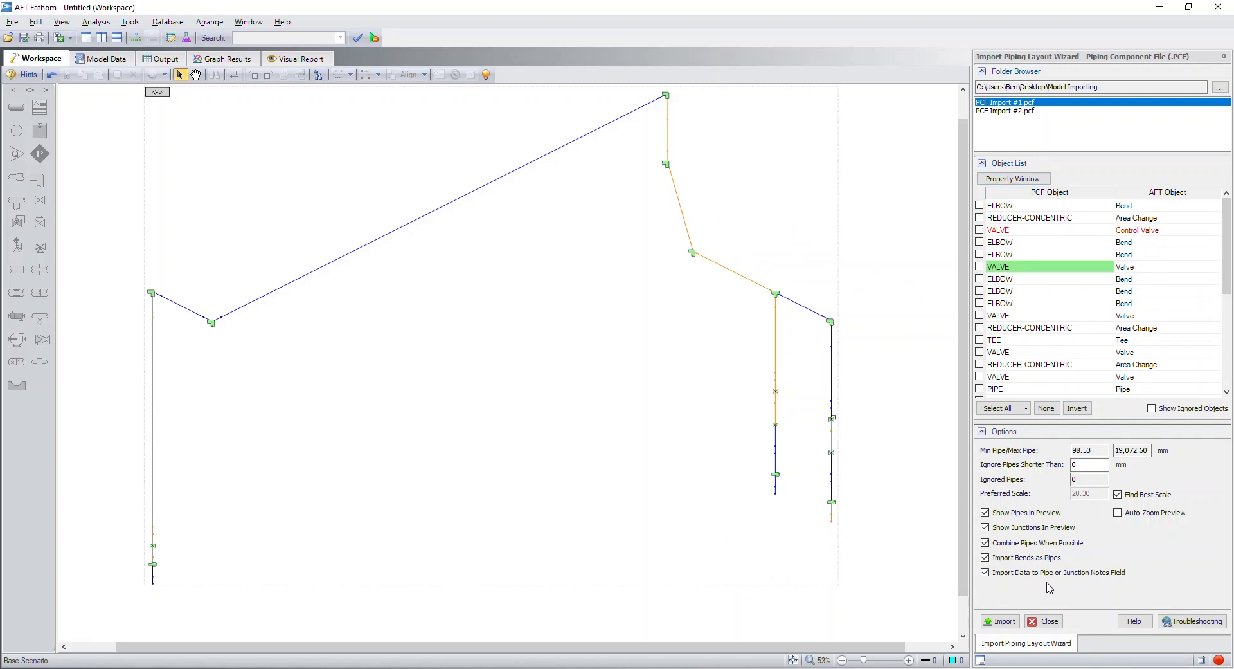
pyautogui.moveTo(1082, 592)
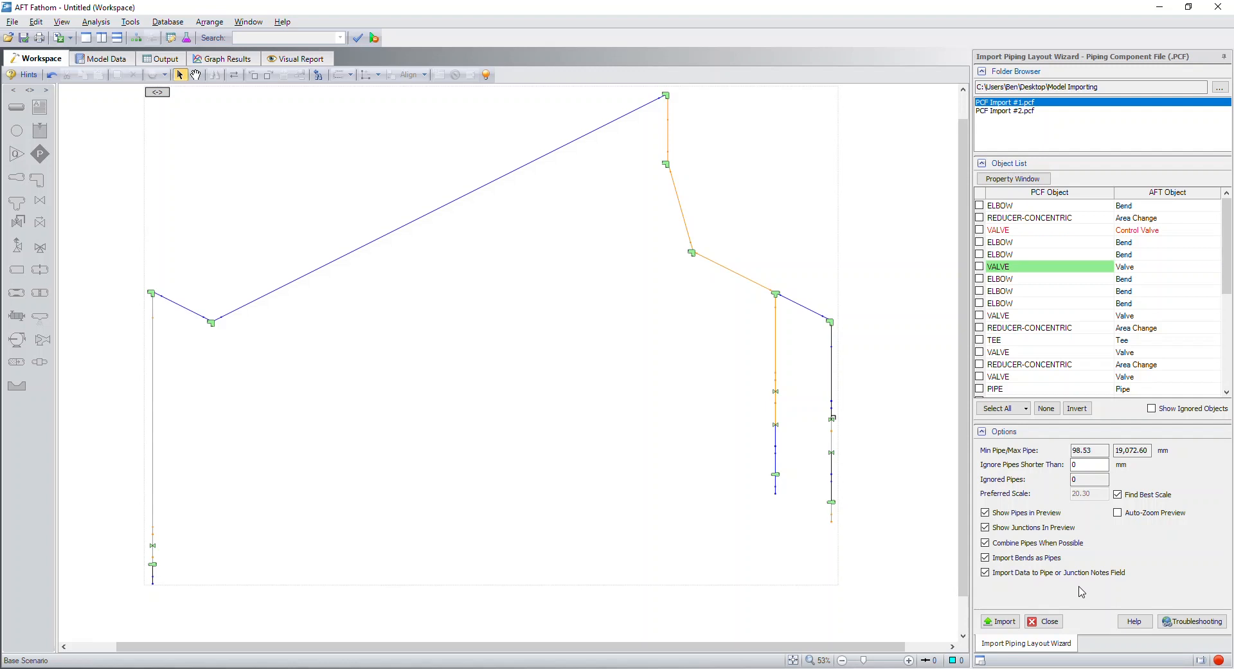
pyautogui.moveTo(1203, 641)
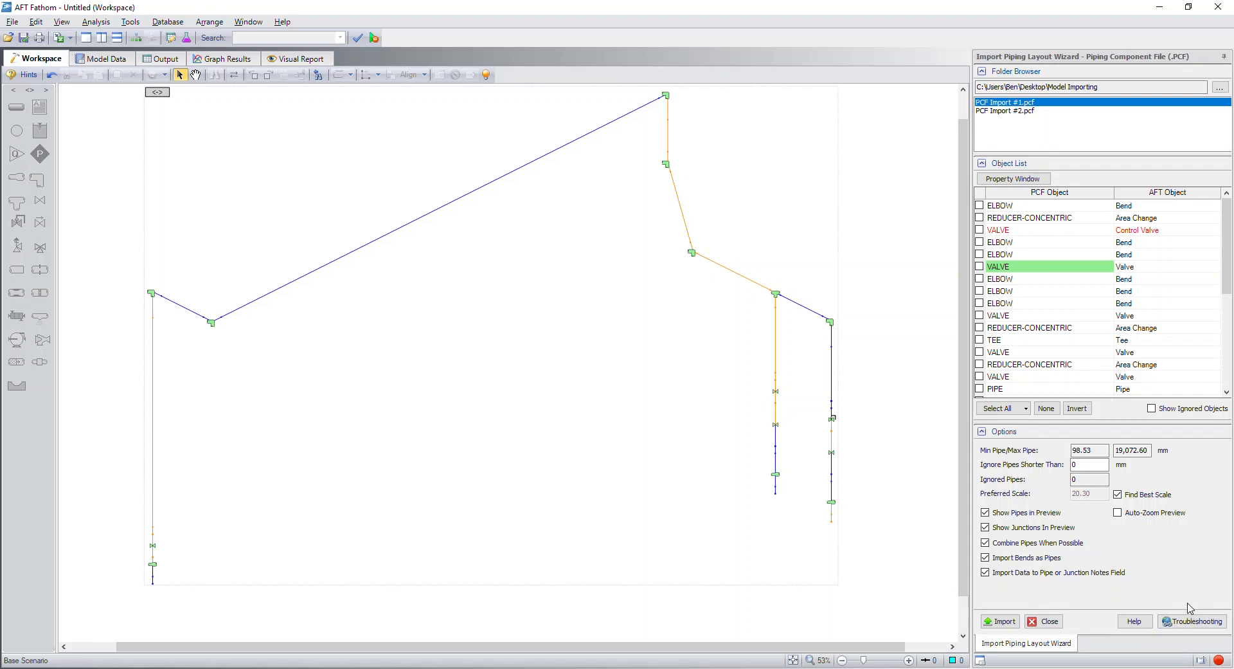
pyautogui.moveTo(1165, 584)
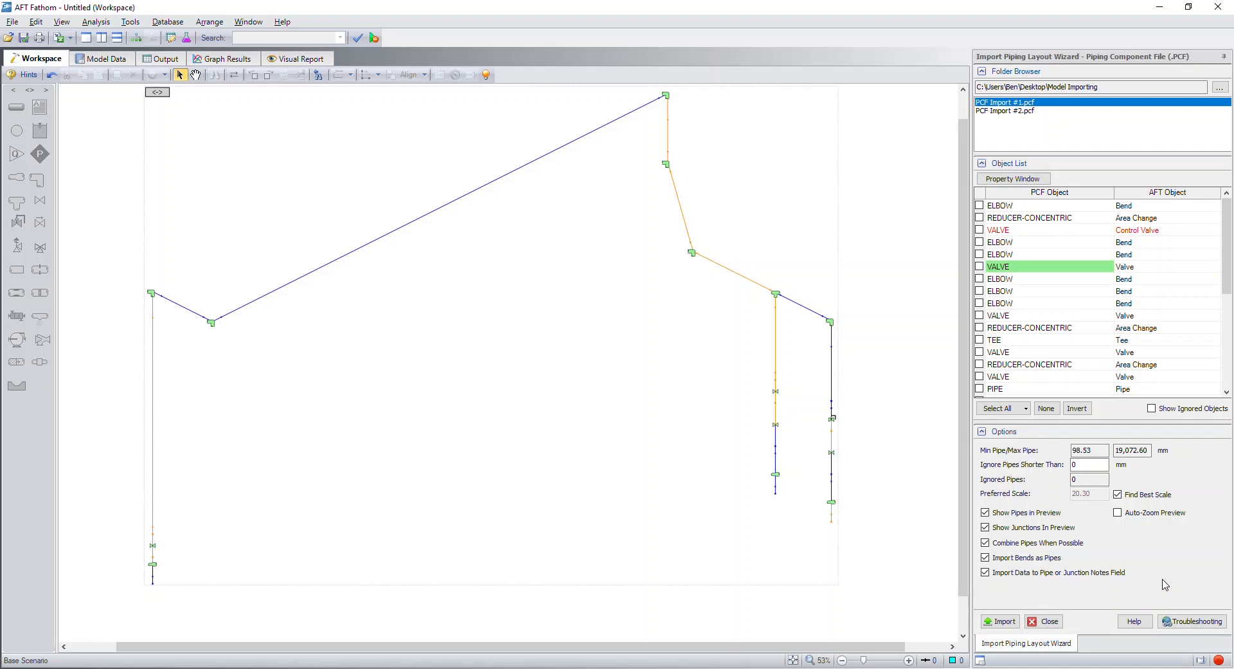
pyautogui.moveTo(1158, 589)
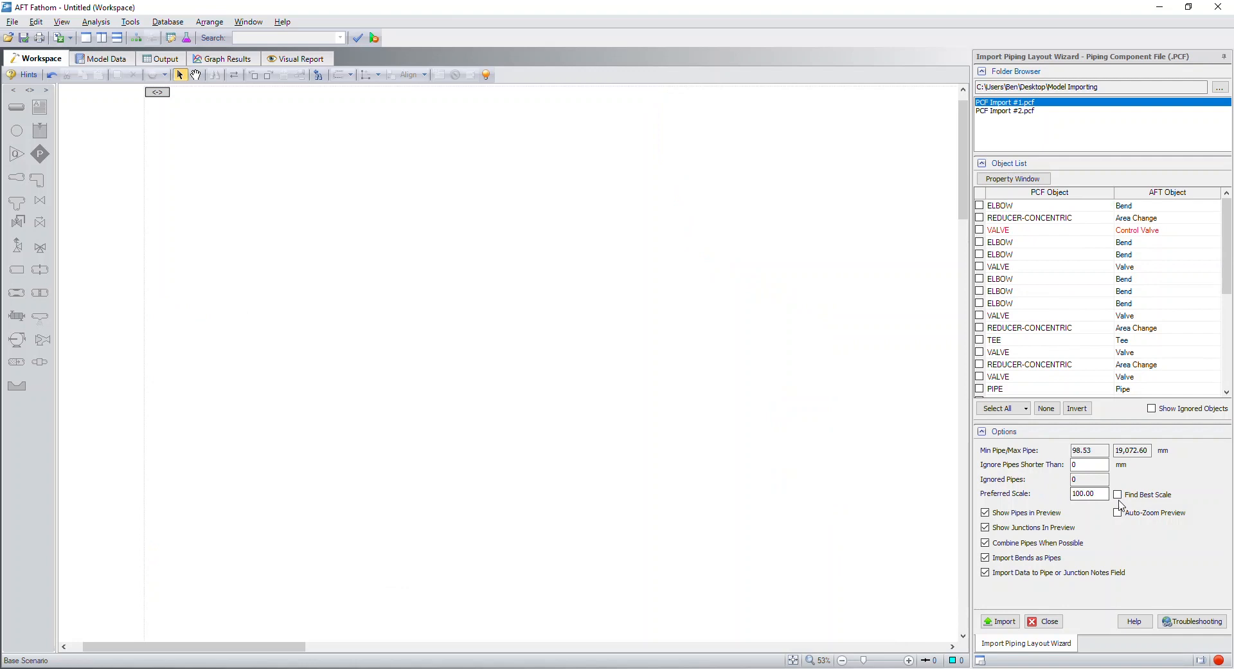
# Turn 'Find Best Scale' back on, restoring the preview at scale 20.30.
pyautogui.click(1119, 495)
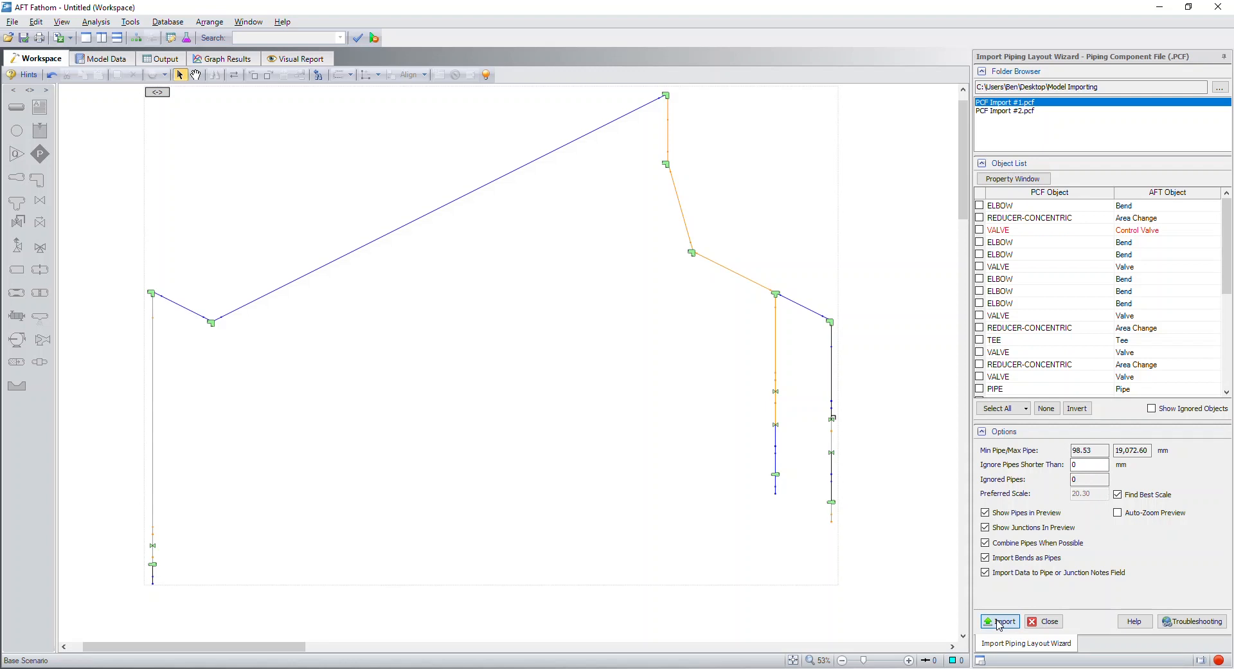
# Import the PCF Import #1.pcf piping system into the workspace as 18 pipes and 15 junctions.
pyautogui.click(999, 621)
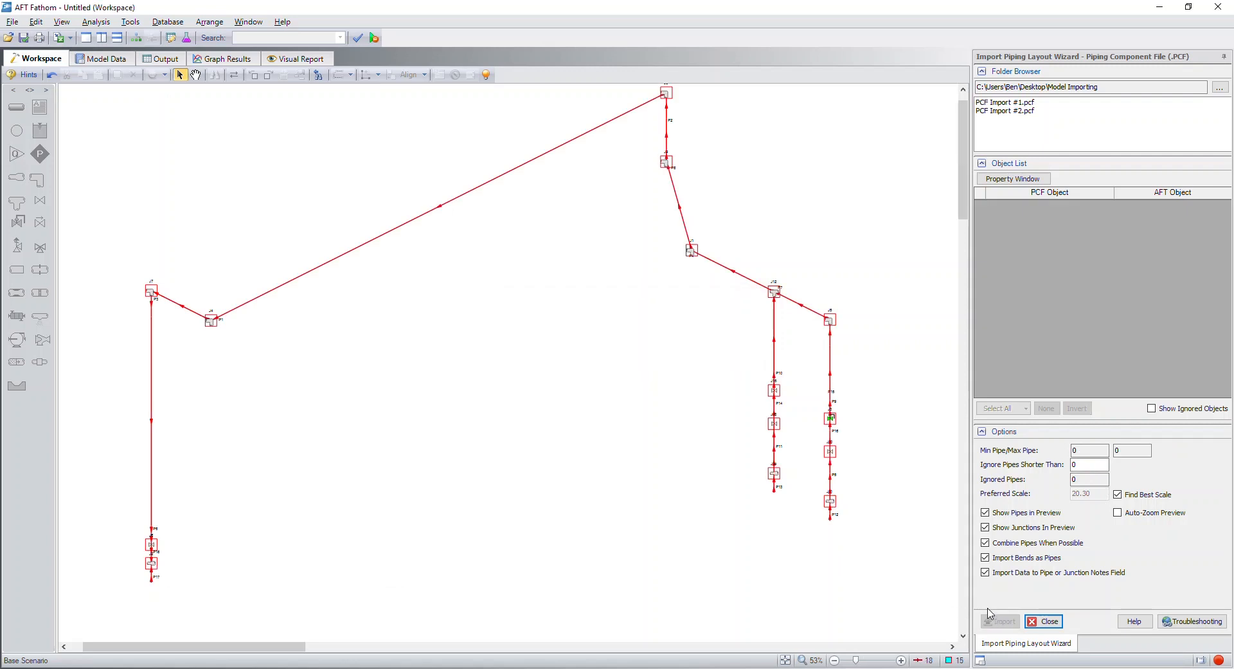
pyautogui.moveTo(862, 591)
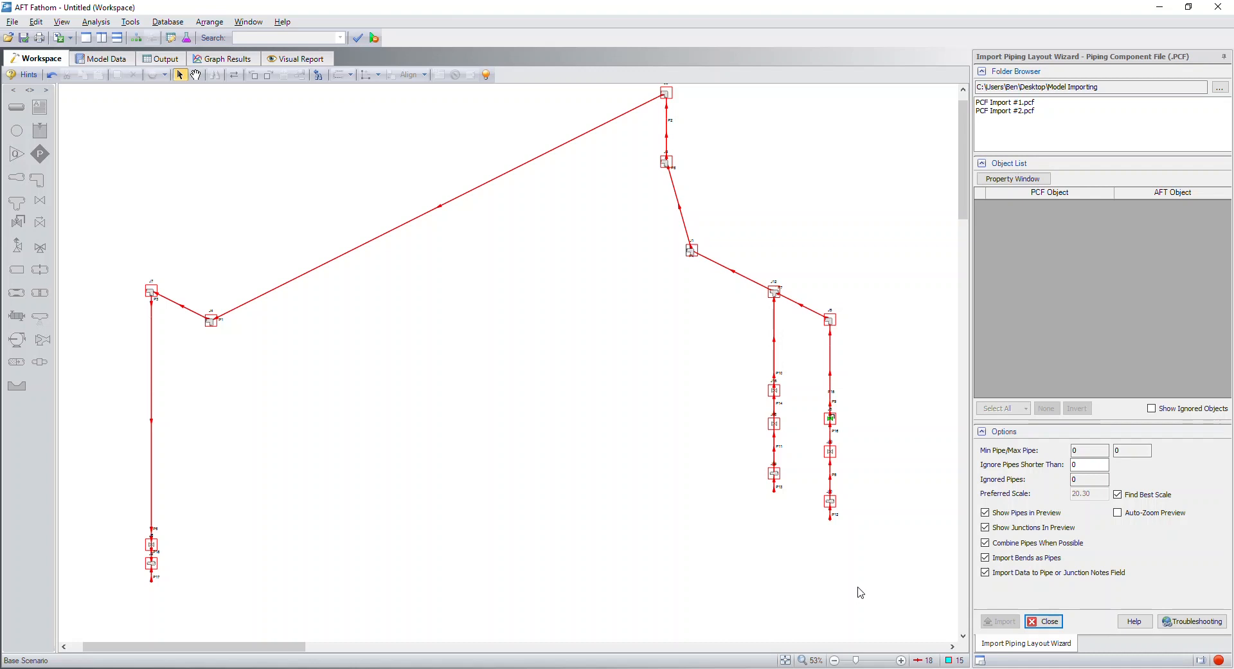
pyautogui.moveTo(857, 606)
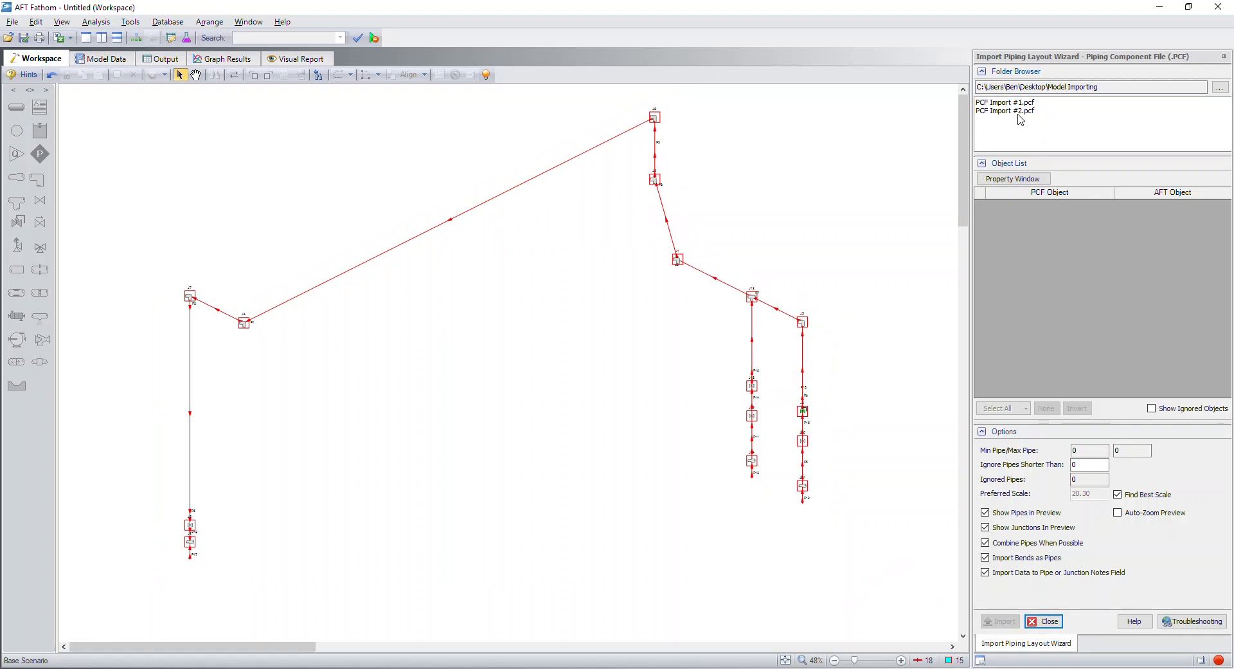
# Preview PCF Import #2.pcf with its list of tees, valves and pipes beside the first system.
pyautogui.click(1004, 111)
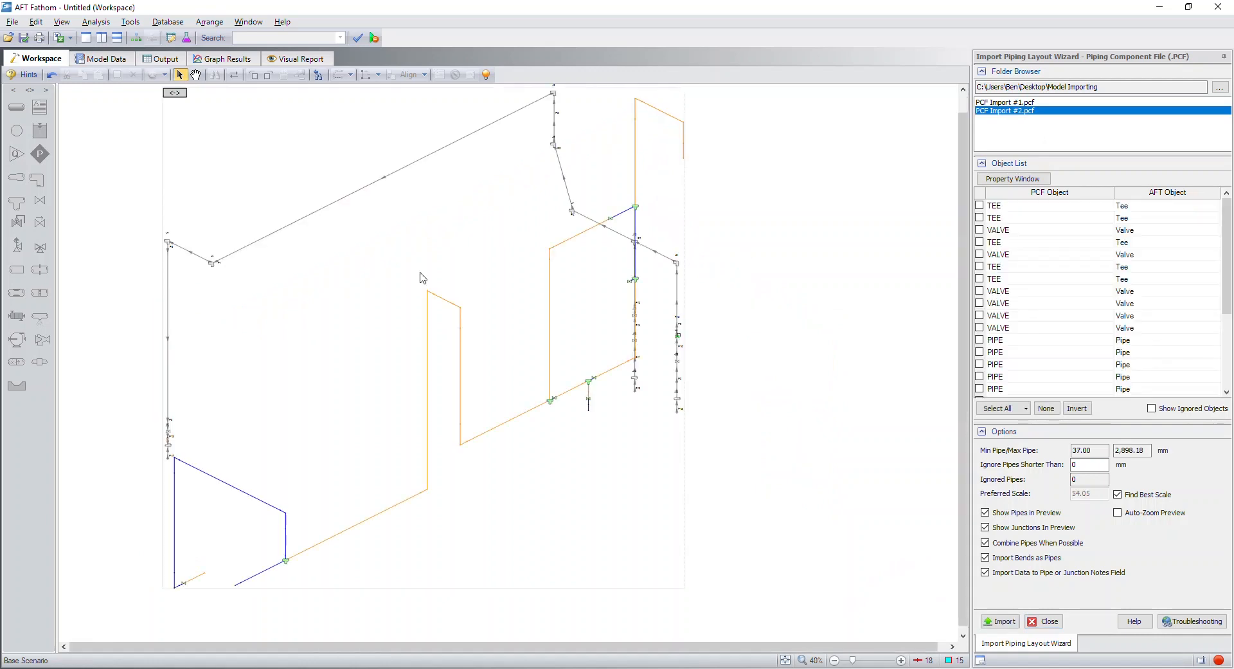
pyautogui.moveTo(376, 355)
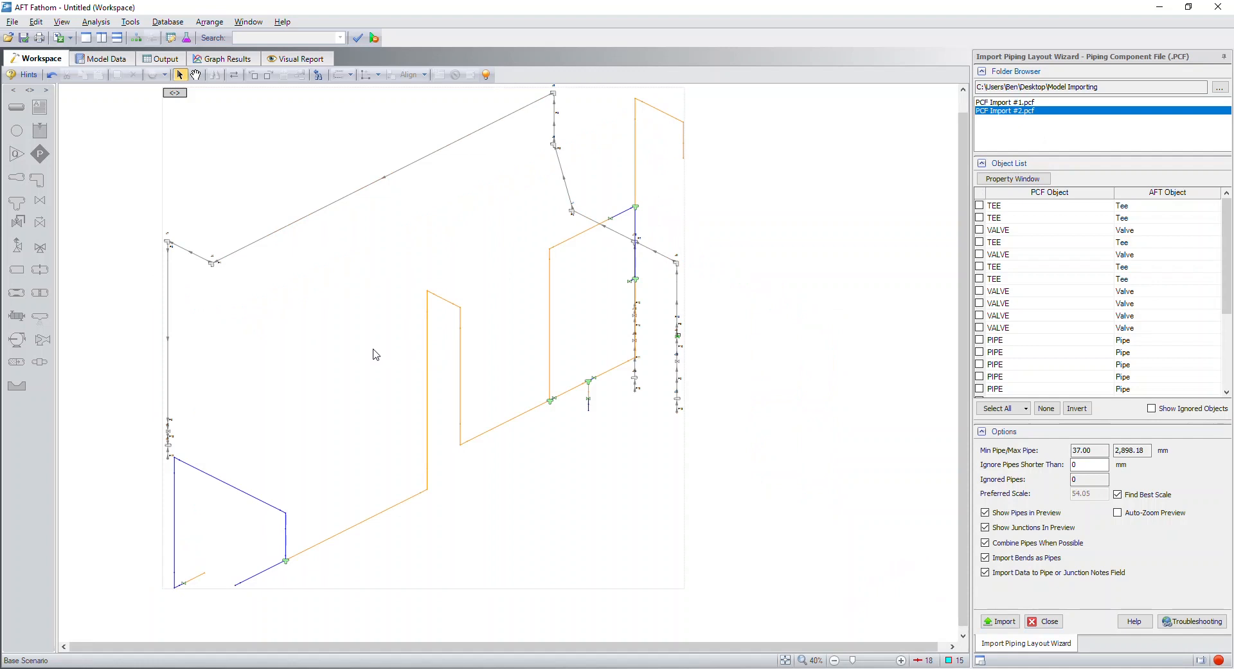
pyautogui.moveTo(384, 329)
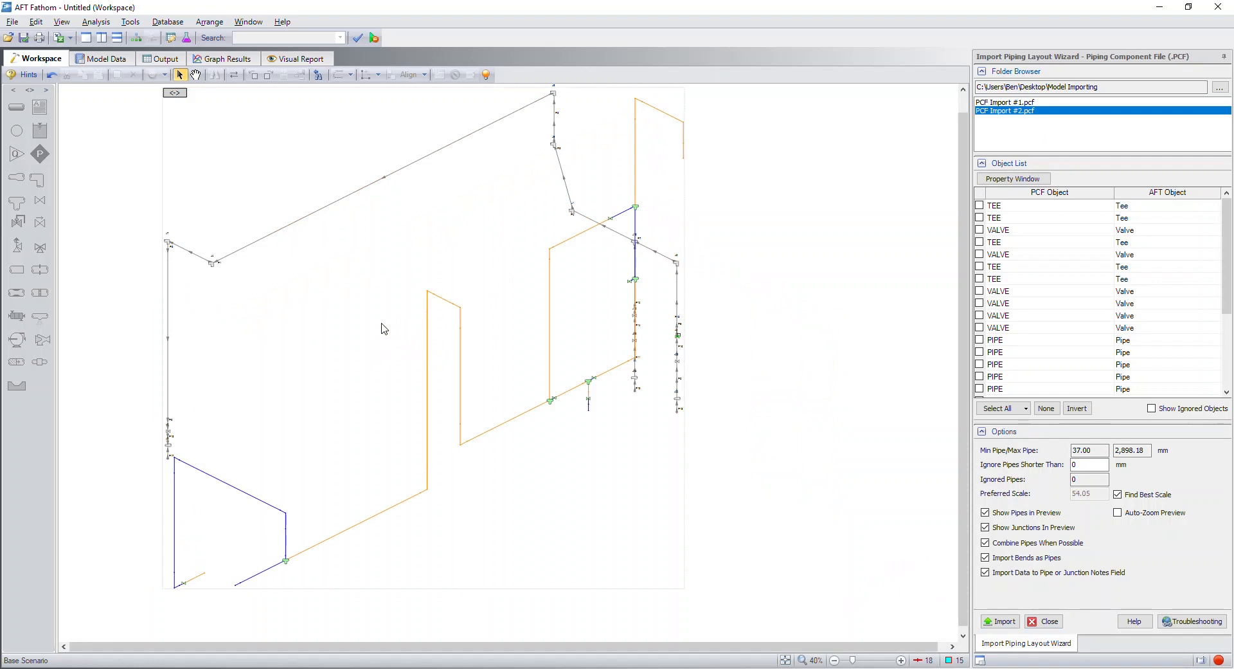
pyautogui.moveTo(168, 94)
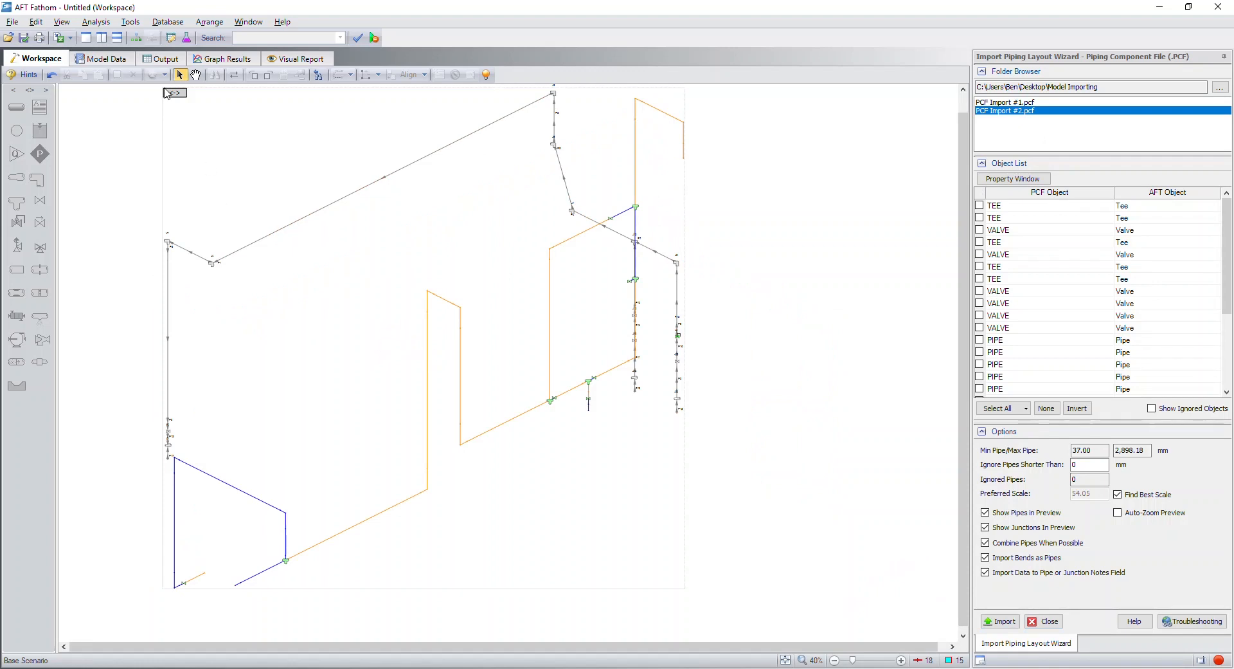
pyautogui.moveTo(270, 148)
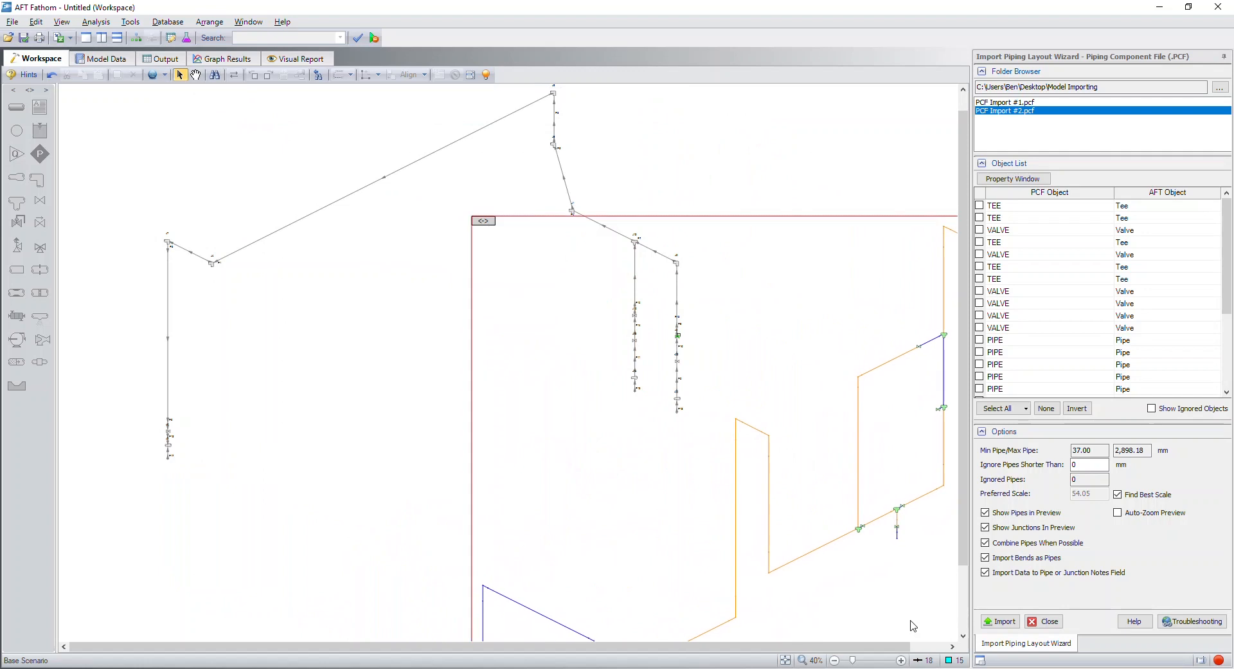
pyautogui.moveTo(779, 661)
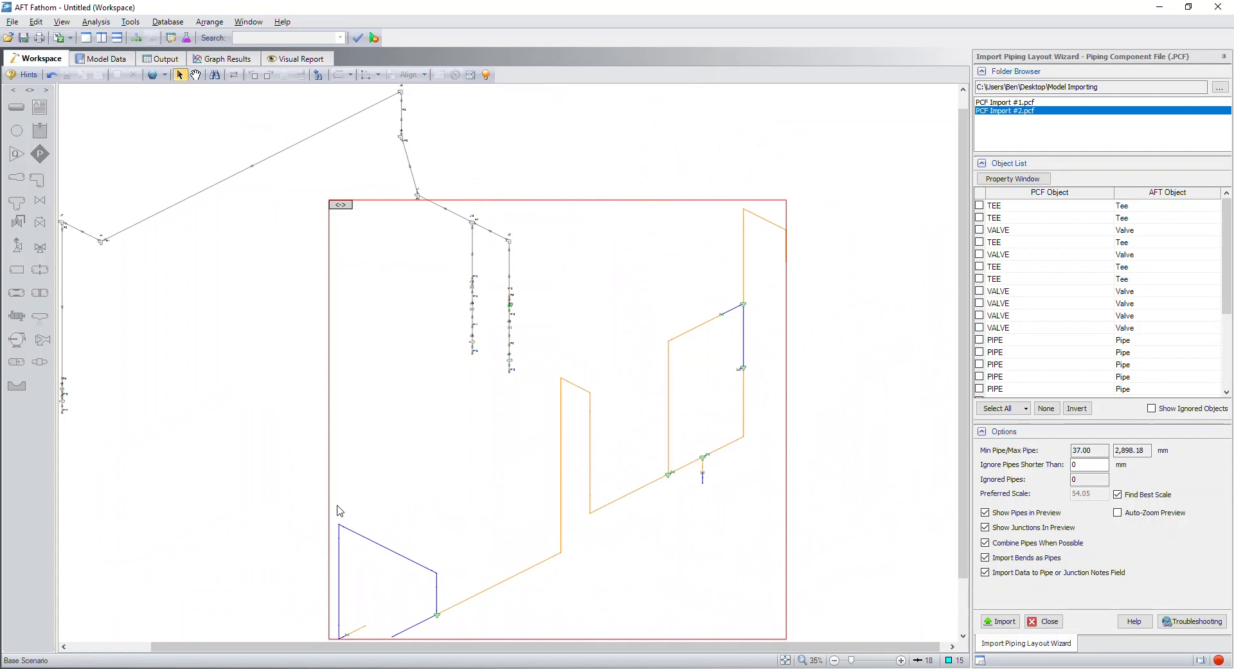
pyautogui.moveTo(625, 432)
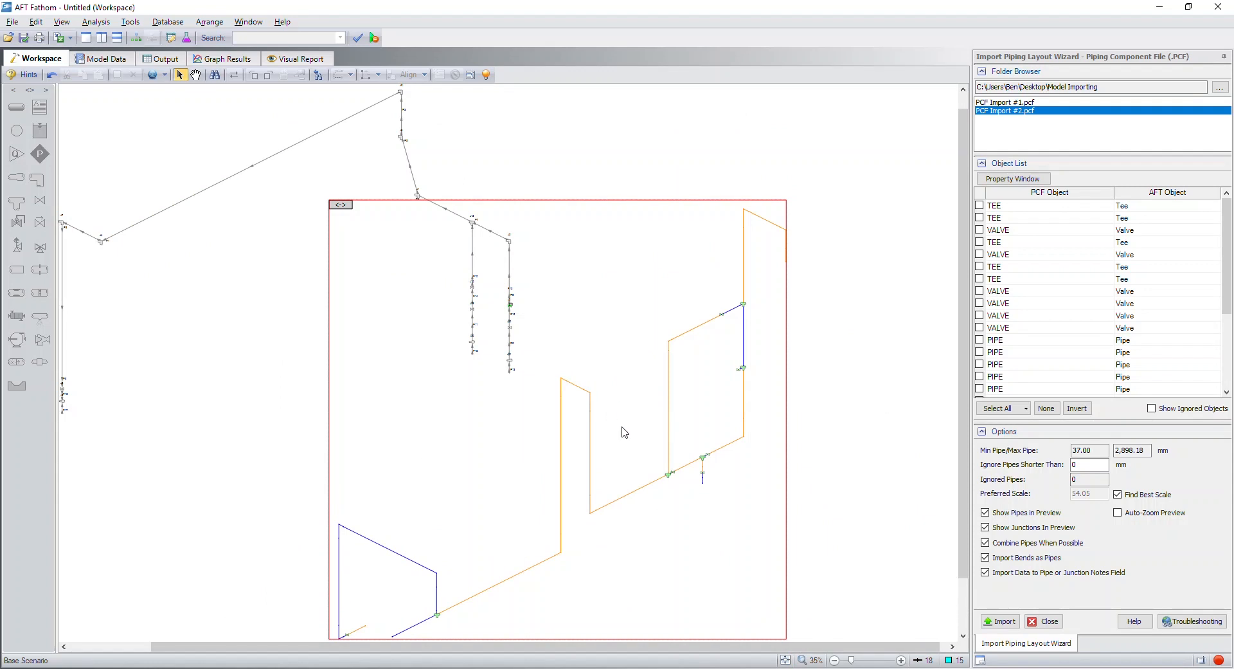
pyautogui.moveTo(508, 415)
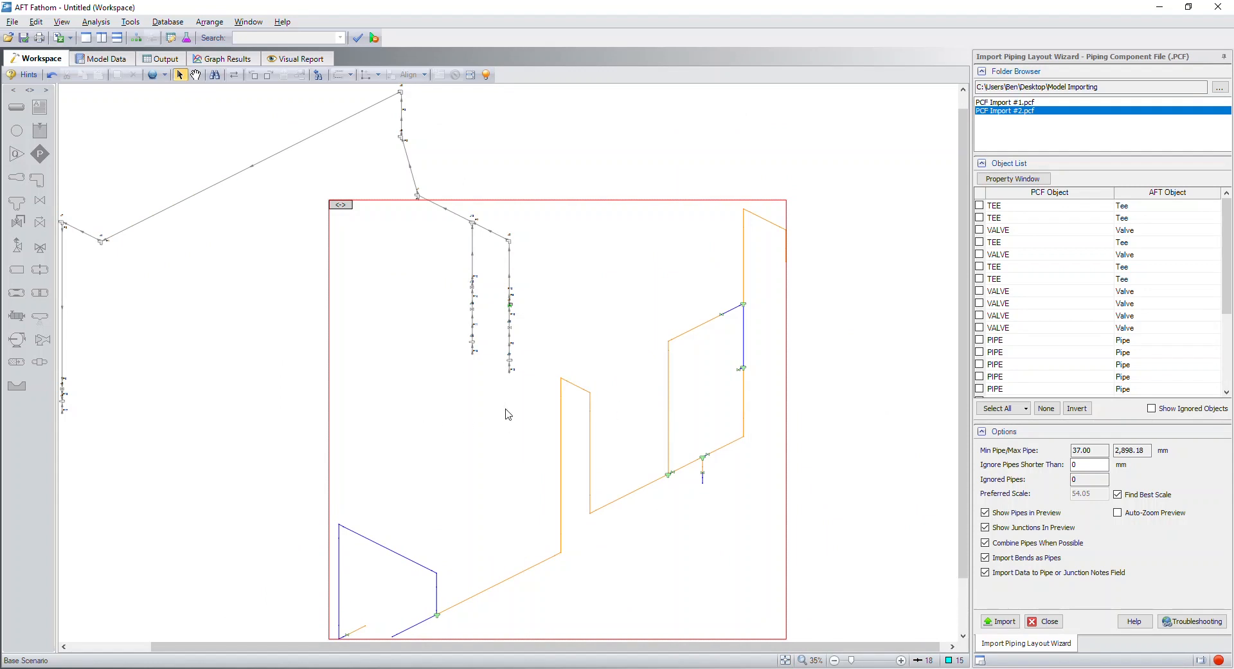
pyautogui.moveTo(614, 454)
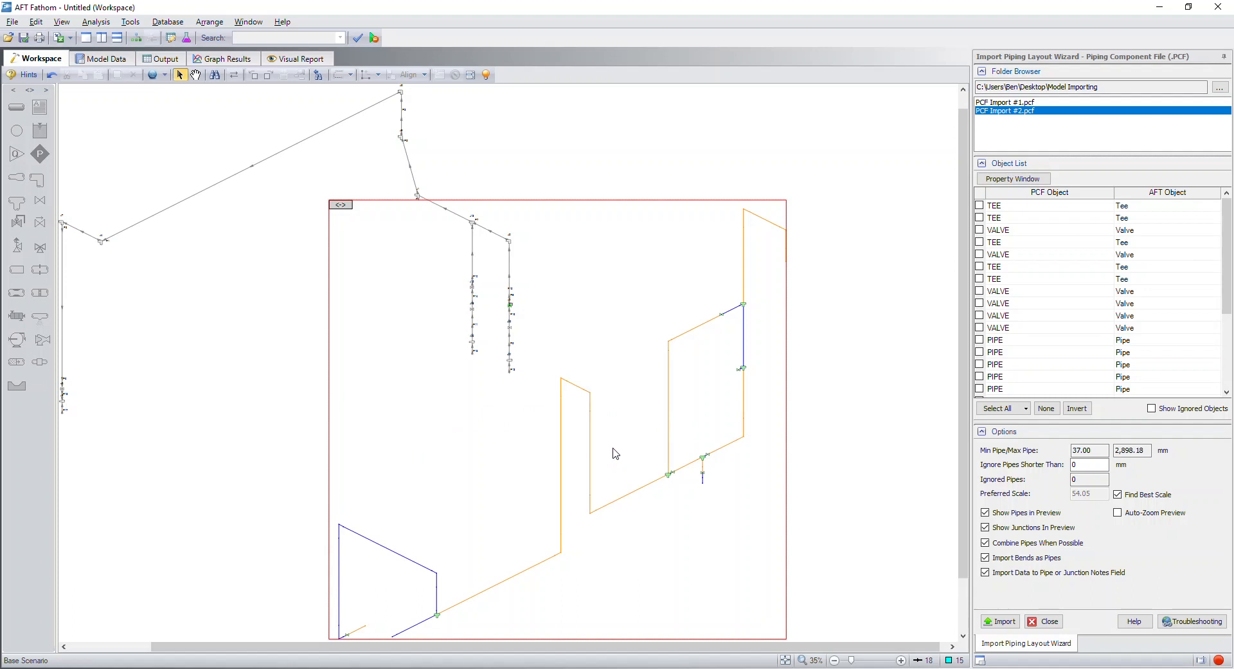
pyautogui.moveTo(670, 484)
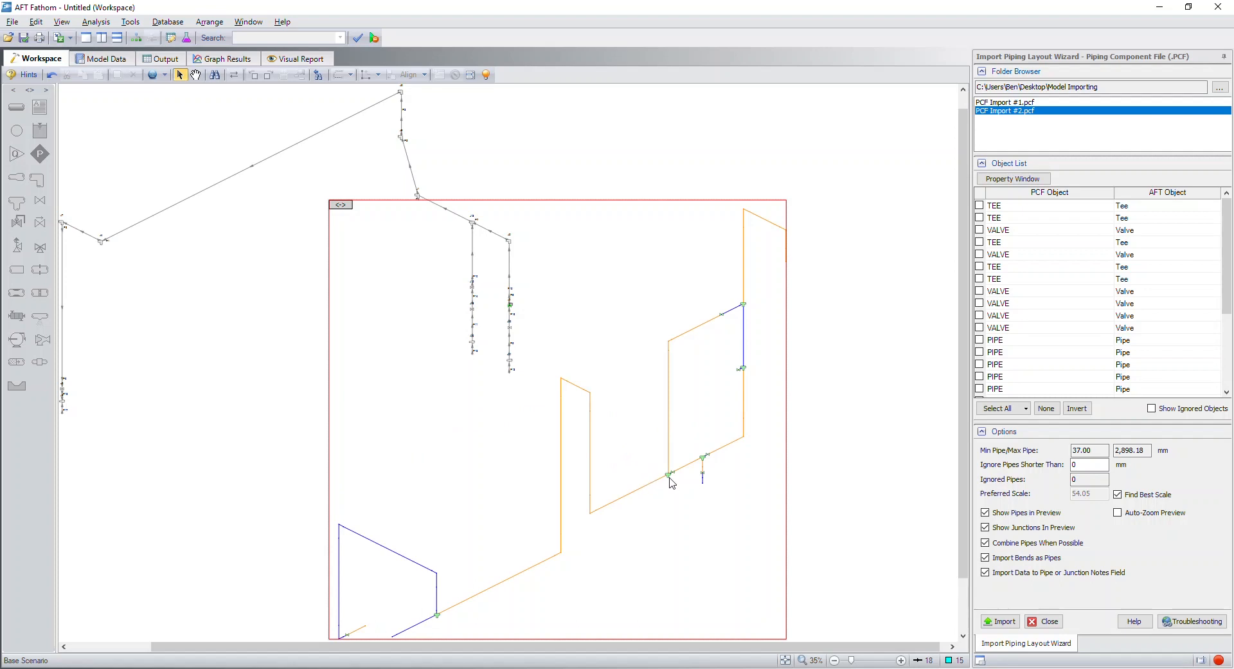
pyautogui.moveTo(1214, 260)
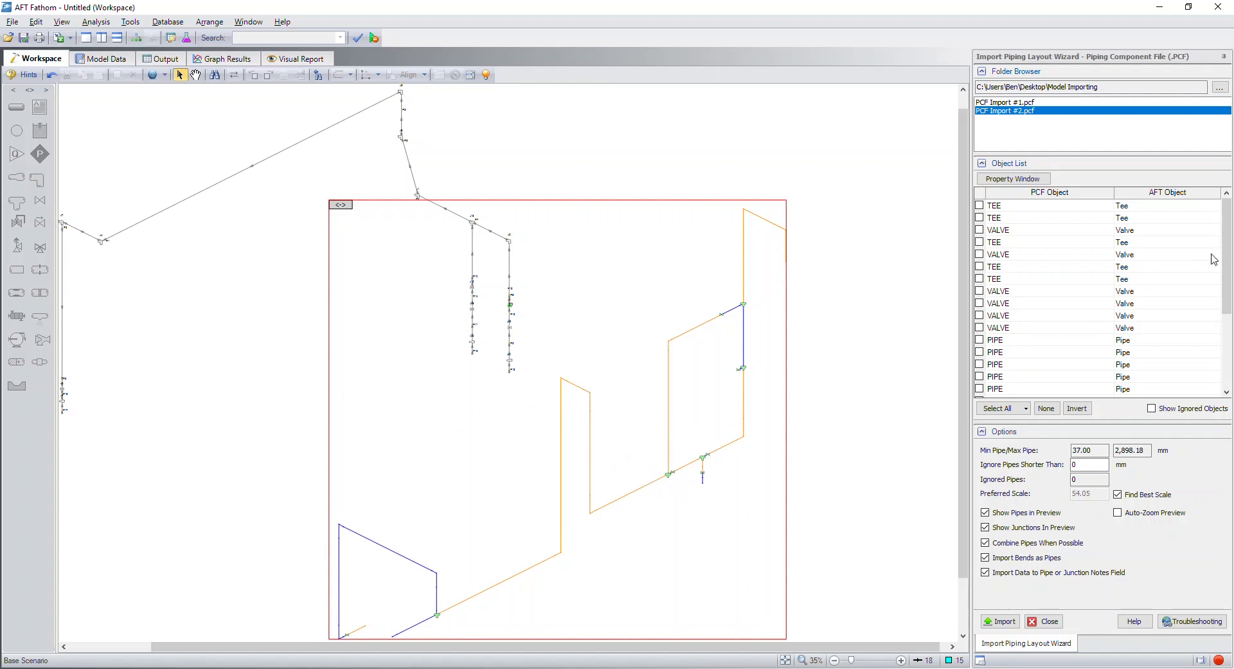
pyautogui.moveTo(387, 307)
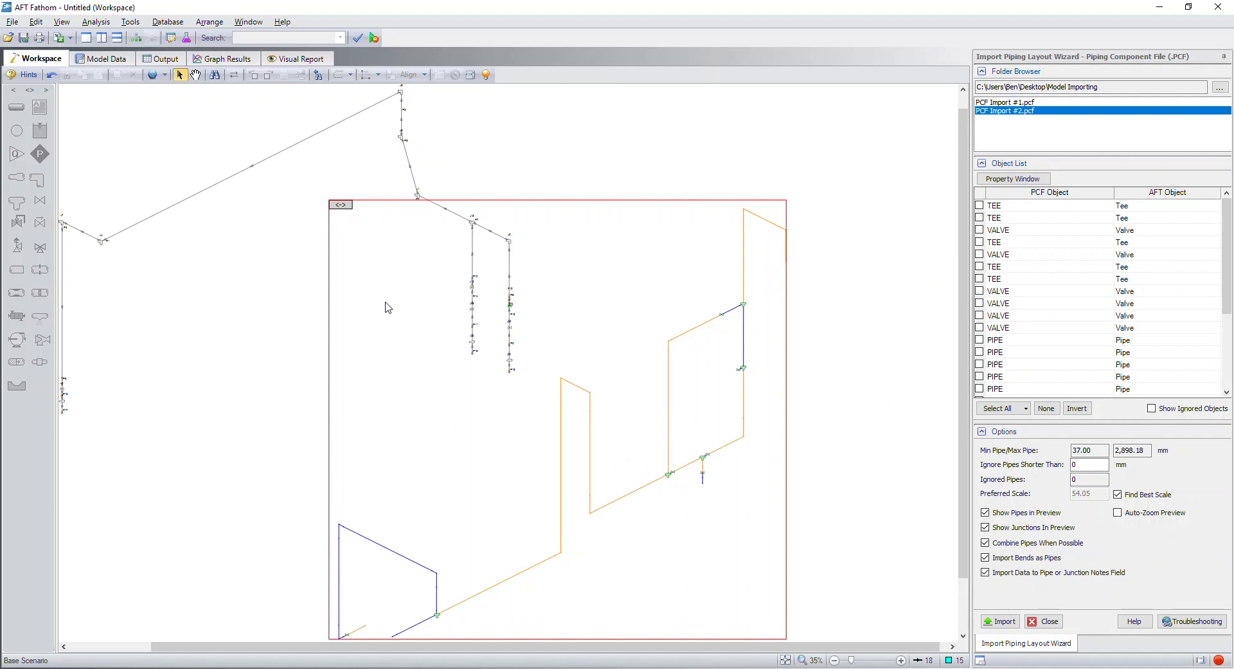
pyautogui.moveTo(374, 270)
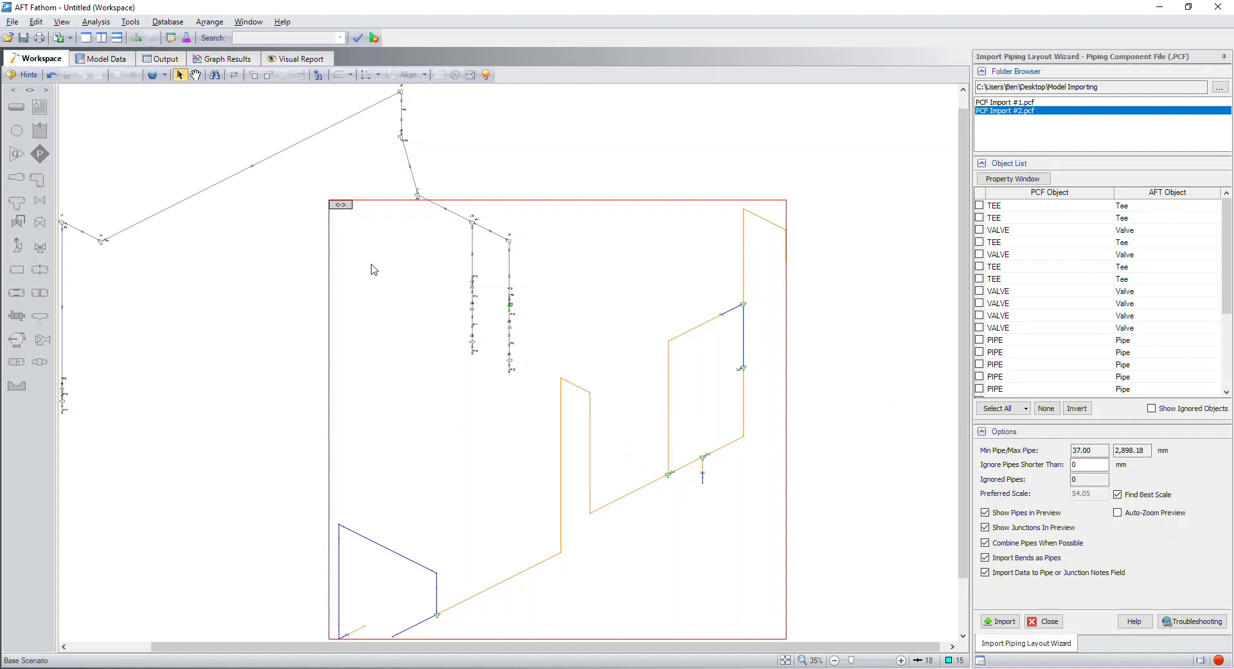
pyautogui.moveTo(383, 342)
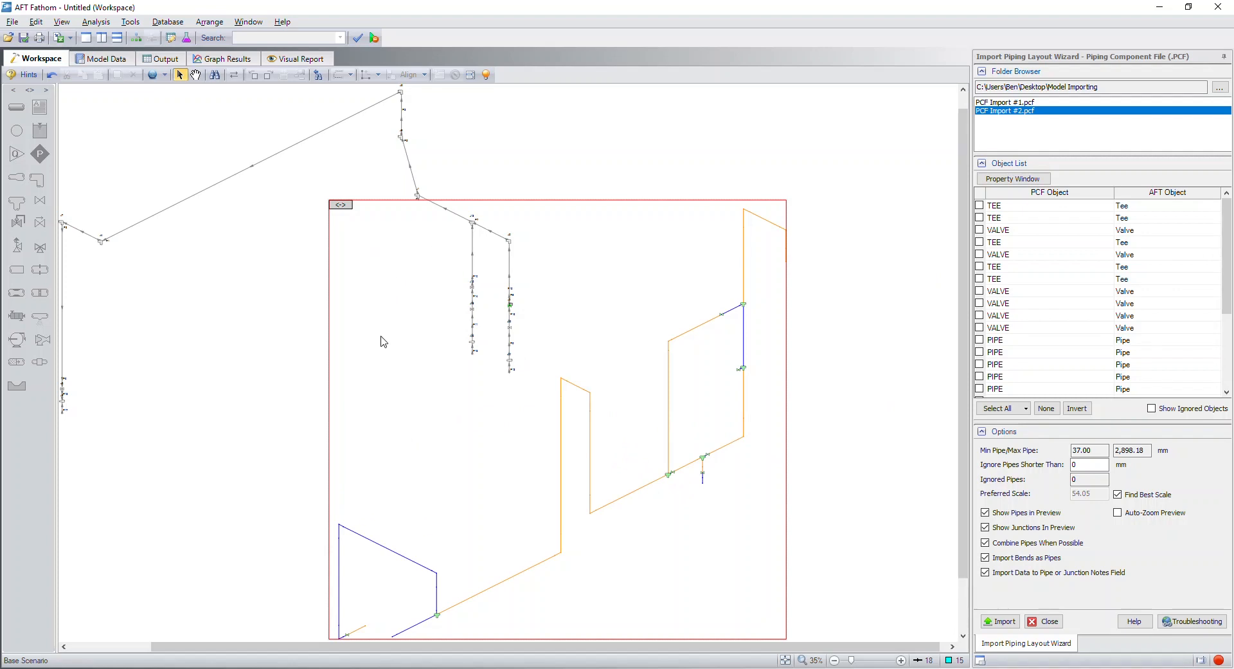
pyautogui.moveTo(548, 362)
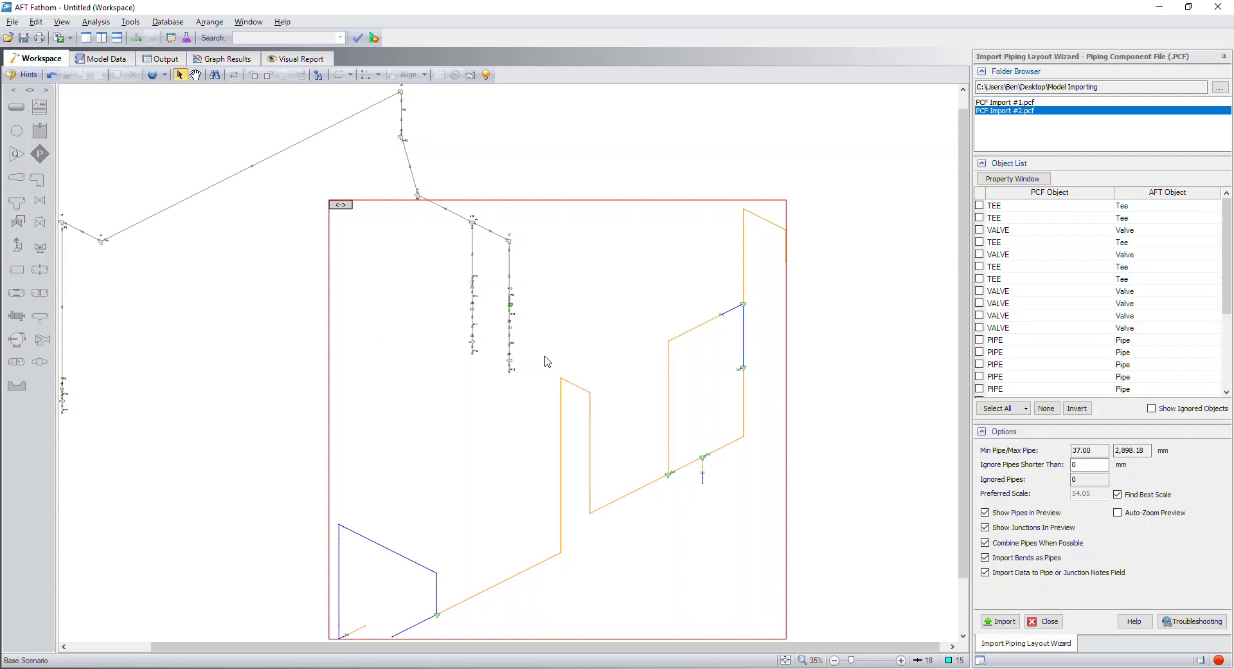
pyautogui.moveTo(888, 355)
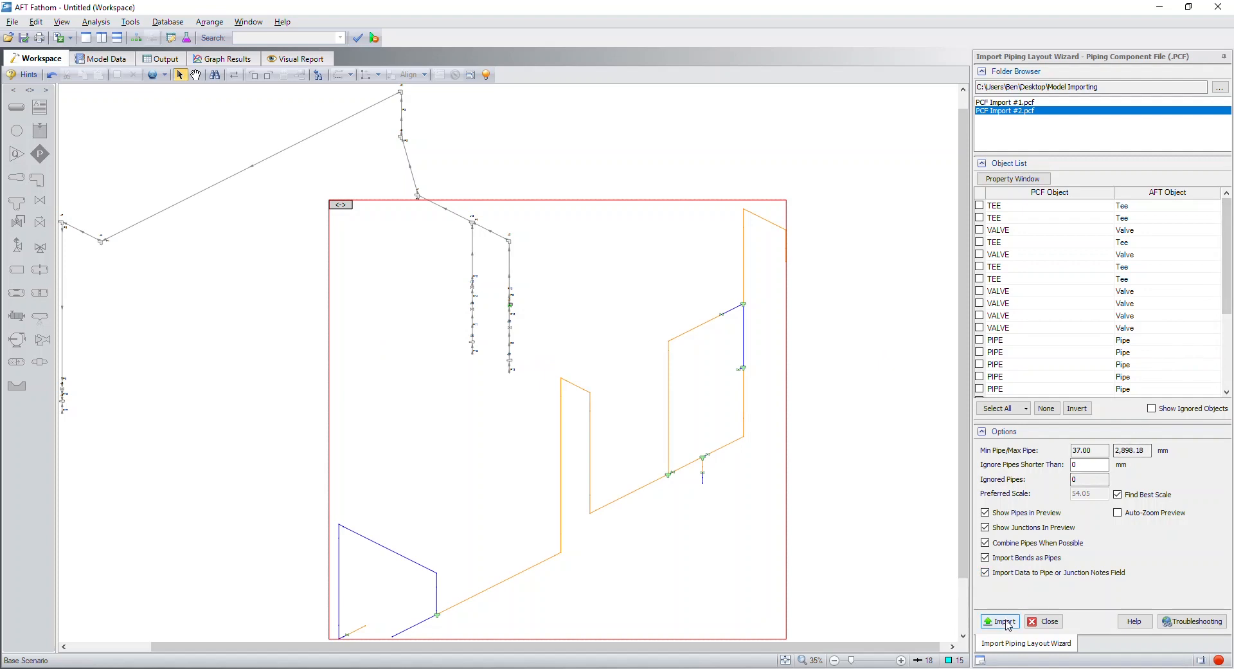
# Import the second PCF piping system into the workspace alongside the first.
pyautogui.click(1002, 621)
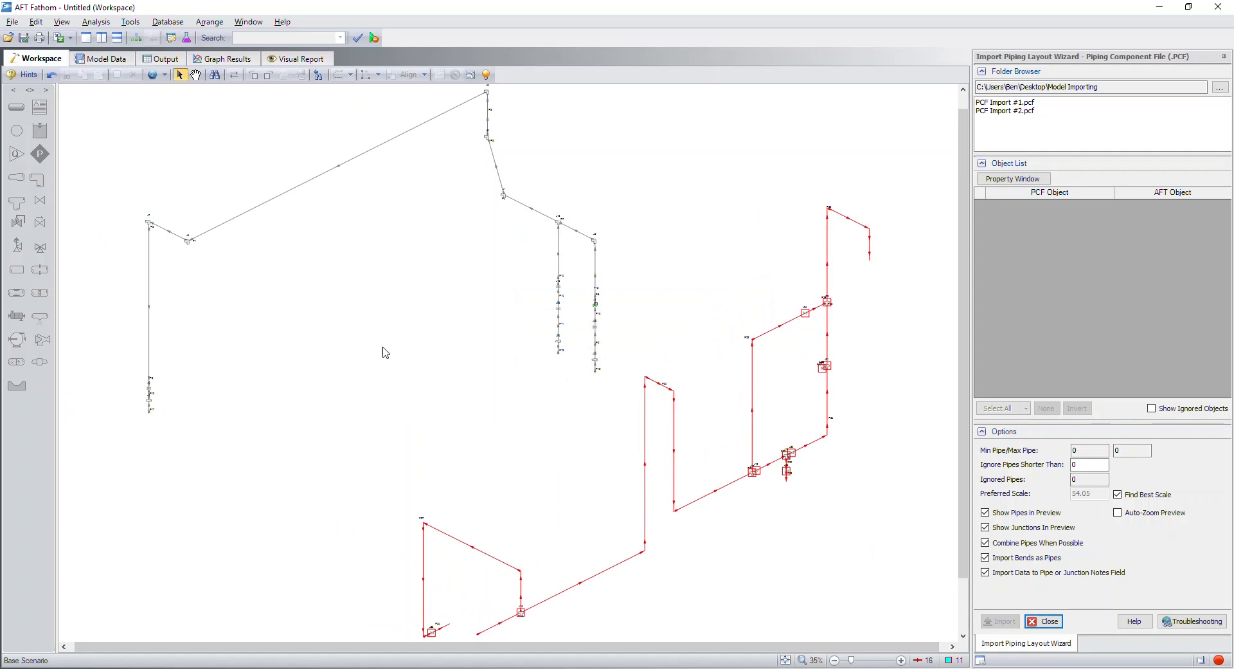
pyautogui.moveTo(372, 395)
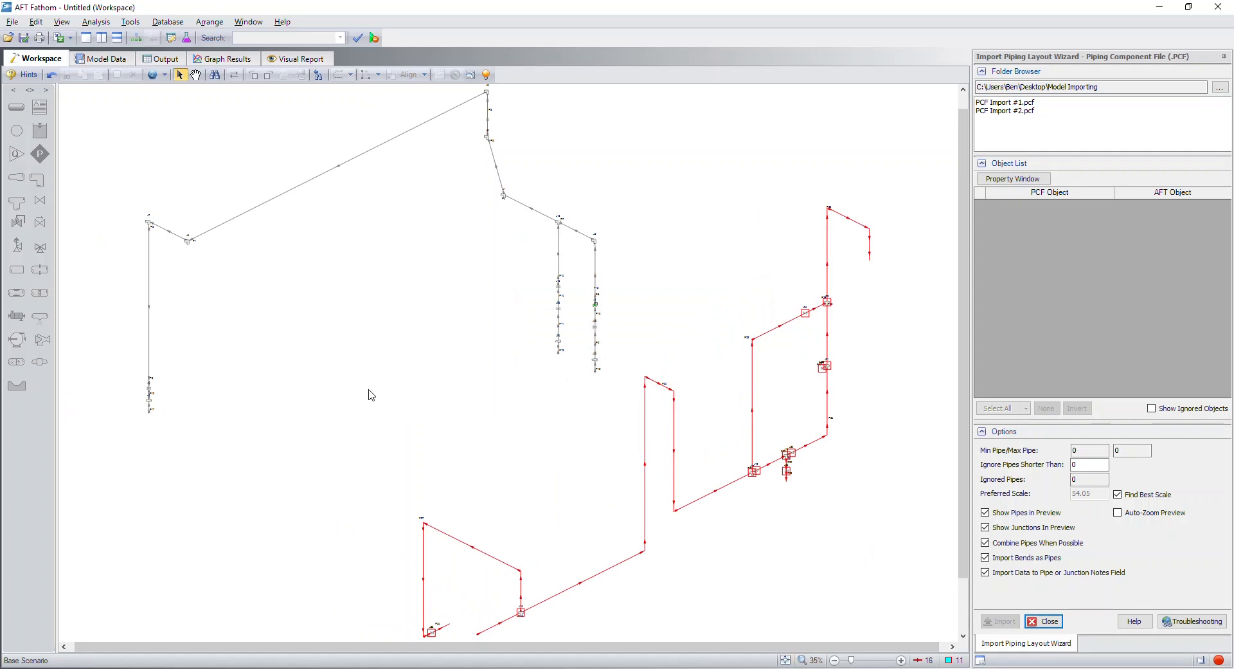
pyautogui.moveTo(419, 406)
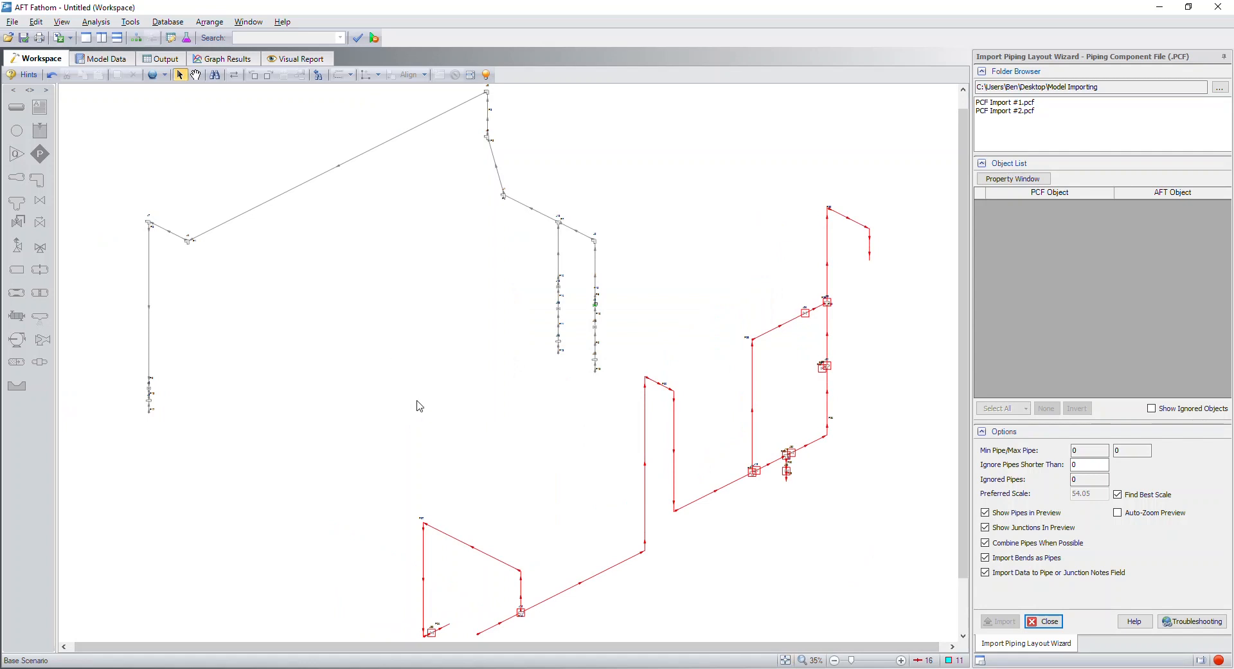
pyautogui.moveTo(1044, 621)
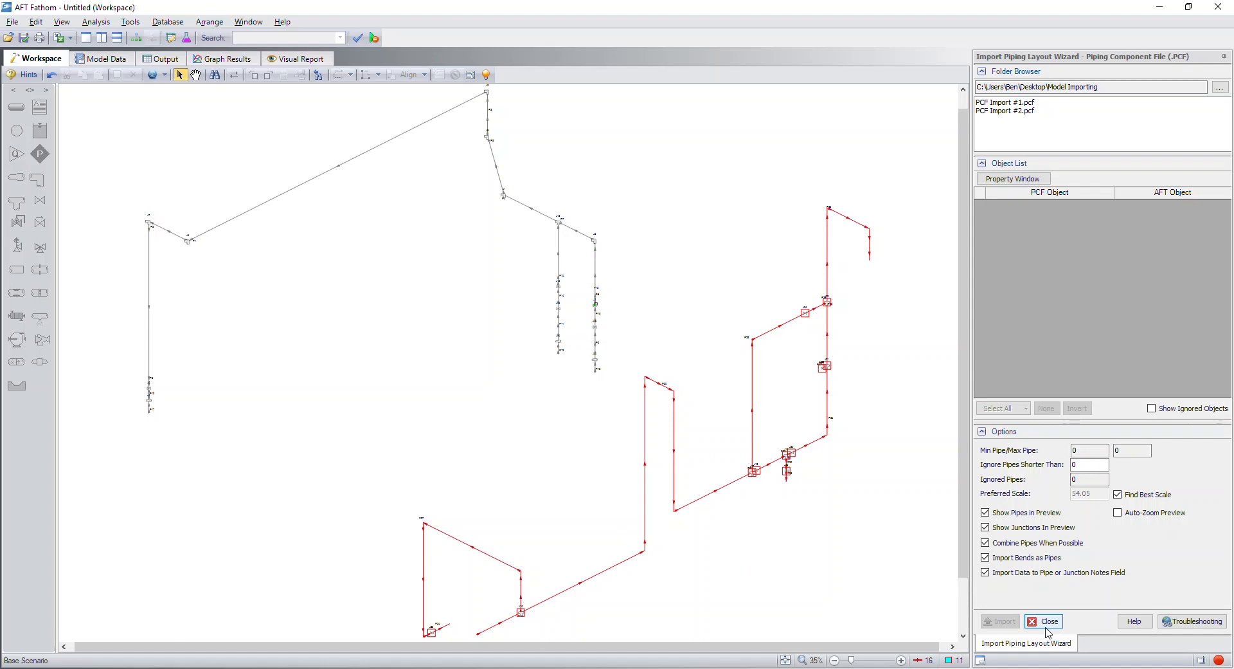
# Close the import wizard and review the 34 pipes, control valve and tee/wye tables in Model Data.
pyautogui.click(1046, 621)
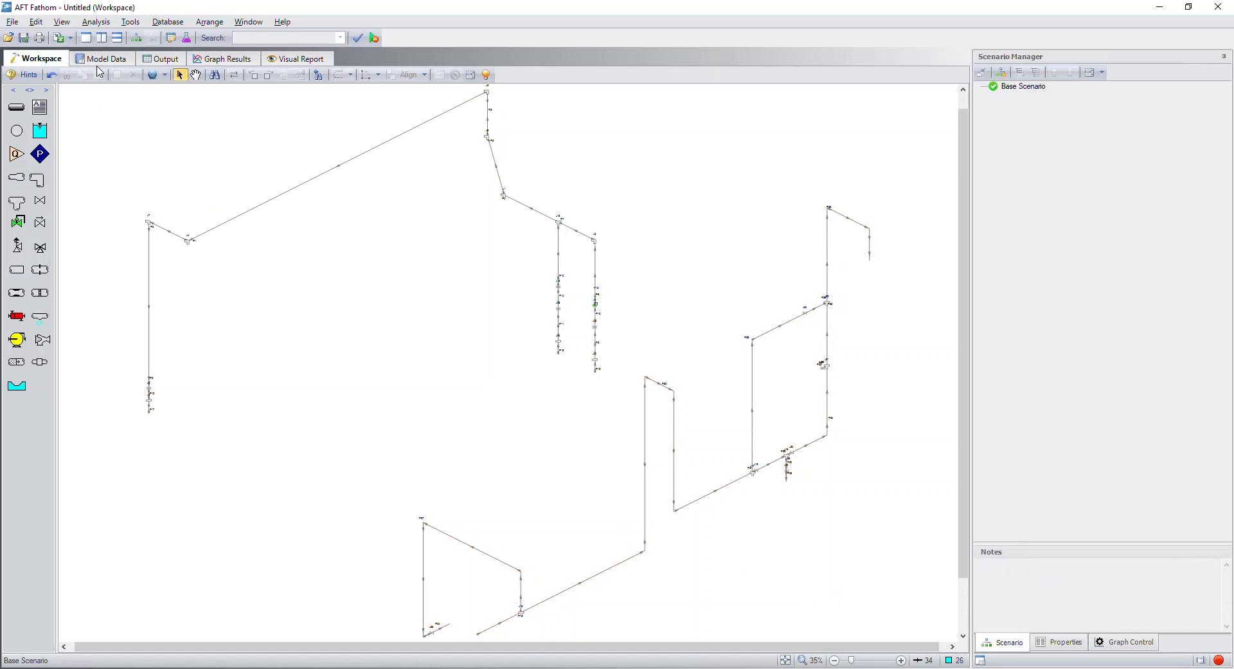
pyautogui.click(106, 59)
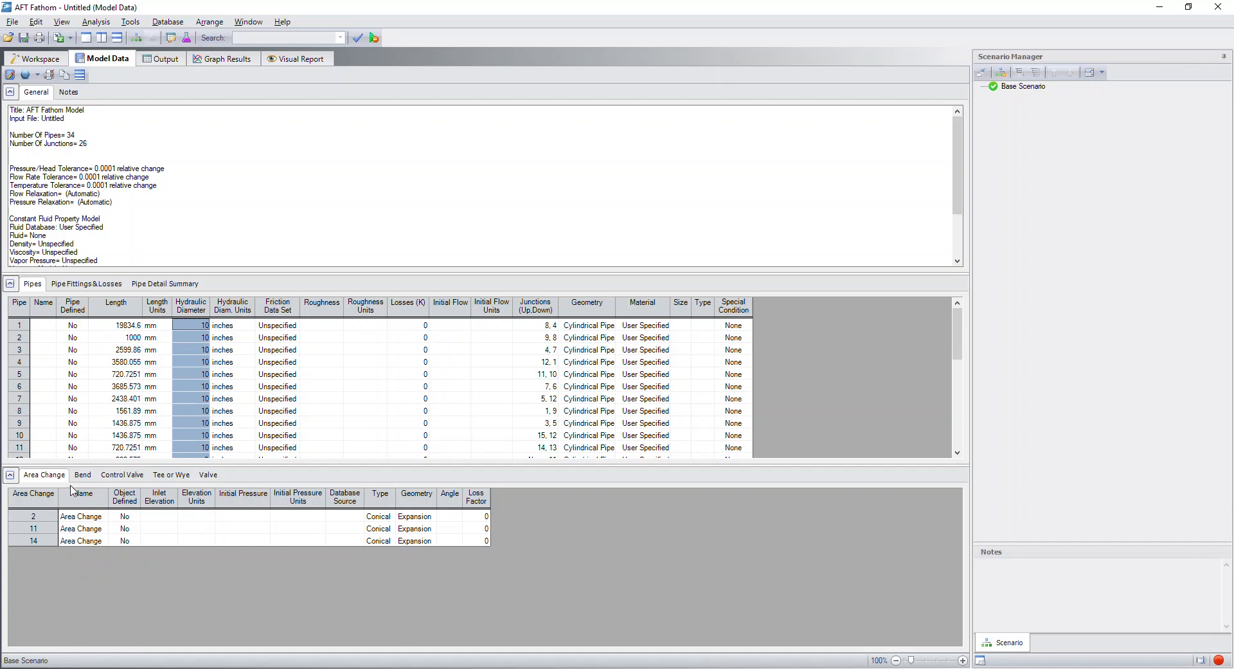
pyautogui.click(121, 474)
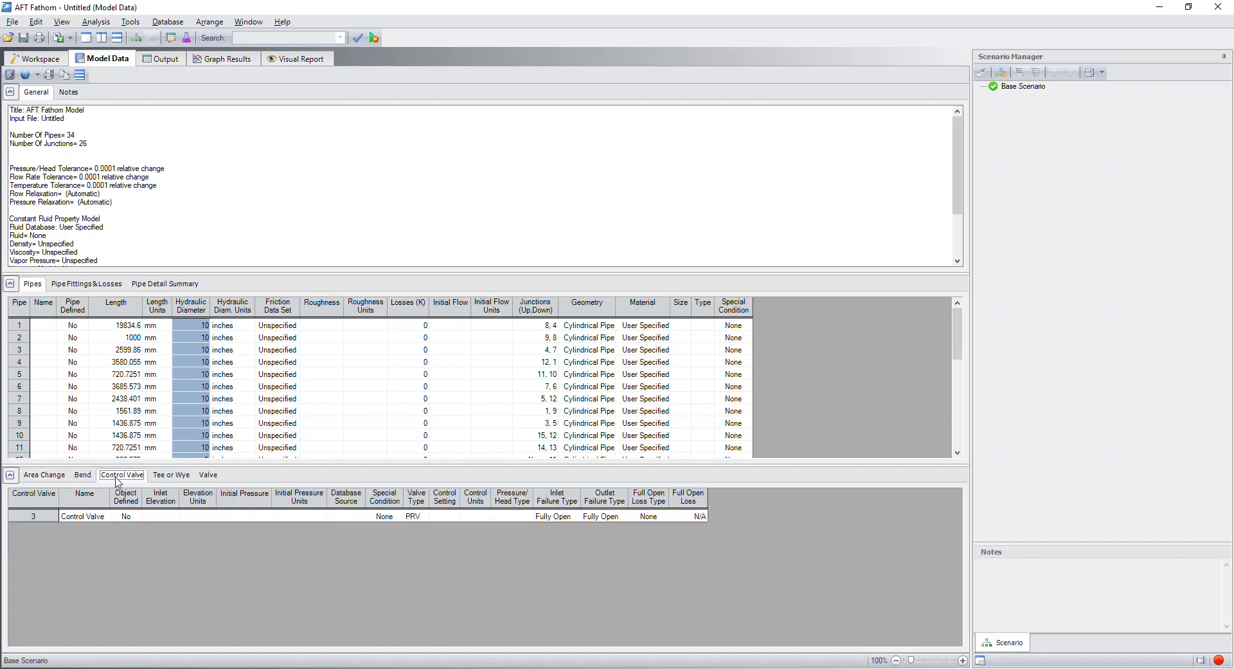
pyautogui.click(171, 474)
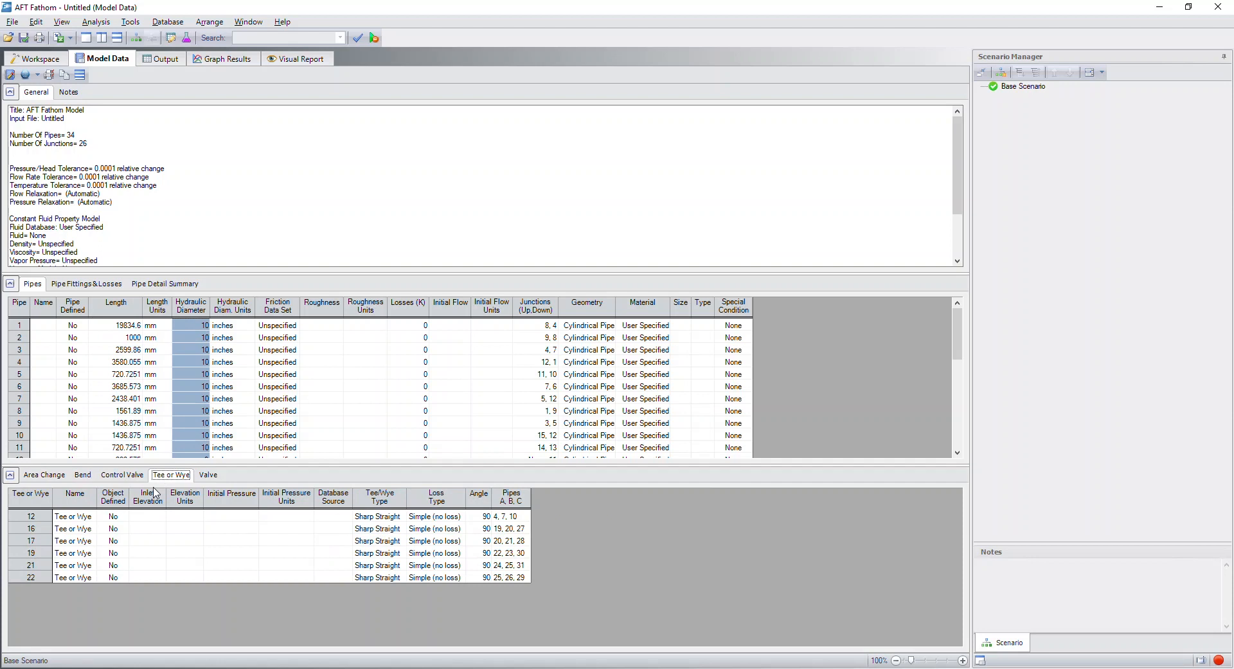
pyautogui.click(34, 59)
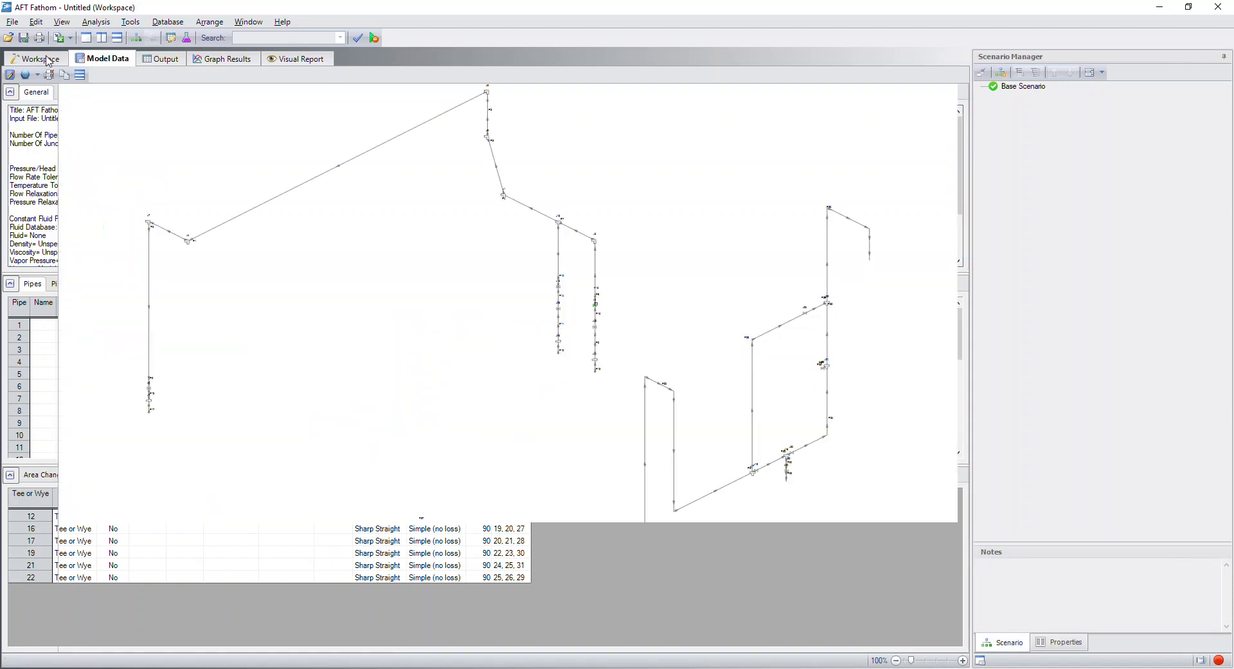
pyautogui.click(36, 58)
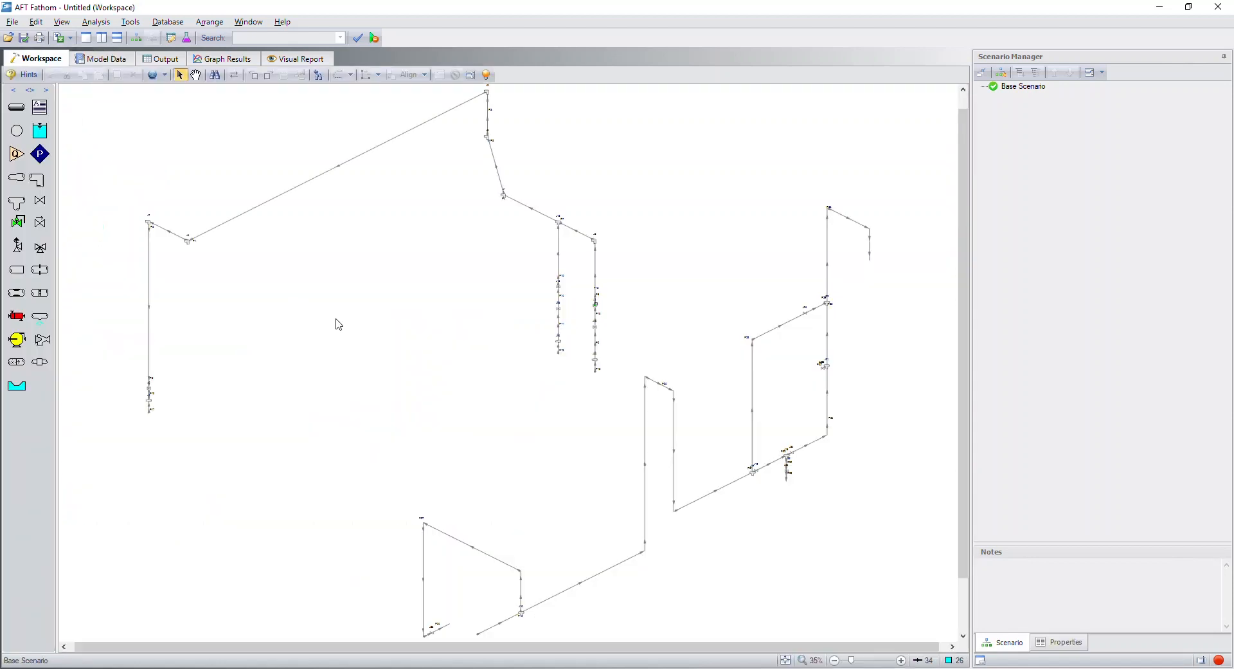
pyautogui.moveTo(396, 337)
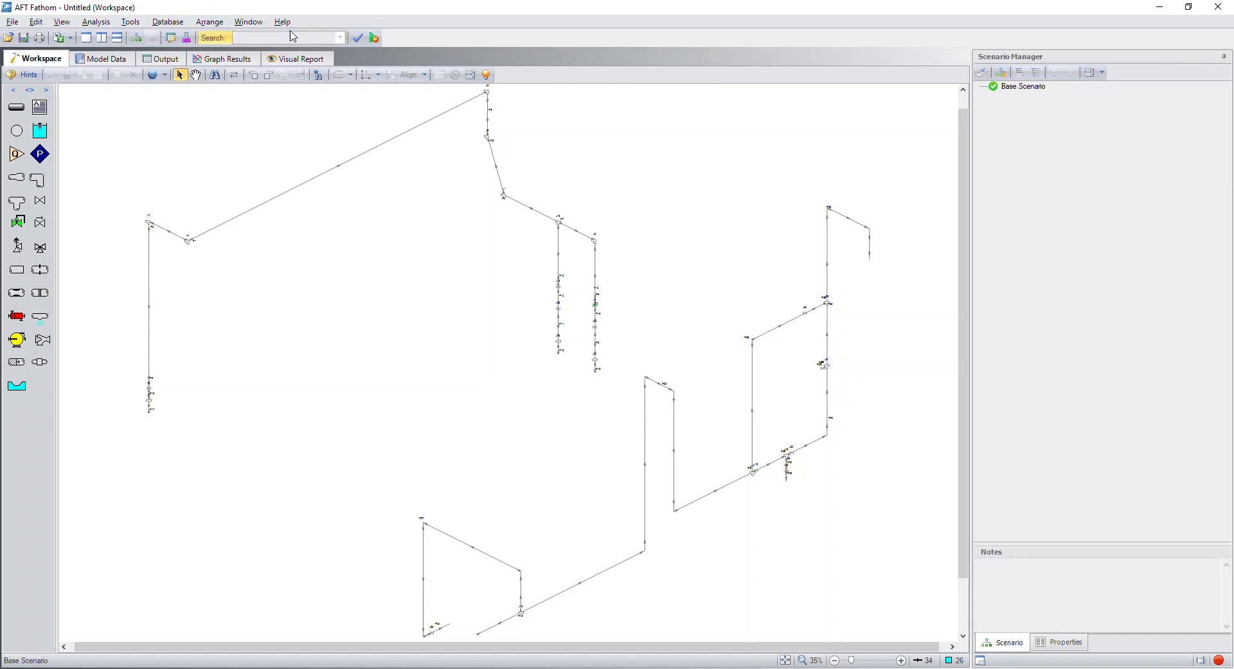
# Show the Help menu's support resources, hovering AFT Home Page.
pyautogui.click(281, 21)
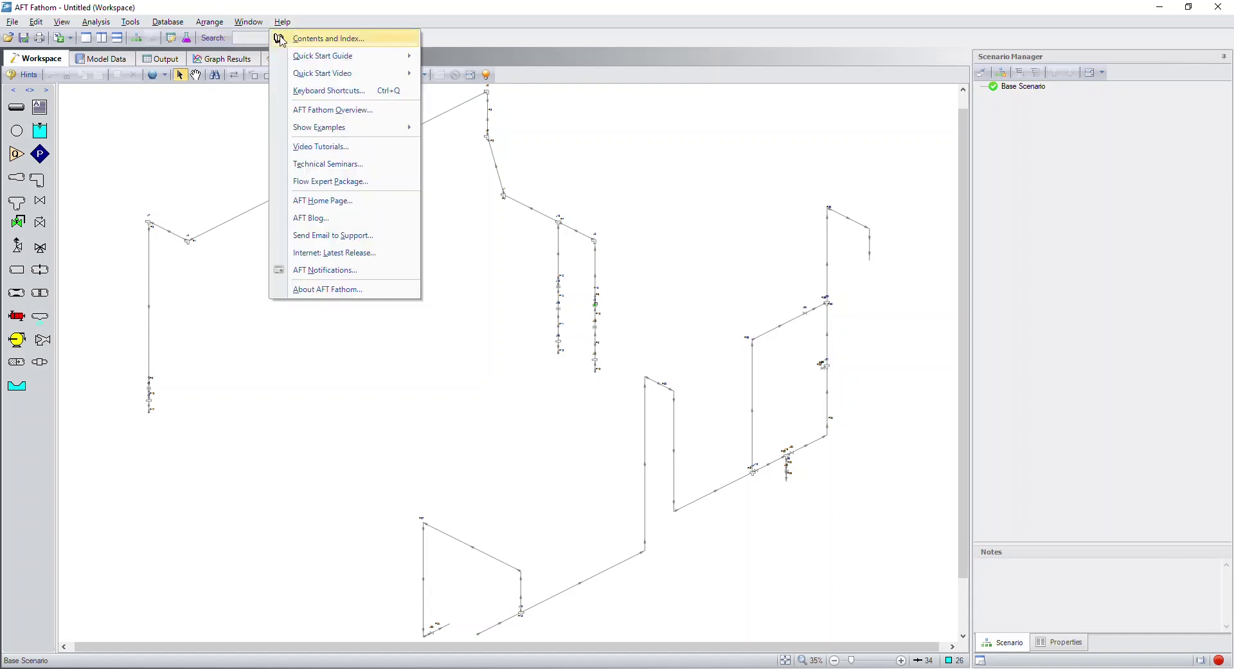
pyautogui.moveTo(314, 219)
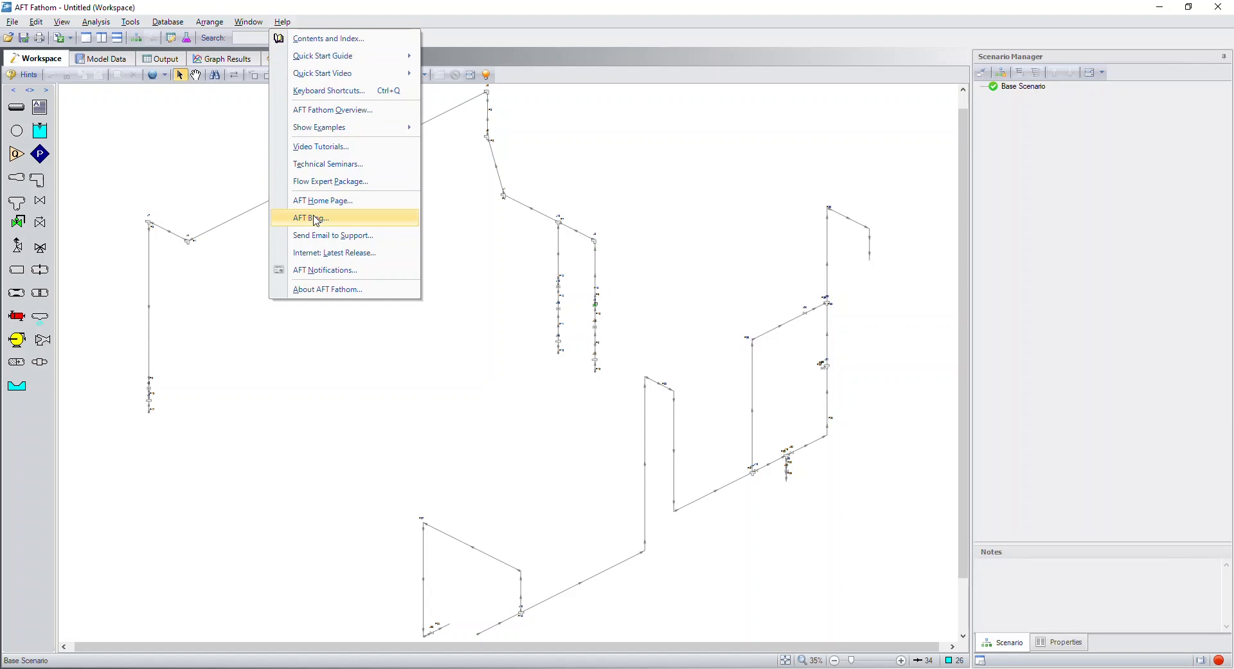
pyautogui.moveTo(322, 201)
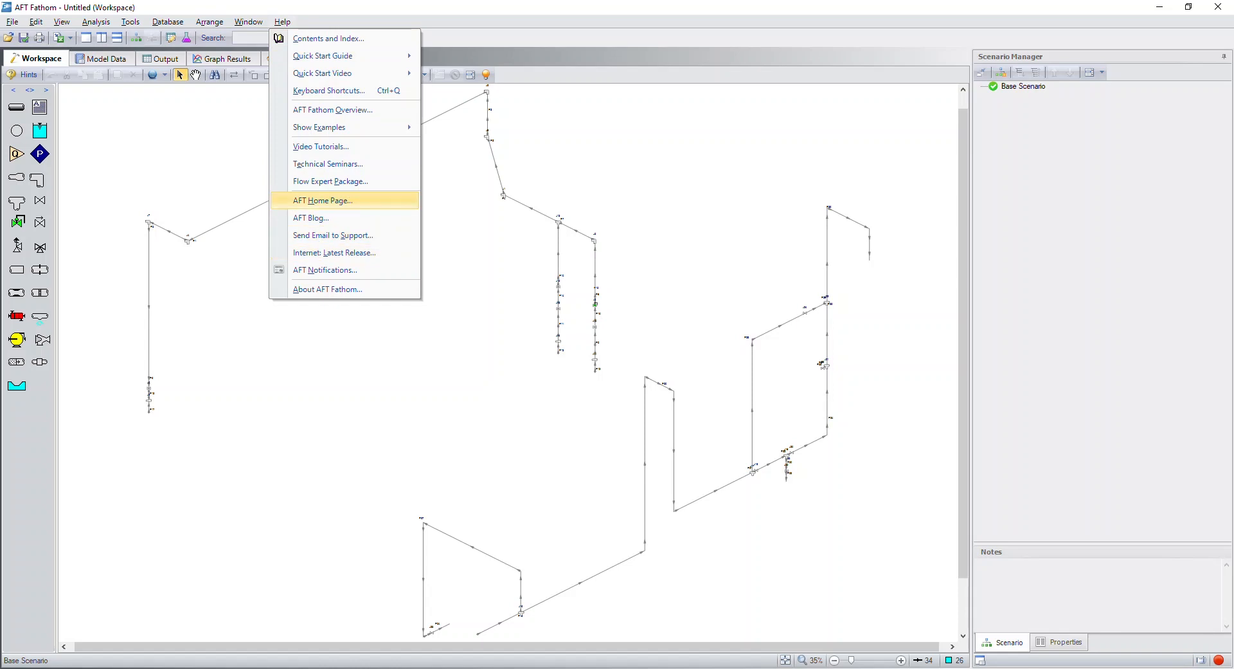